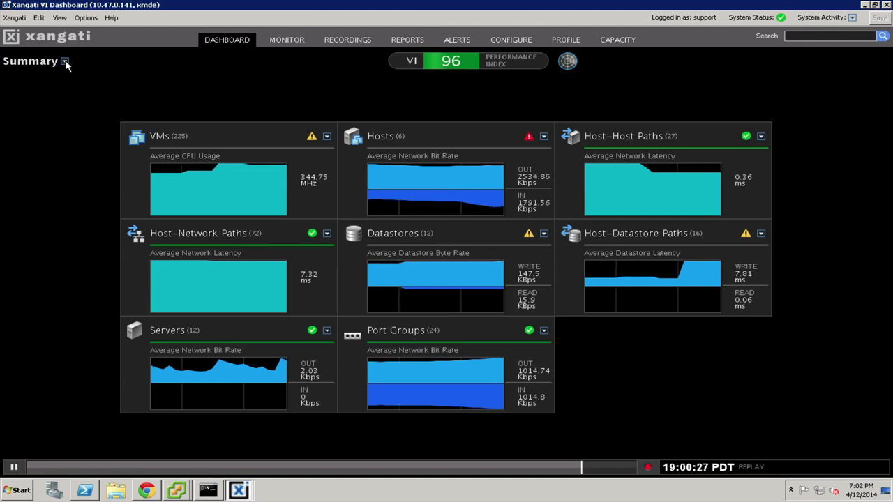
mouse_move(119, 92)
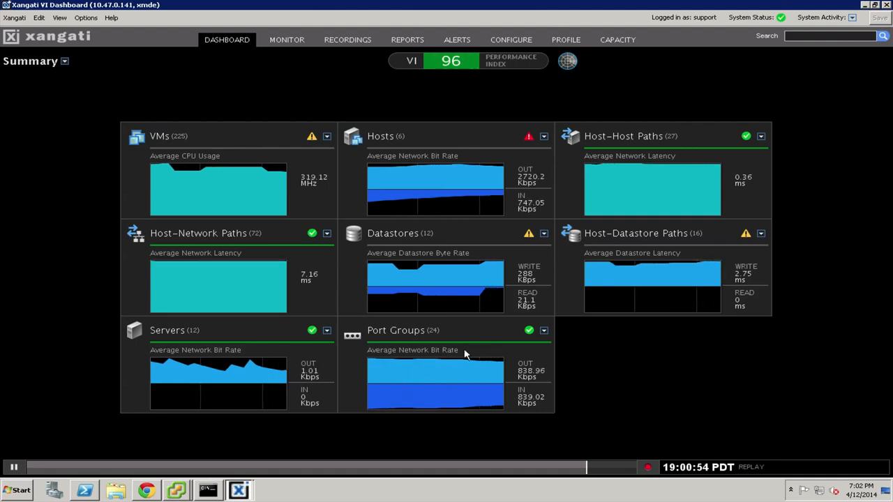
mouse_move(427, 184)
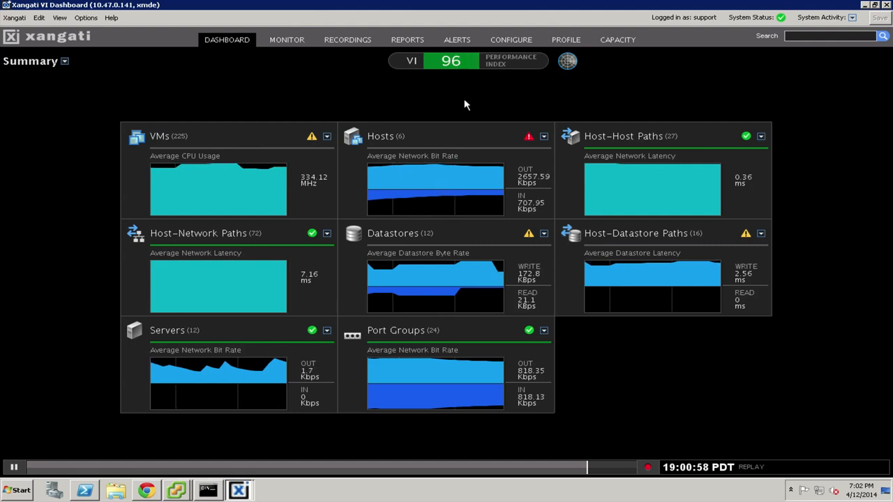
mouse_move(517, 83)
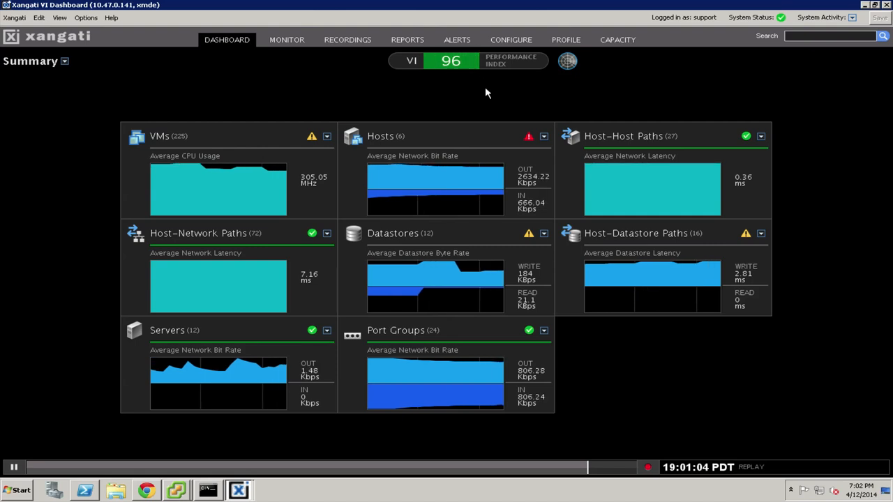
mouse_move(457, 189)
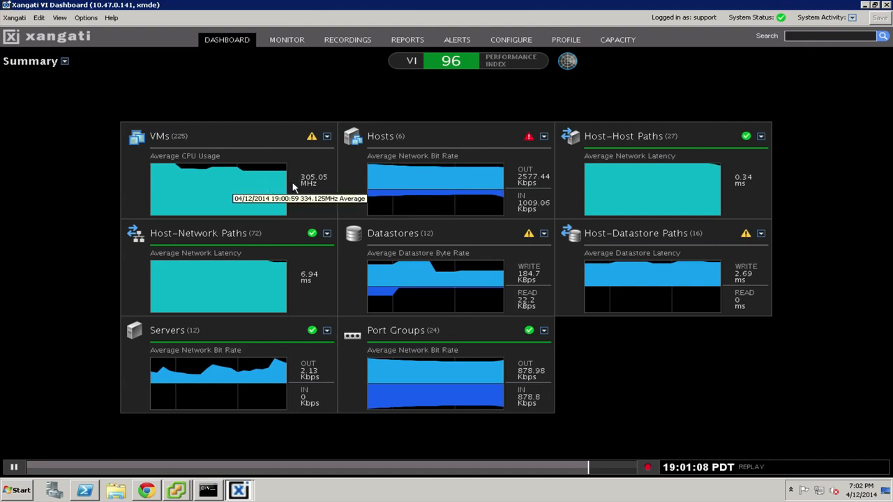
mouse_move(550, 438)
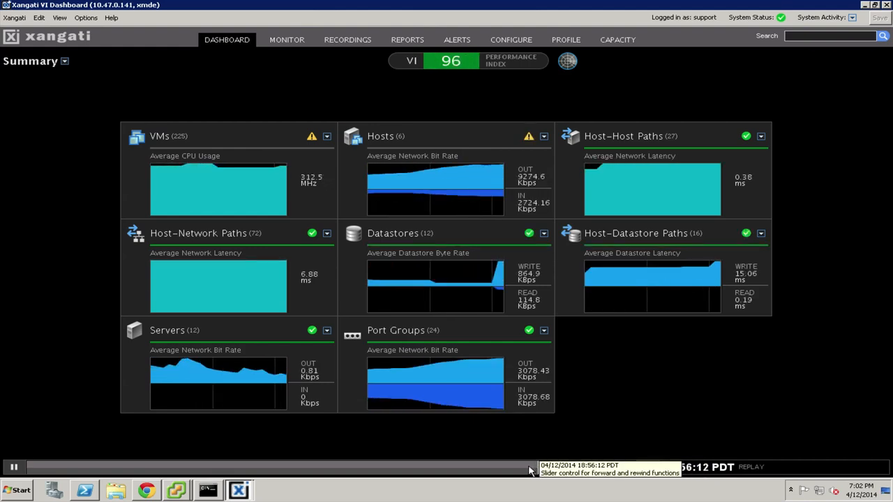
Rewind the summary replay to about 18:52 PDT and cancel the Record dialog.
left_click_drag(530, 467, 425, 467)
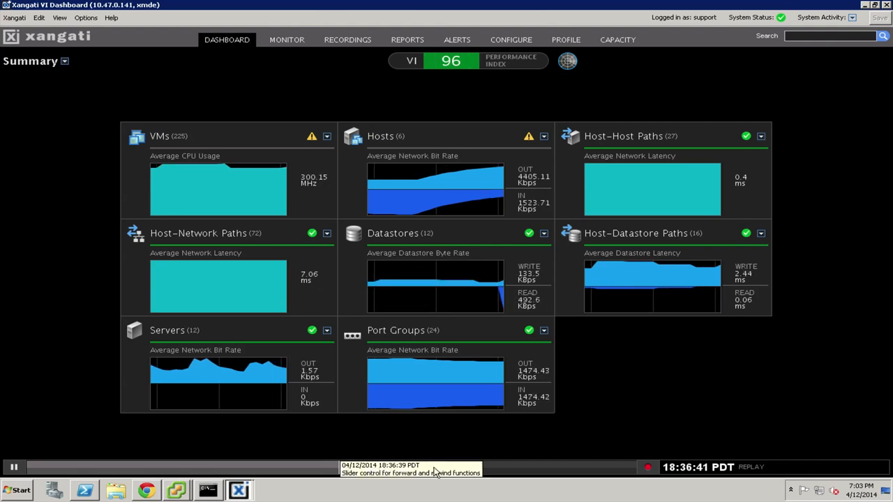
left_click_drag(432, 466, 537, 466)
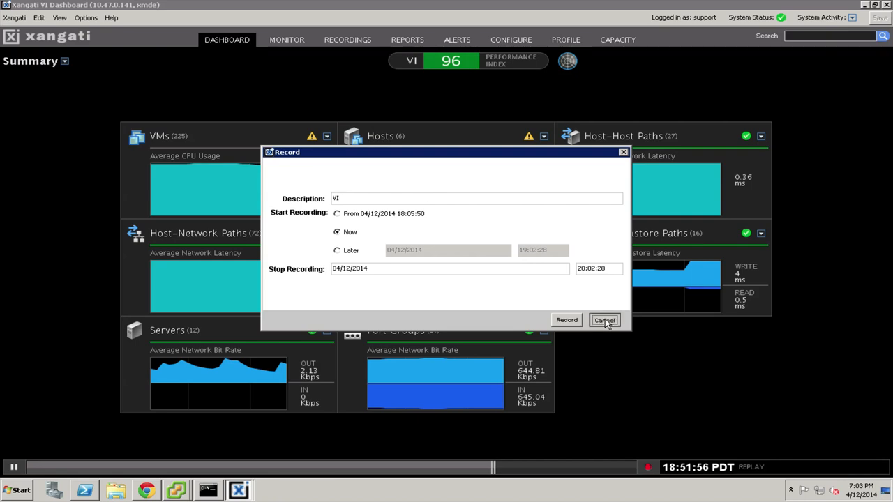
left_click(602, 319)
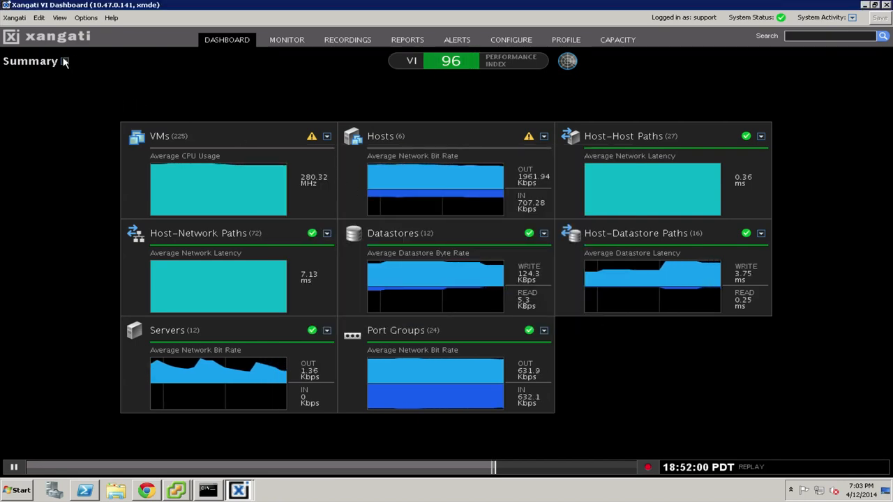
Switch the dashboard layout from Summary to Full.
left_click(64, 62)
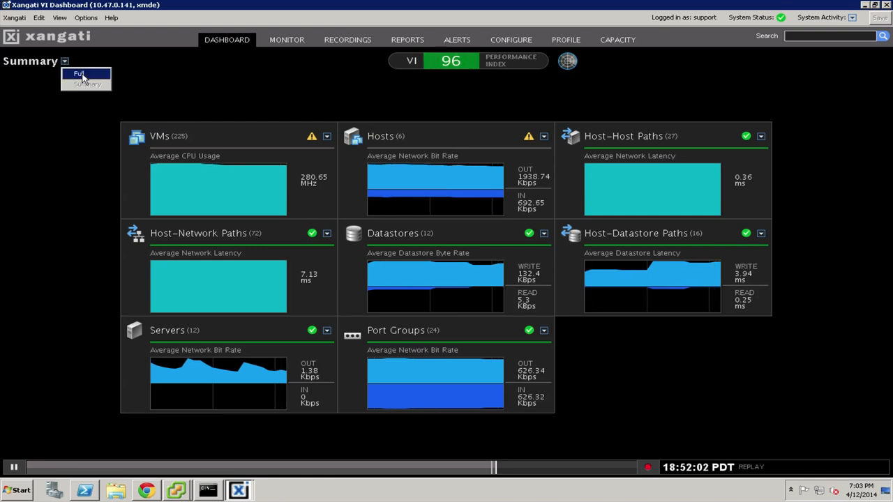
left_click(81, 73)
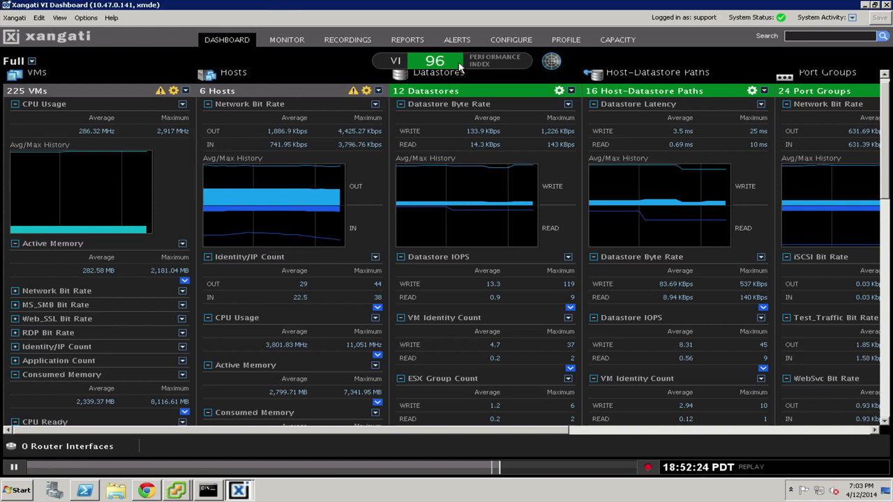
mouse_move(438, 134)
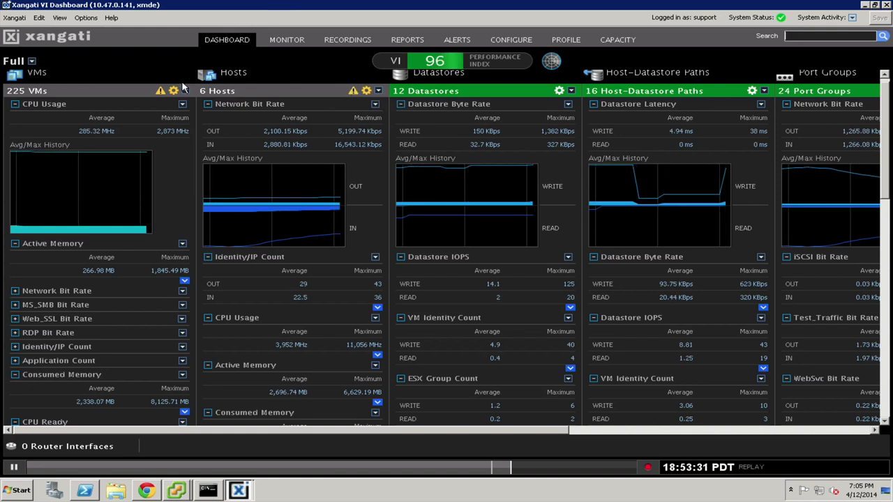
Show the current VM alerts and select the CPU Usage warning row.
left_click(456, 39)
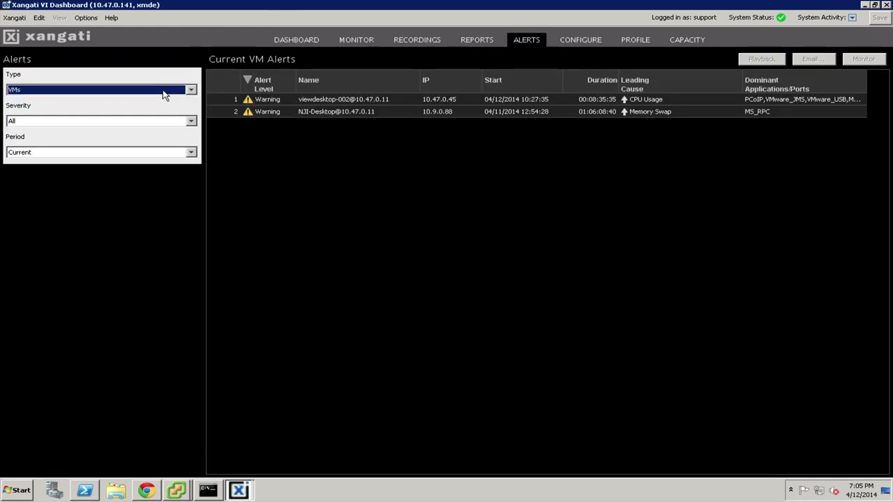
mouse_move(350, 113)
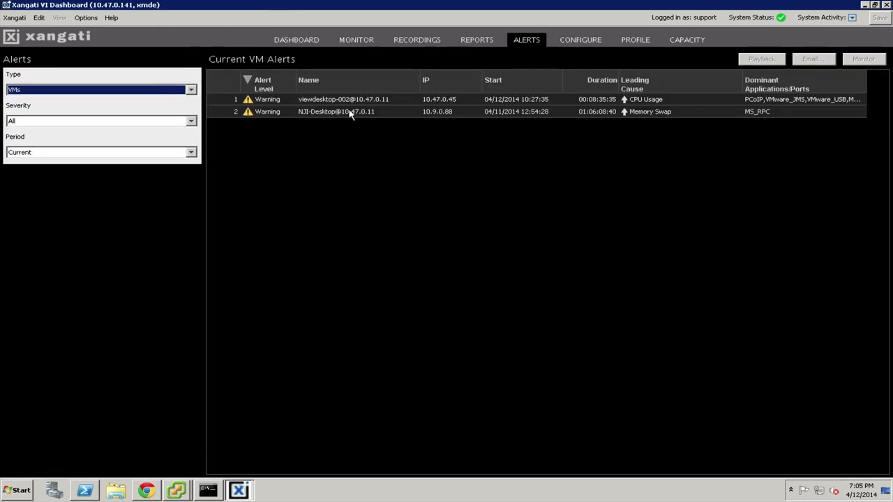
mouse_move(349, 99)
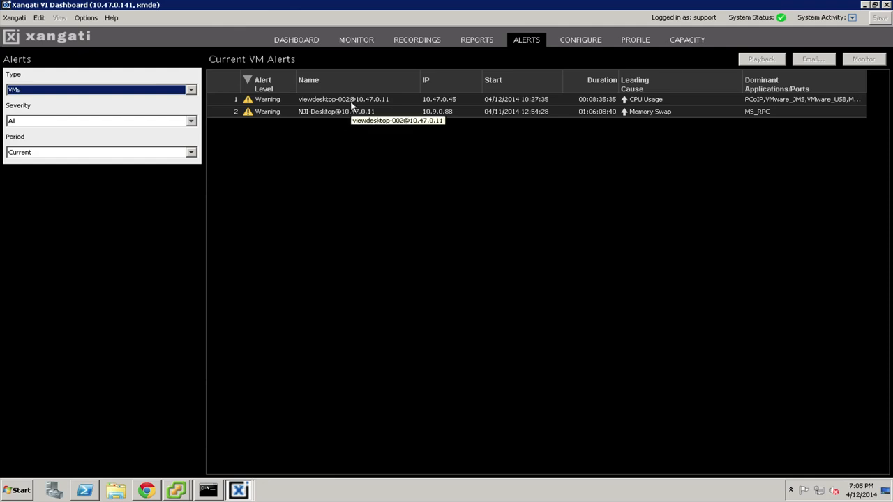
left_click(335, 112)
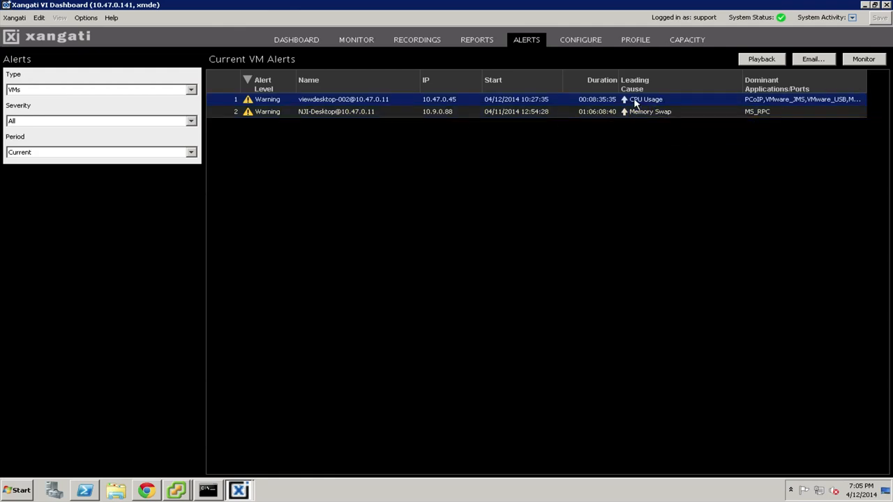
mouse_move(365, 100)
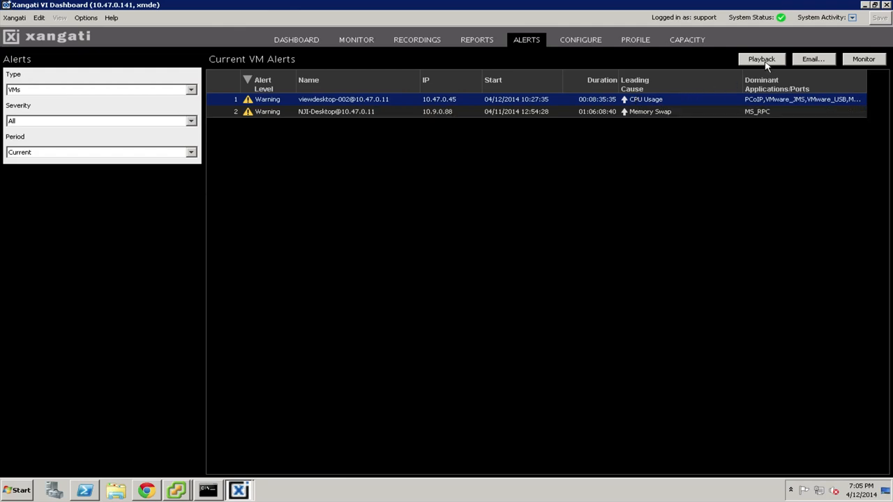
Play back the CPU usage alert's recording and skip ahead to about 12:53 PDT.
left_click(762, 58)
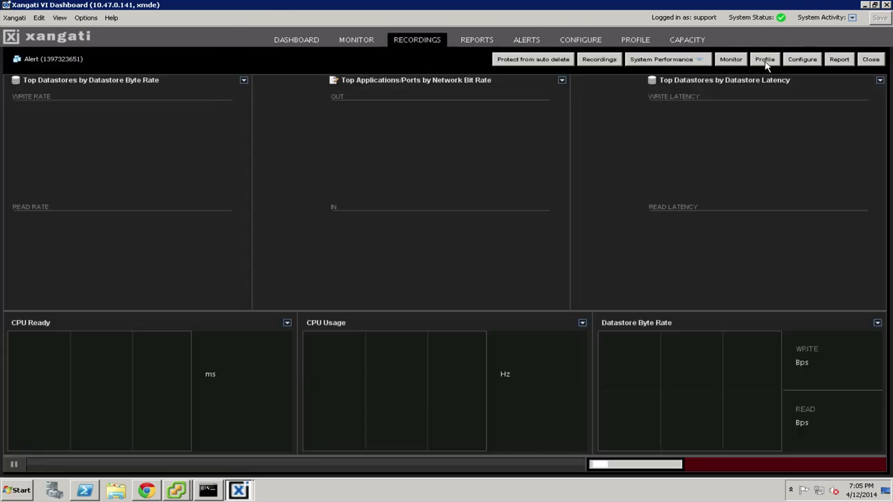
mouse_move(385, 307)
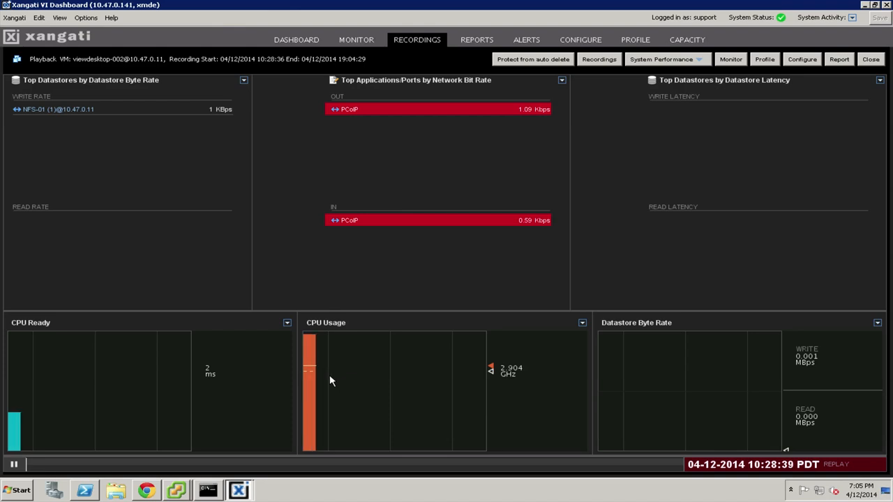
mouse_move(315, 365)
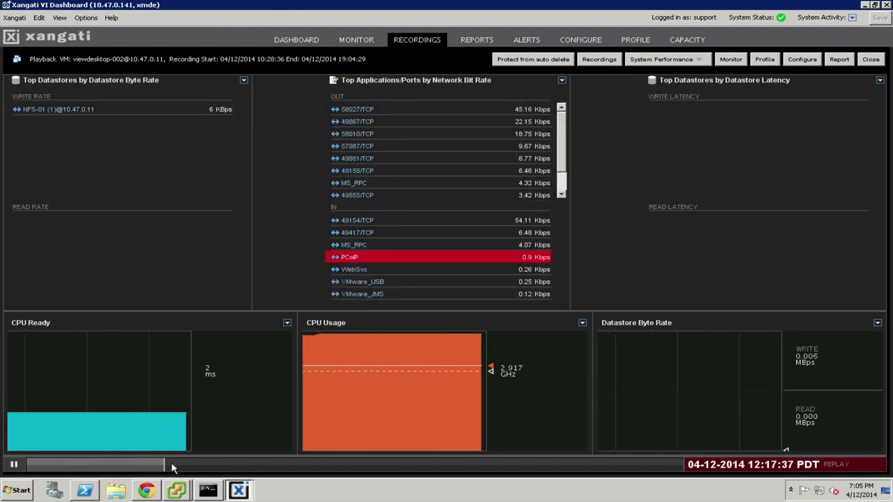
left_click_drag(170, 463, 209, 463)
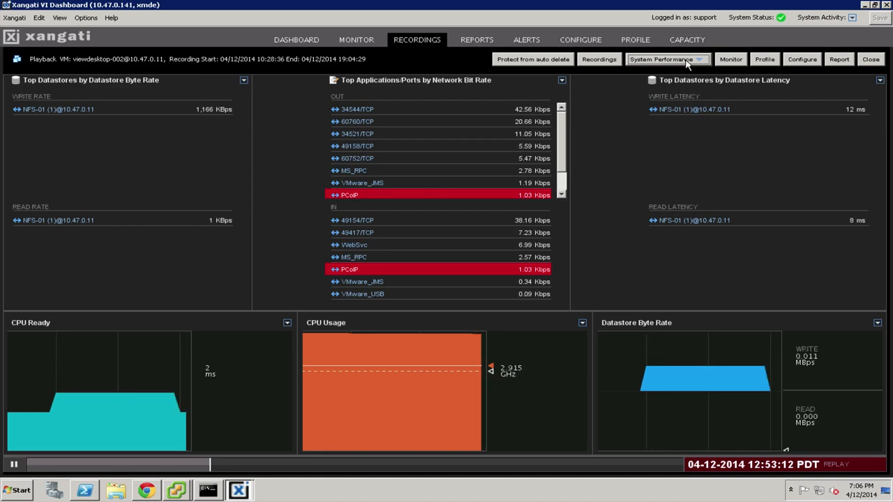
Launch Play Windows System from System Performance to view the VM's top processes.
left_click(667, 58)
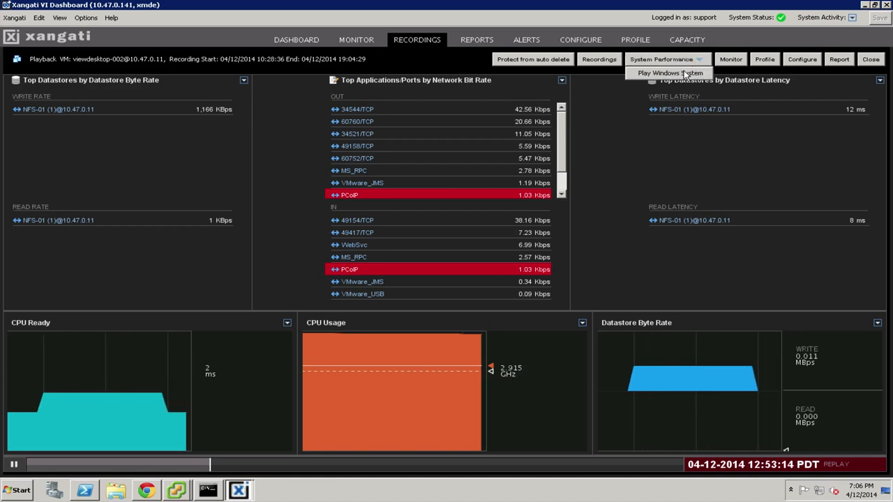
left_click(670, 73)
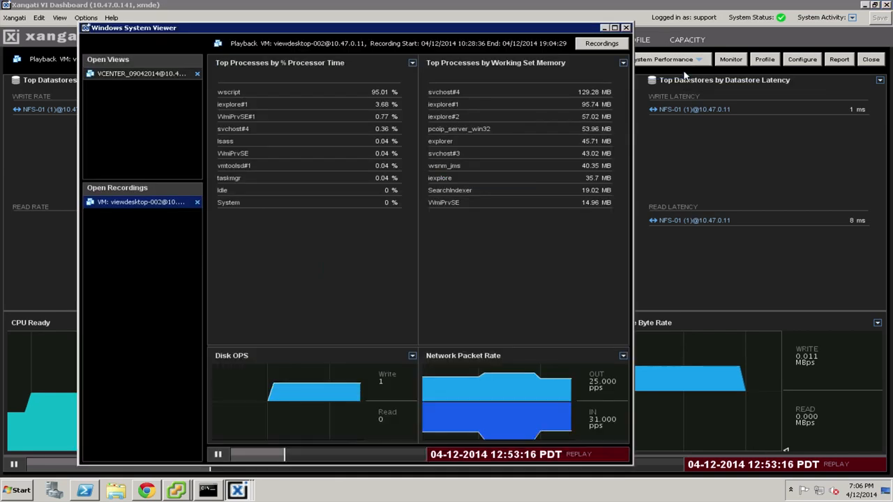
mouse_move(412, 231)
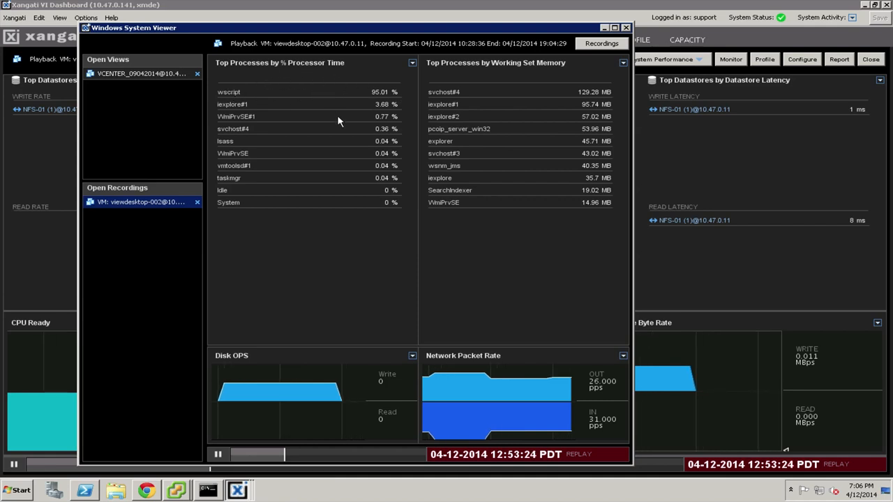
mouse_move(332, 92)
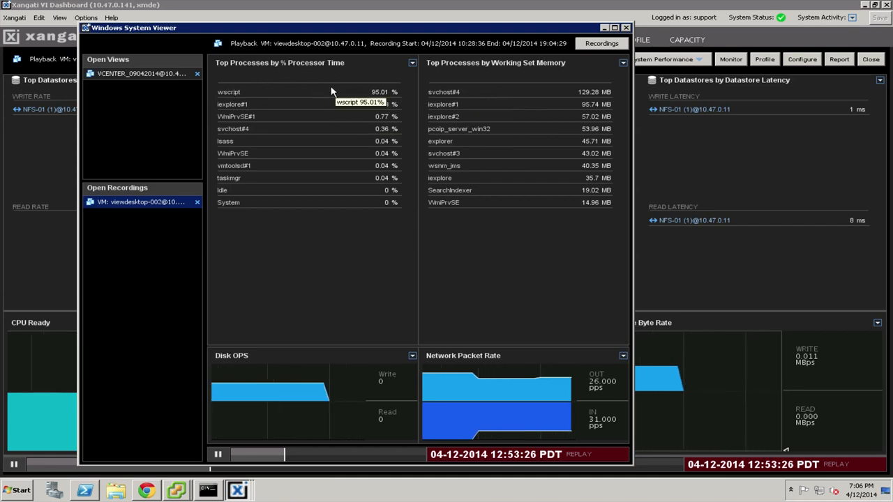
mouse_move(547, 95)
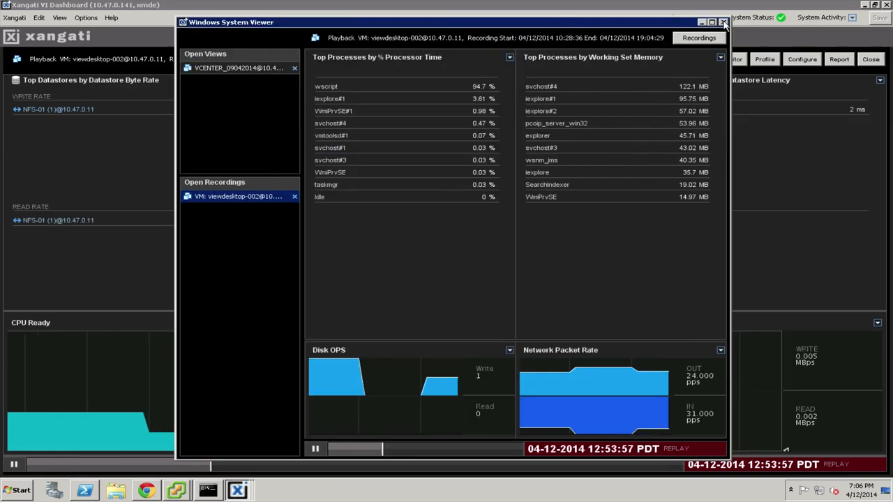
Close the Windows System Viewer, returning to the full dashboard.
left_click(724, 23)
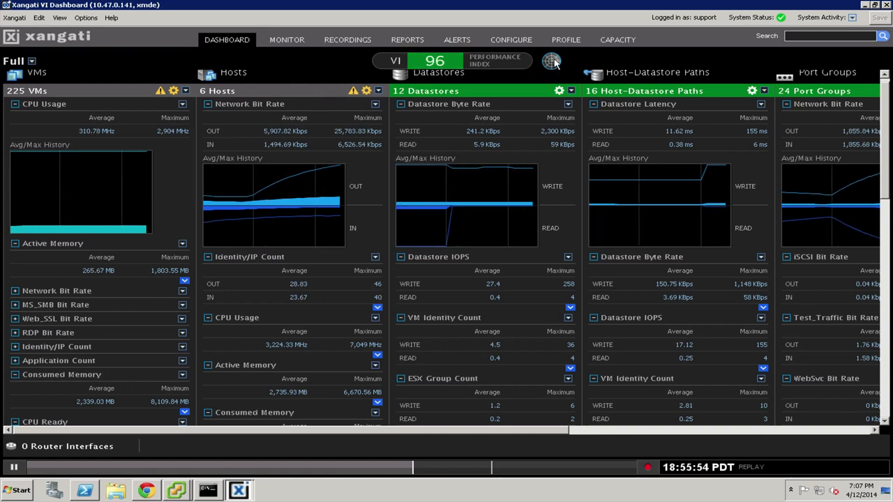
mouse_move(551, 61)
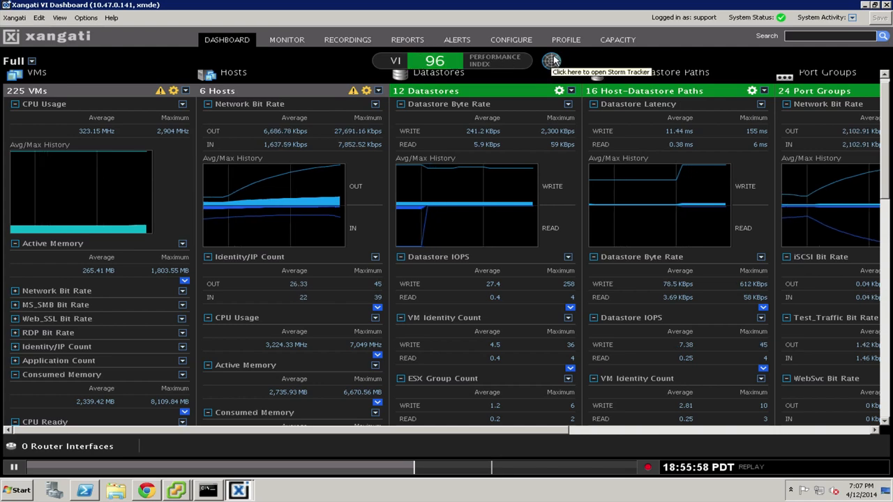
Launch Storm Tracker on its live vCenter overview bubble map.
left_click(551, 61)
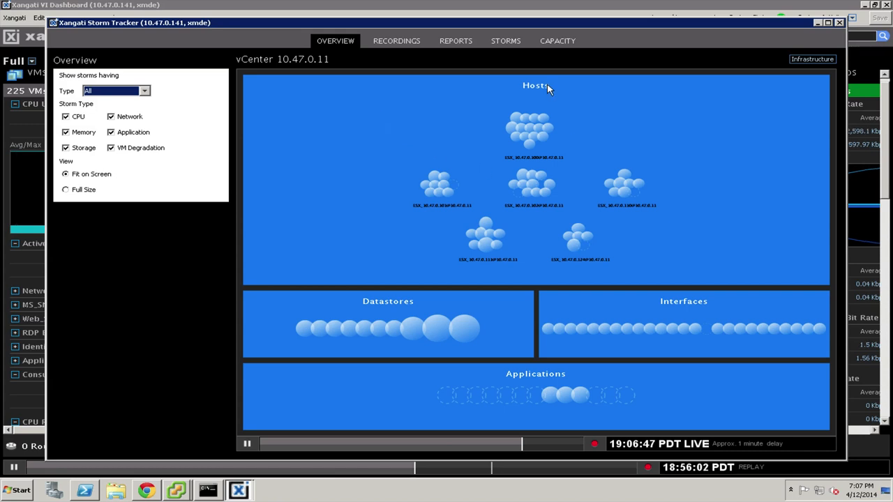
mouse_move(100, 169)
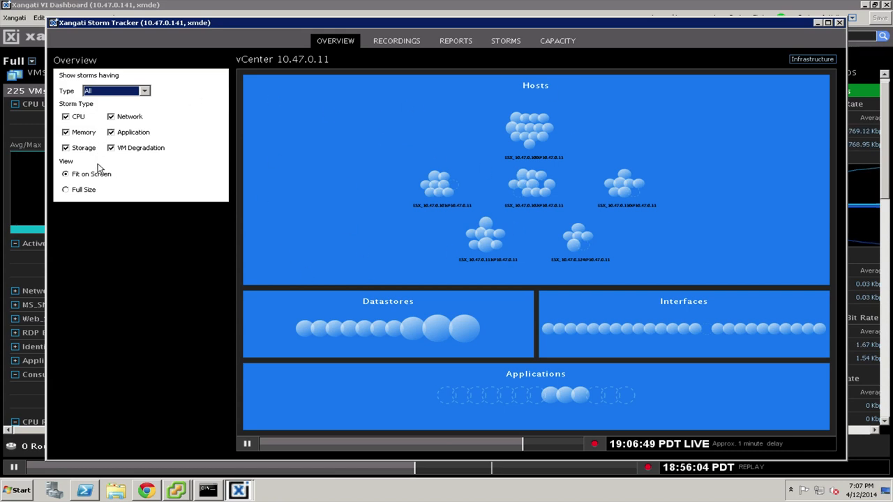
mouse_move(505, 245)
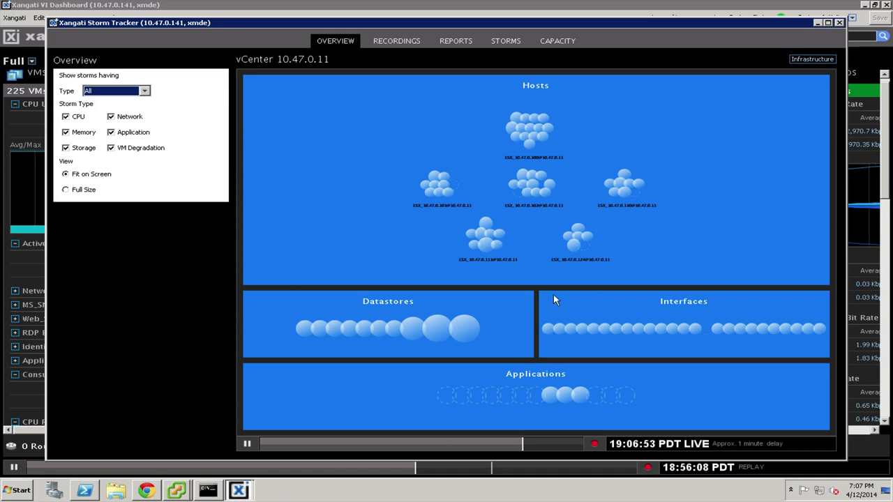
mouse_move(551, 203)
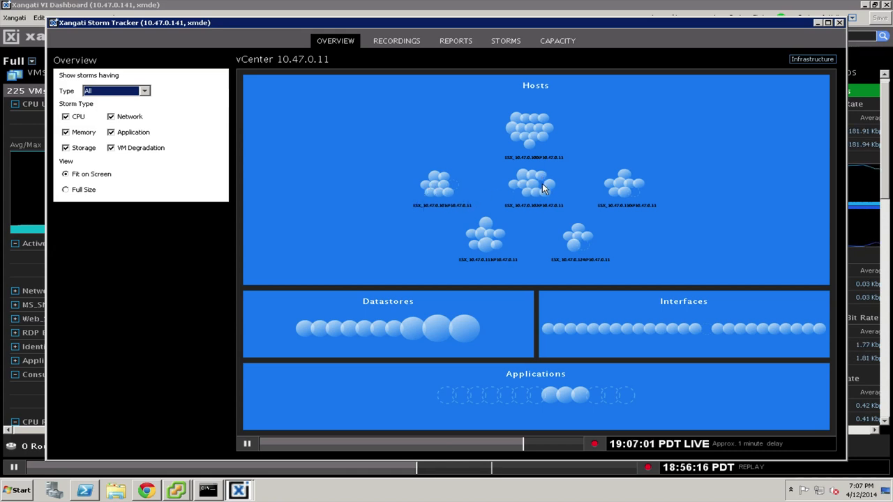
mouse_move(408, 120)
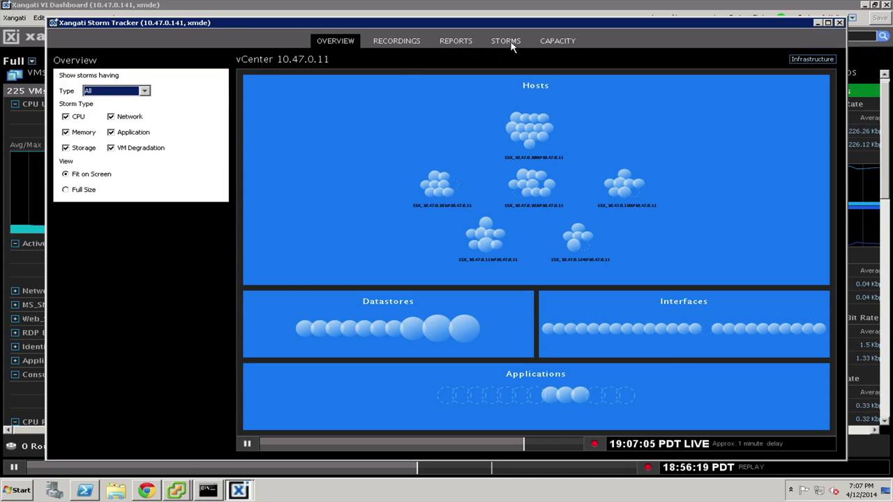
mouse_move(516, 48)
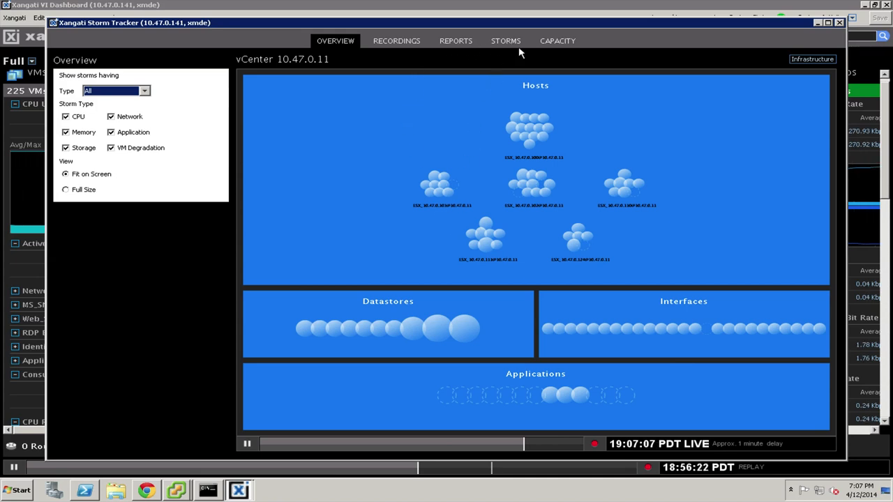
List recent storms and select the NFS-01 datastore contention storm with its related alerts.
left_click(505, 41)
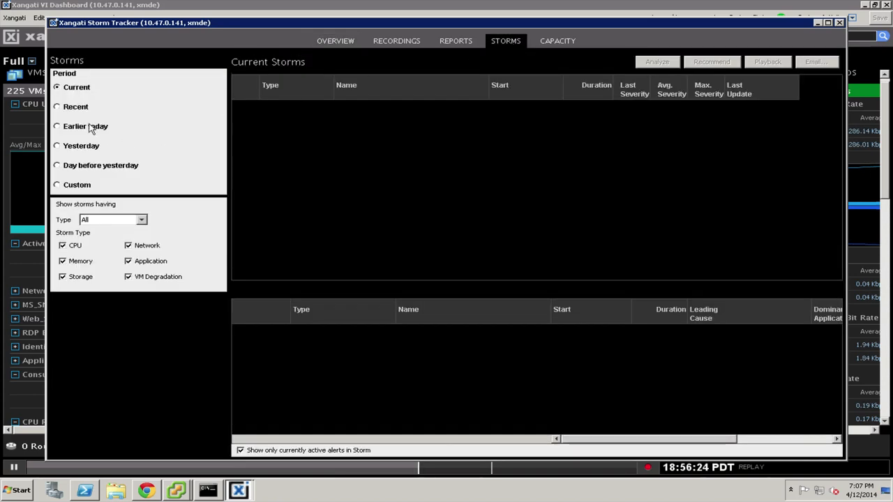
left_click(58, 106)
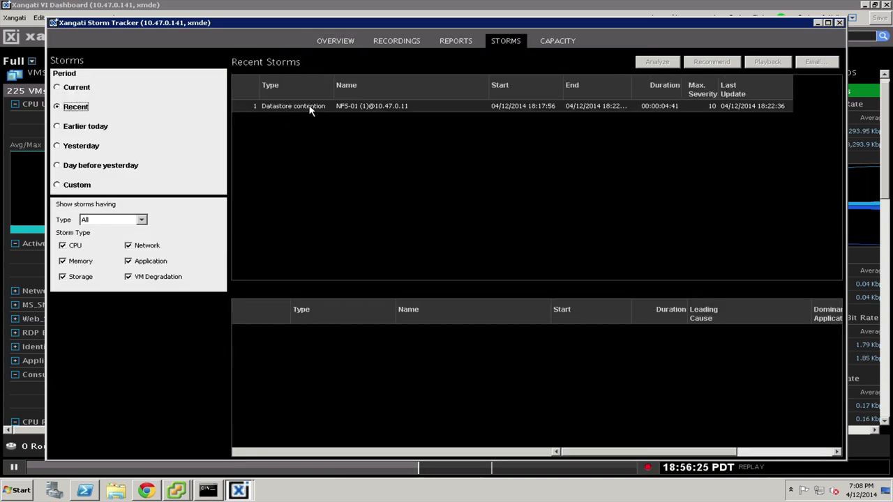
left_click(371, 106)
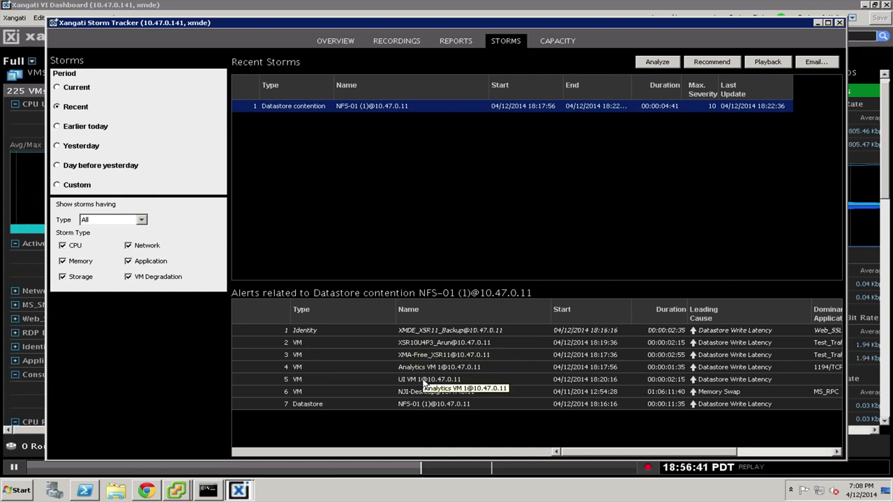
mouse_move(523, 240)
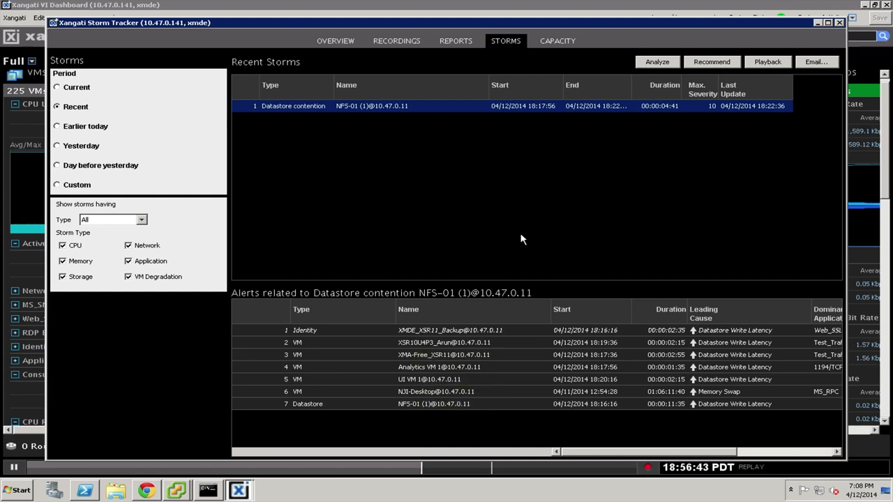
mouse_move(661, 67)
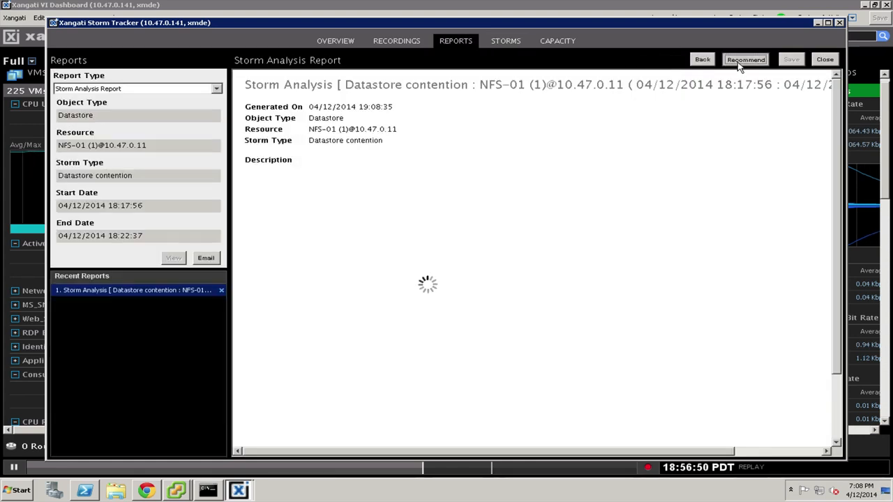
Generate a Recommend report for the storm and reopen the Storm Analysis report.
left_click(745, 59)
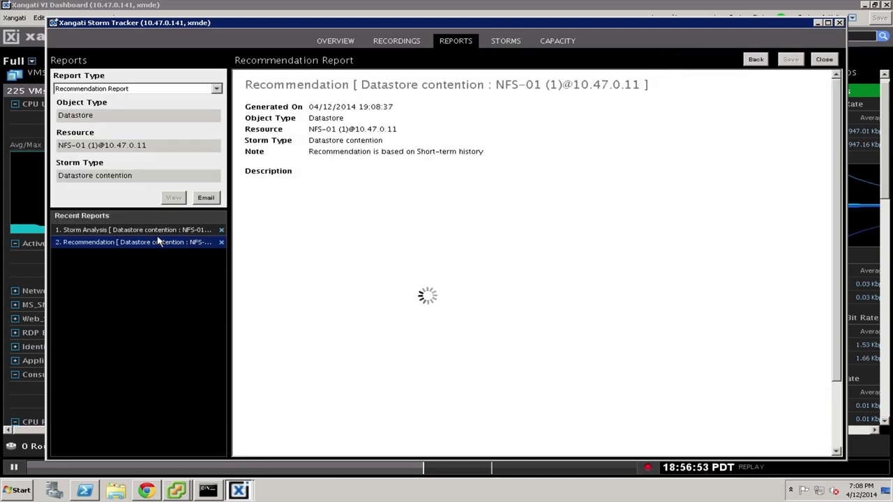
left_click(133, 229)
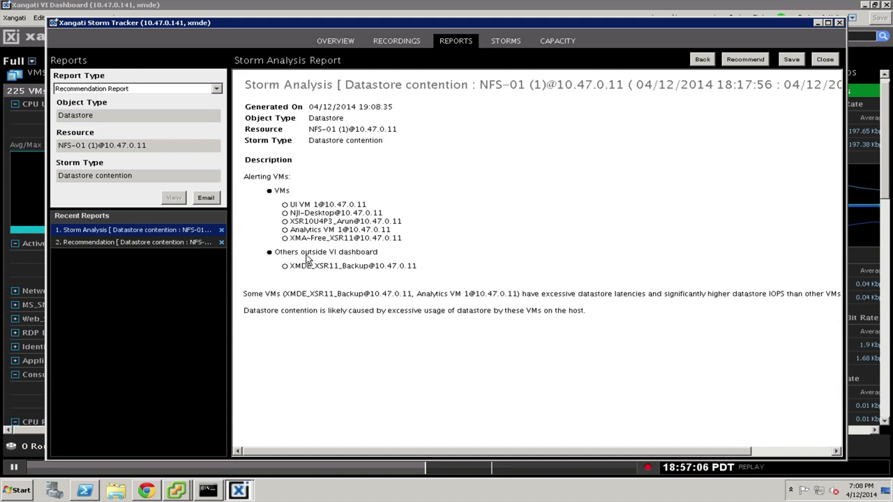
mouse_move(321, 234)
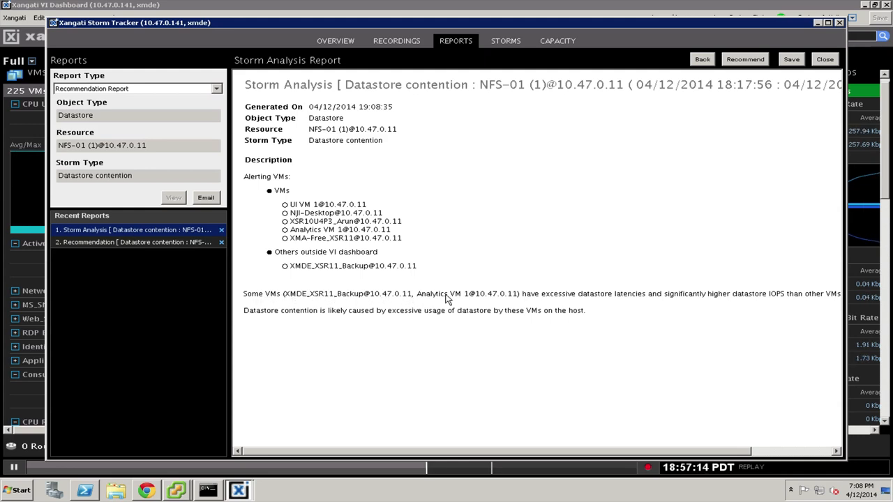
mouse_move(693, 300)
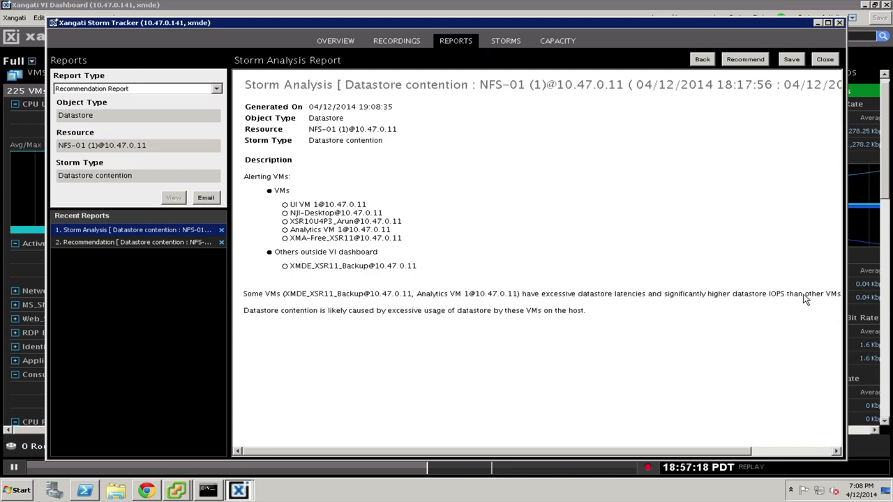
mouse_move(262, 314)
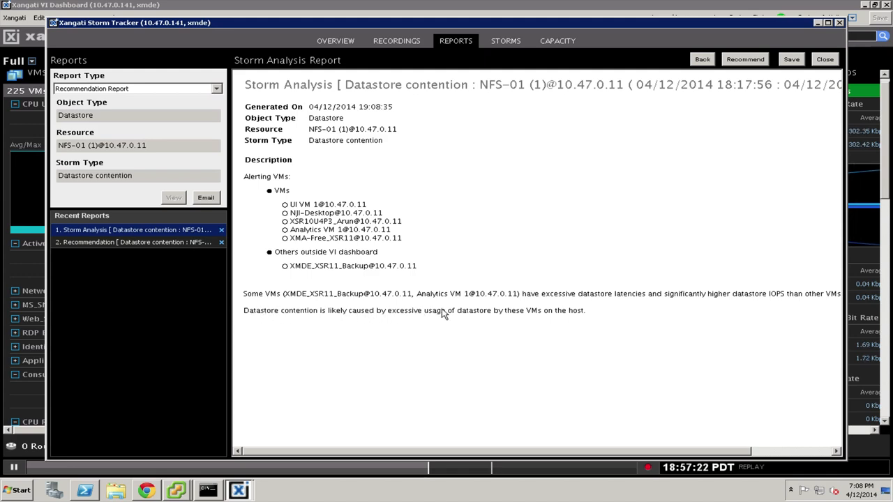
mouse_move(519, 313)
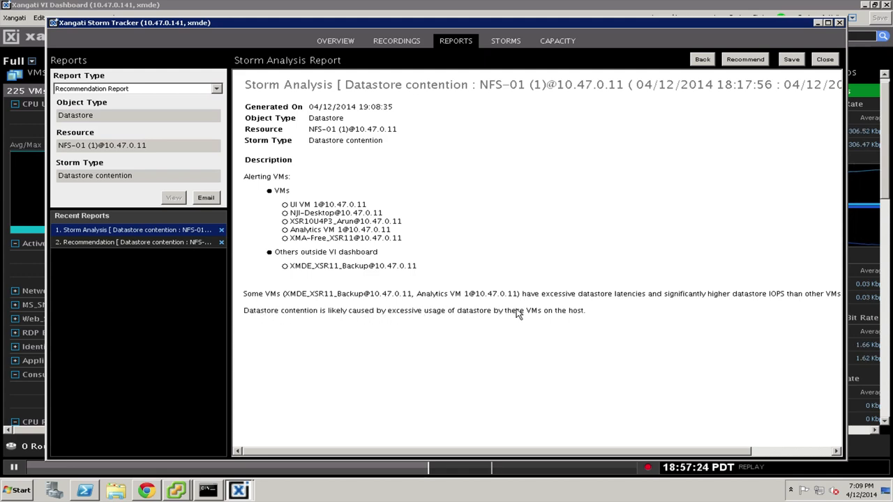
mouse_move(441, 299)
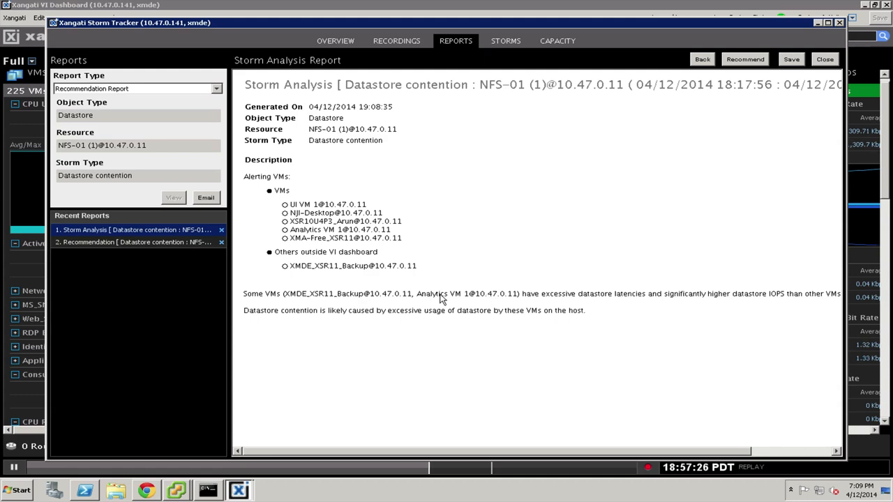
mouse_move(334, 306)
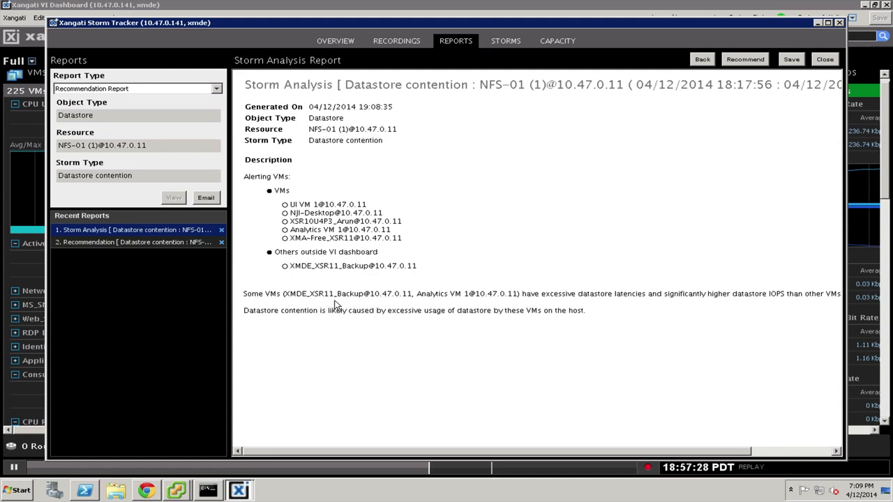
mouse_move(480, 299)
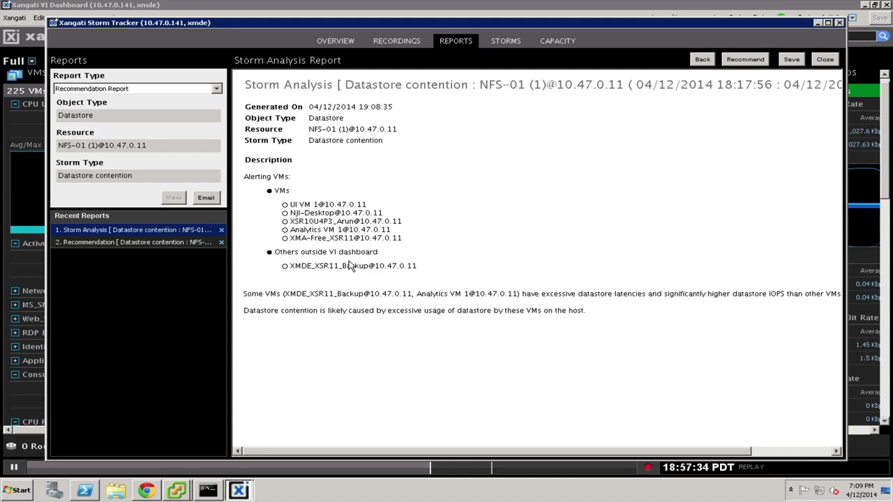
mouse_move(356, 196)
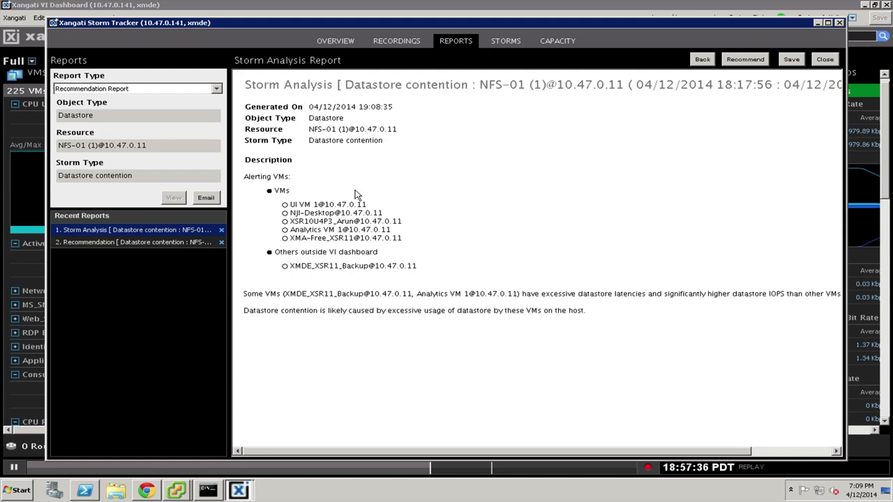
mouse_move(385, 195)
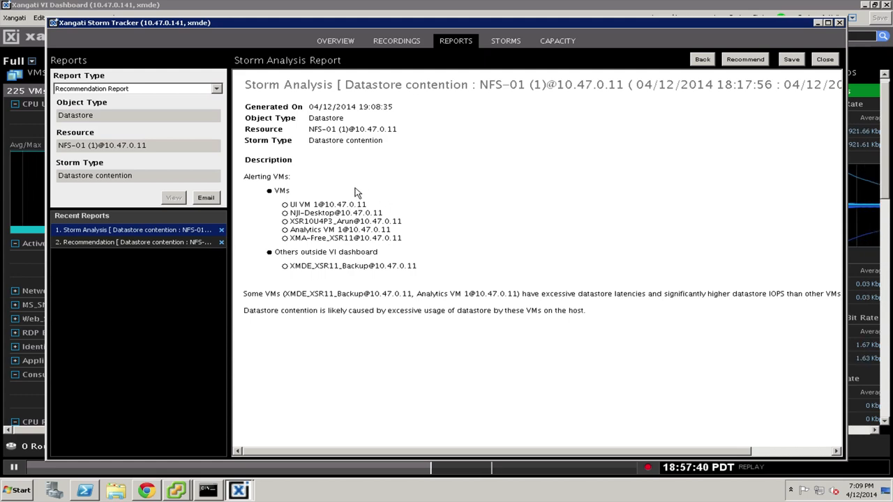
mouse_move(413, 258)
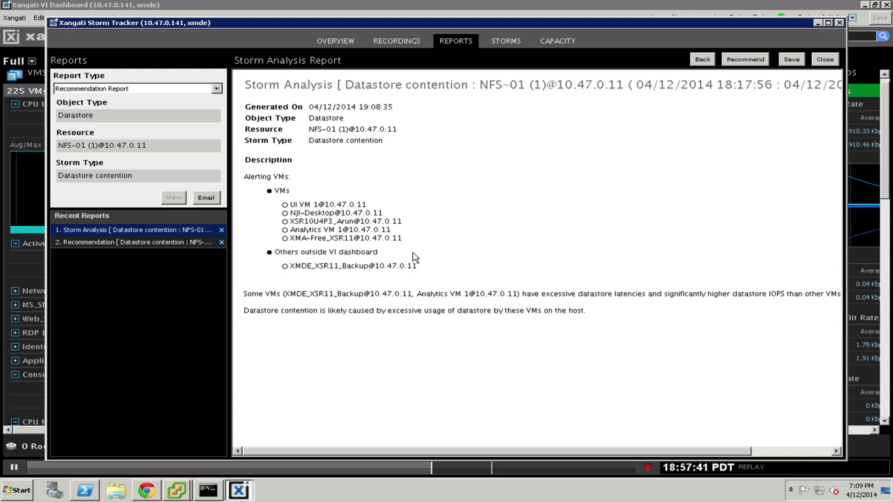
mouse_move(440, 304)
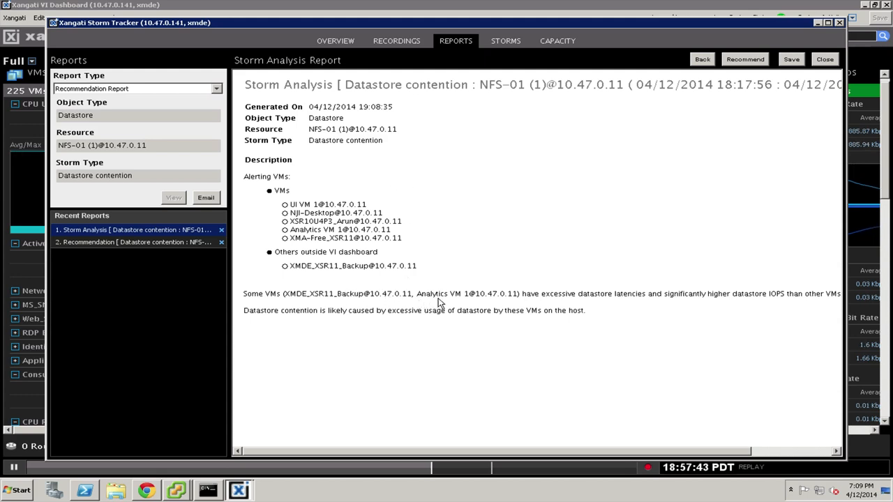
mouse_move(396, 198)
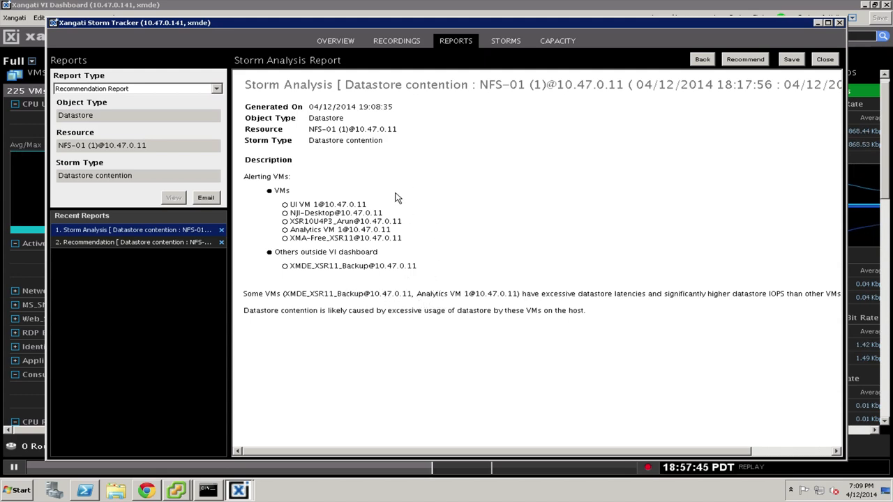
mouse_move(430, 262)
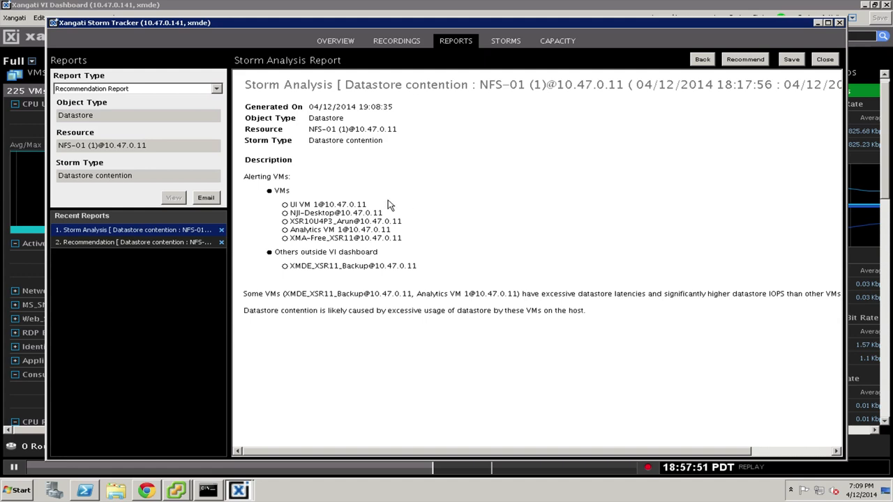
mouse_move(438, 260)
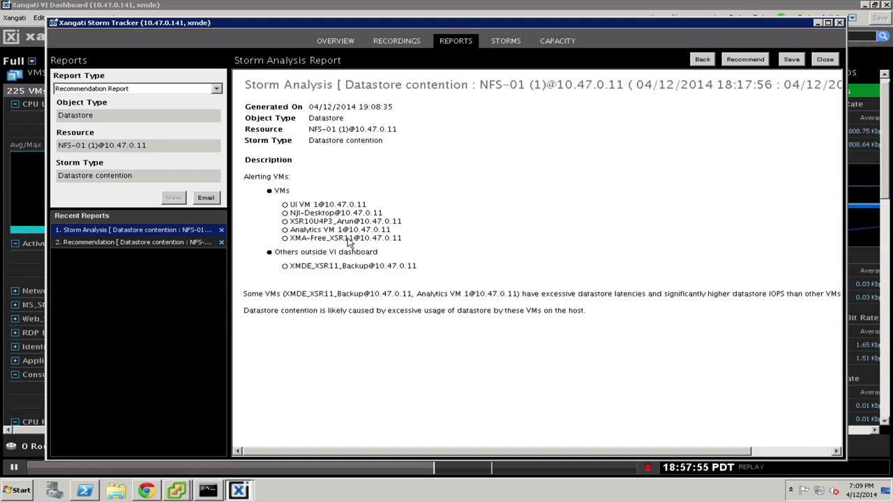
left_click(140, 243)
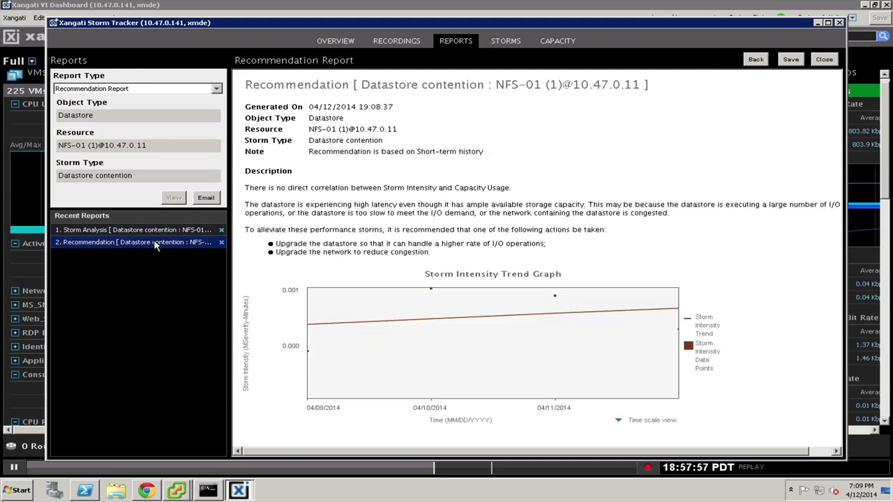
mouse_move(435, 284)
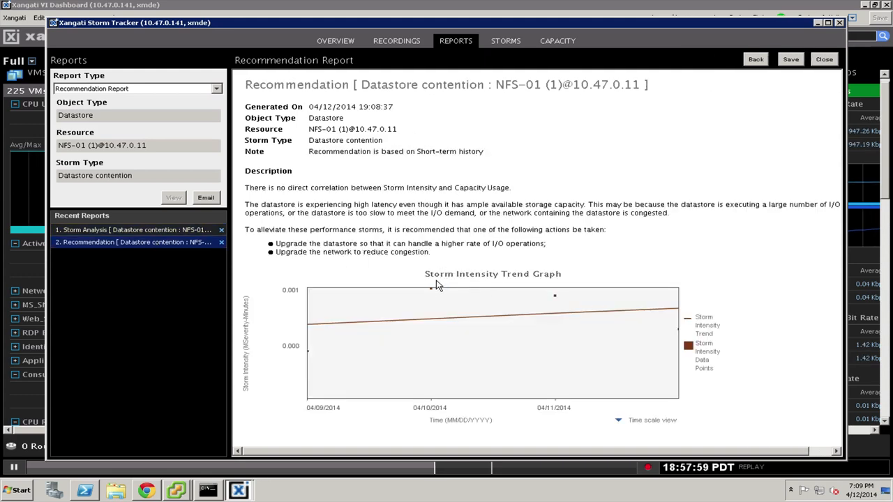
mouse_move(541, 281)
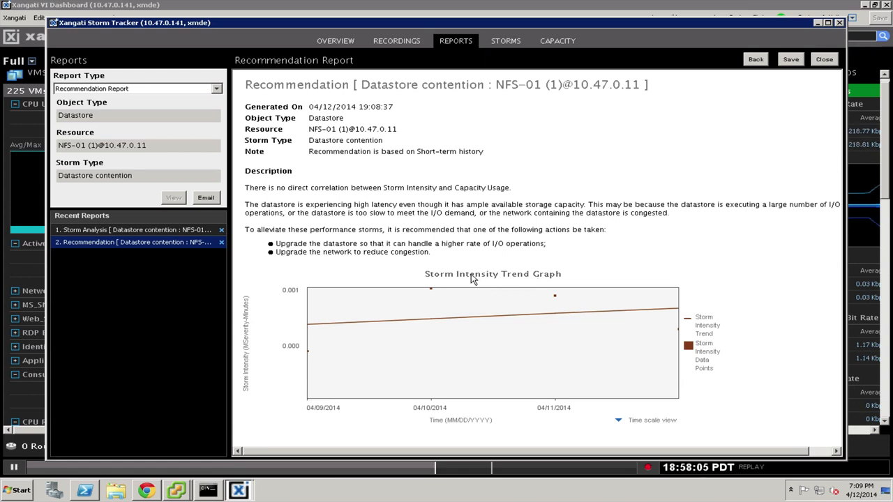
mouse_move(486, 270)
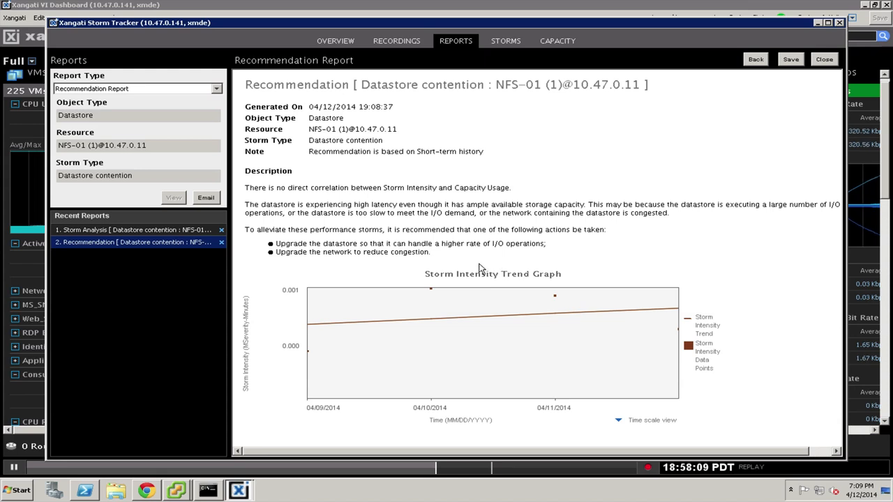
mouse_move(313, 343)
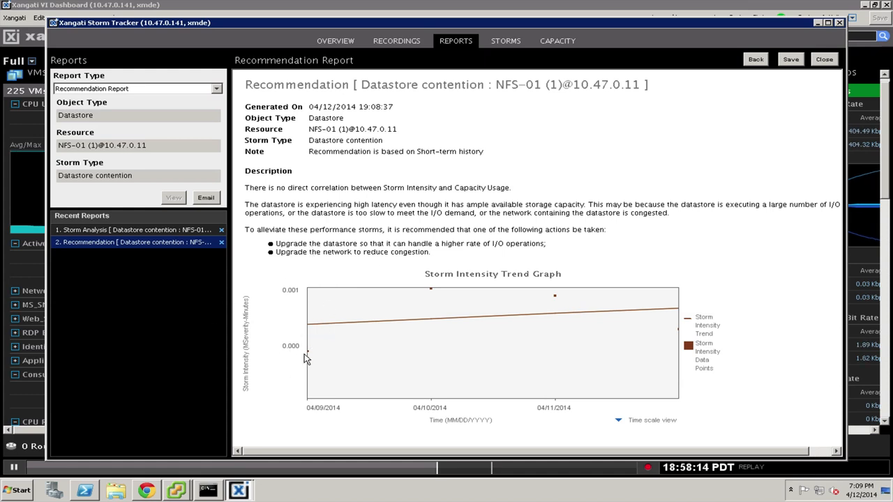
mouse_move(309, 357)
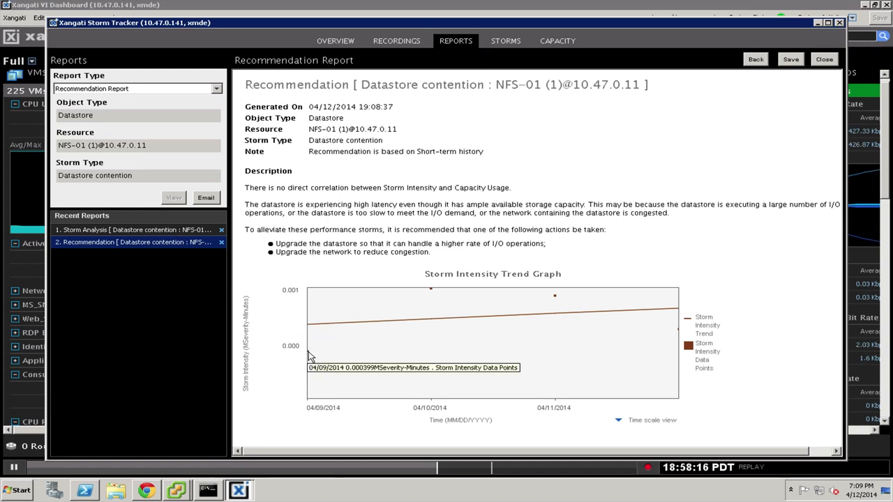
mouse_move(558, 300)
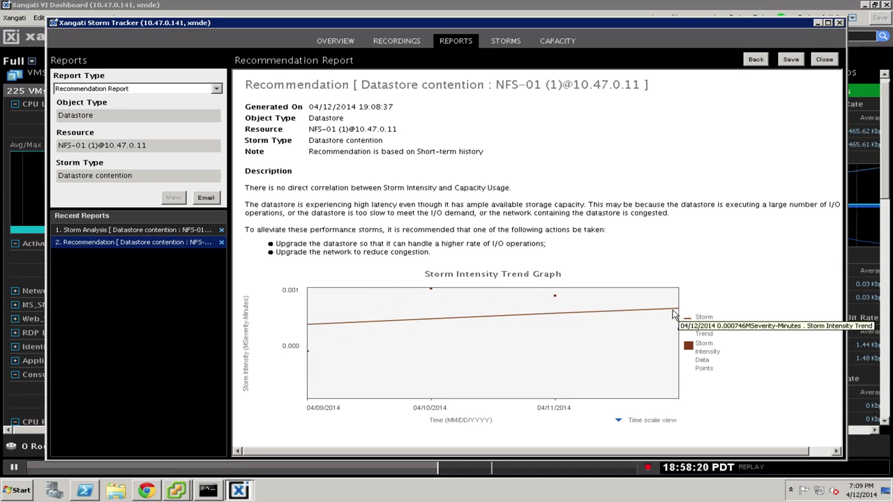
mouse_move(410, 328)
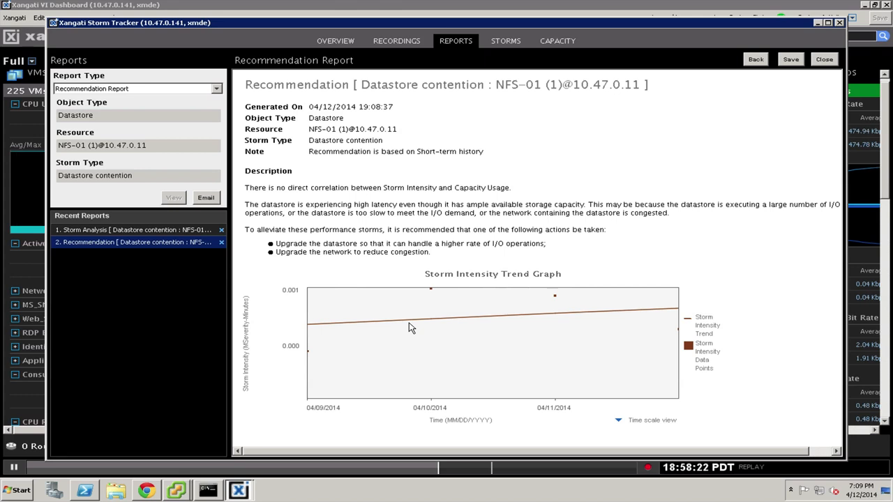
mouse_move(338, 323)
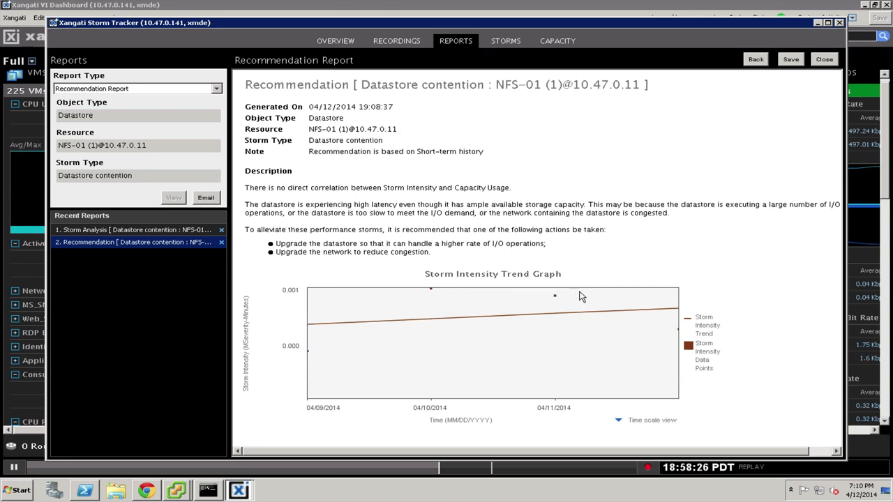
mouse_move(577, 315)
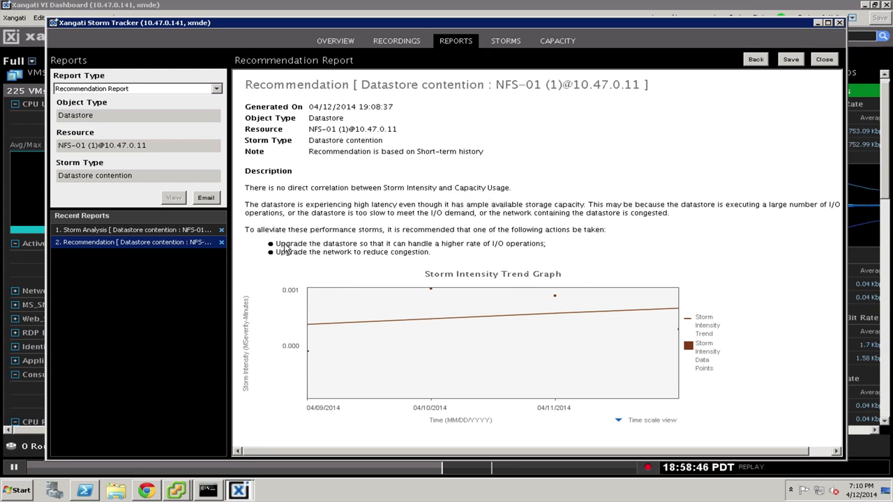
mouse_move(458, 249)
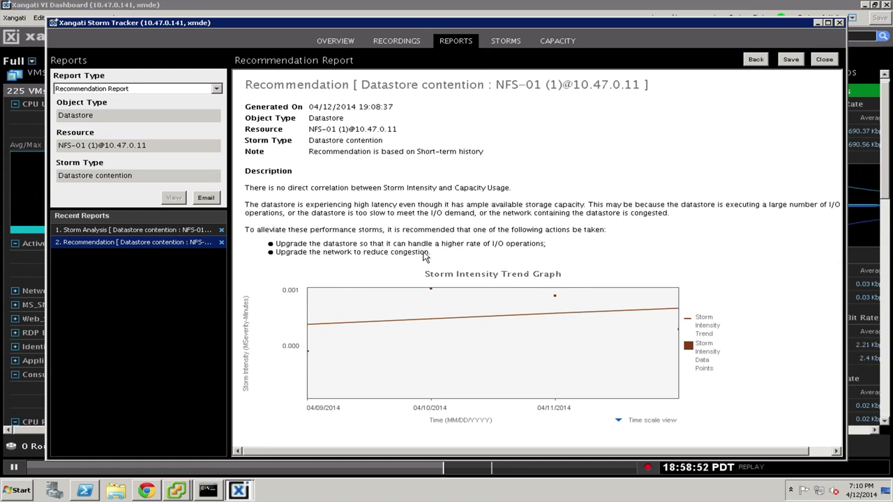
Revisit the Storm Analysis report, then return to the live Overview at about 19:09 PDT.
left_click(125, 229)
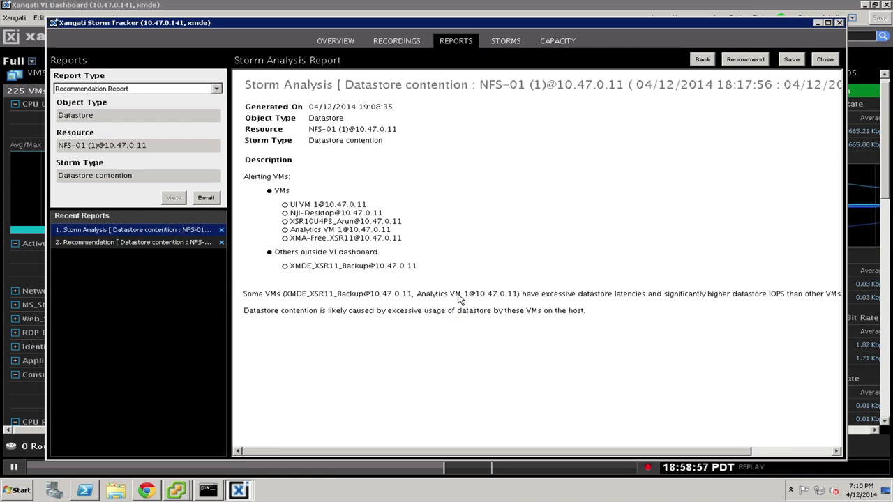
mouse_move(342, 43)
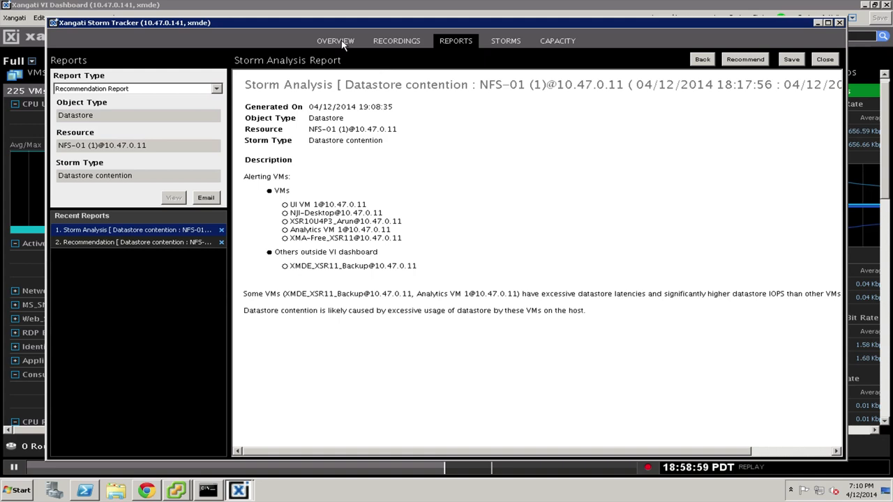
left_click(335, 40)
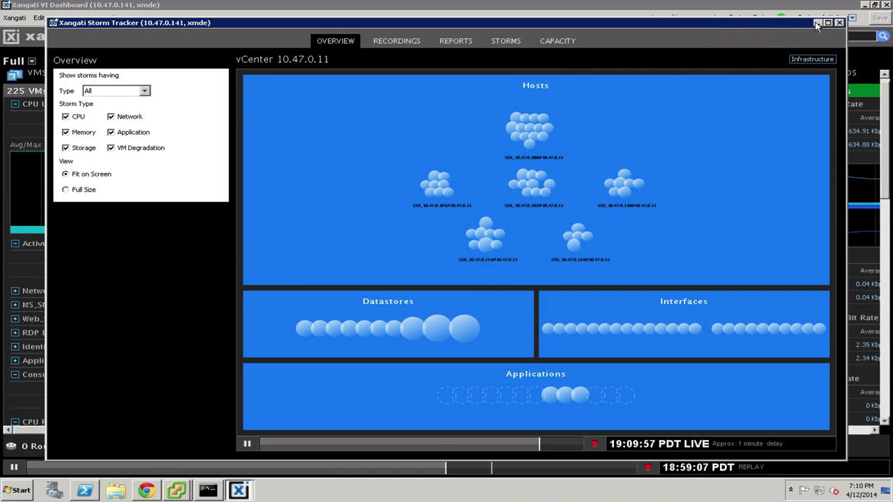
mouse_move(818, 22)
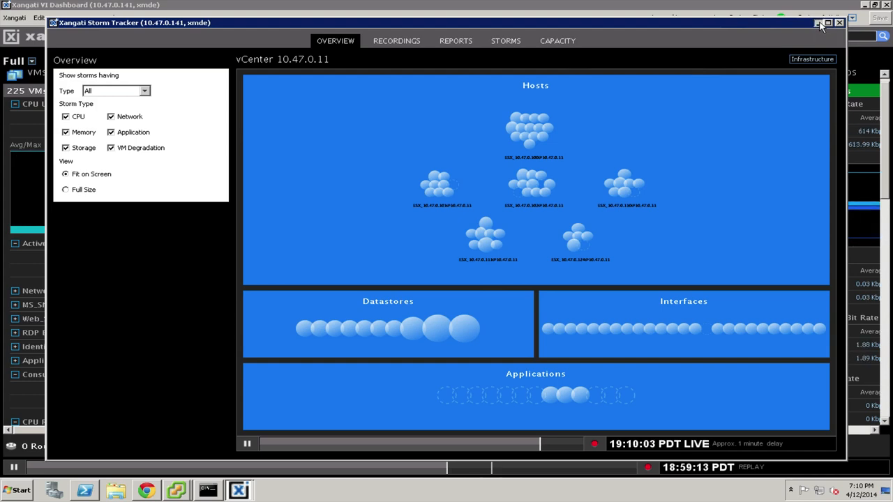
Return to the main dashboard and list the monitored VMs instead of hosts under Monitor.
left_click(840, 22)
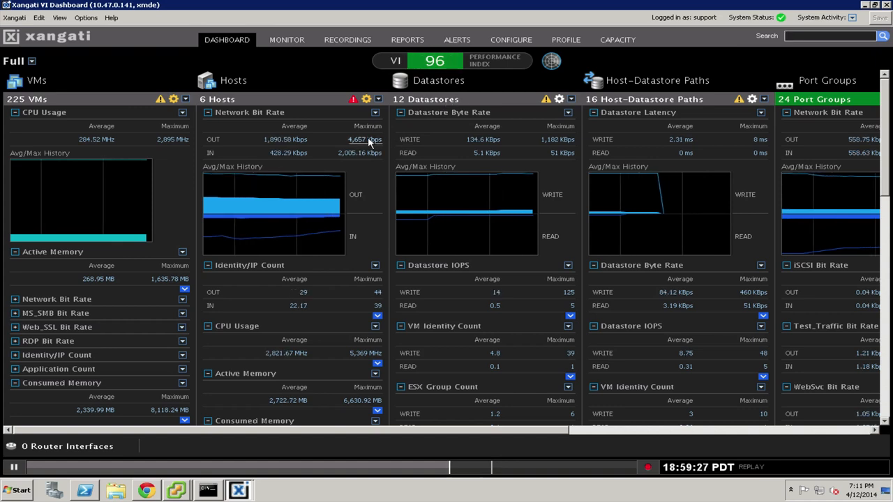
mouse_move(363, 140)
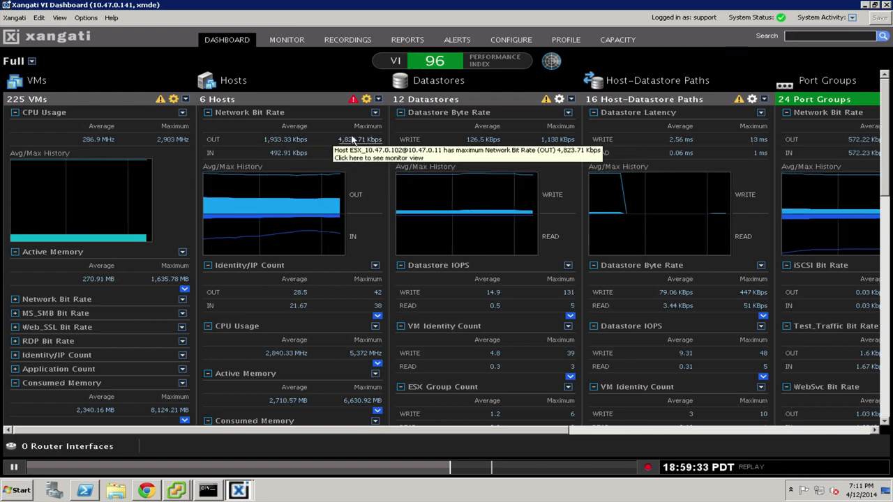
left_click(286, 39)
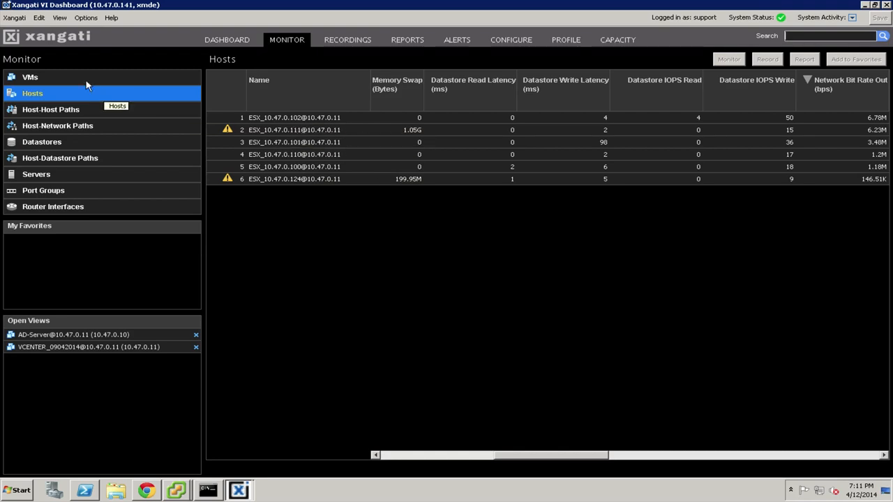
left_click(30, 76)
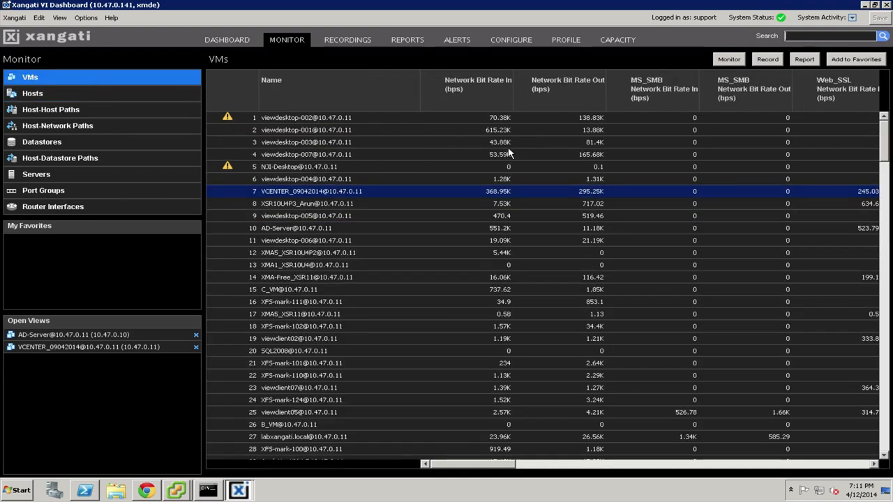
mouse_move(352, 192)
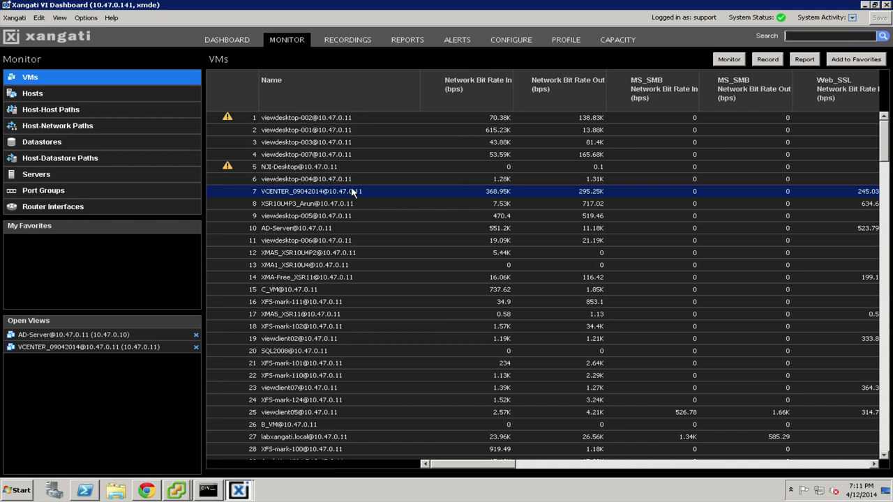
mouse_move(351, 194)
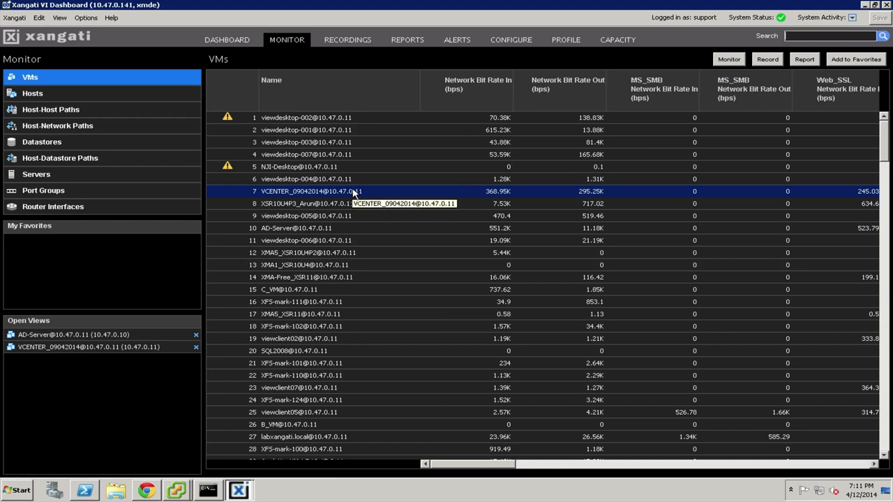
mouse_move(318, 193)
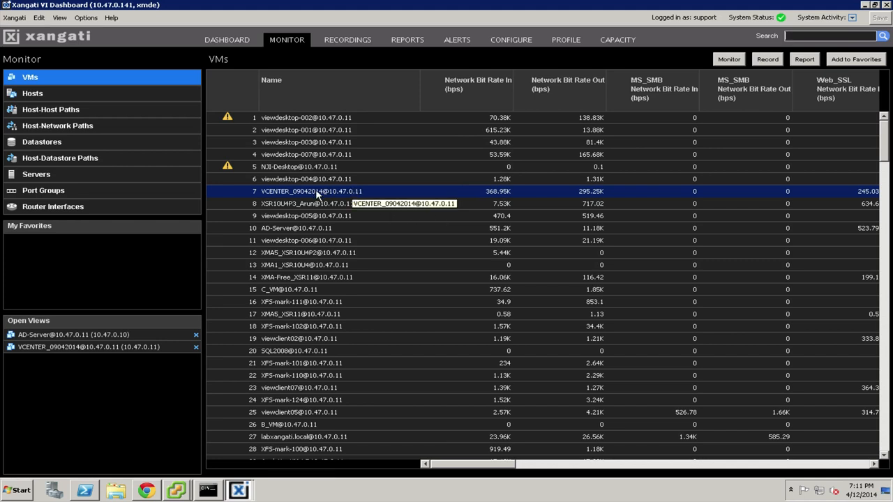
Open the vCenter VM's live monitor view and start replacing the middle chart with CPU Usage.
double_click(313, 191)
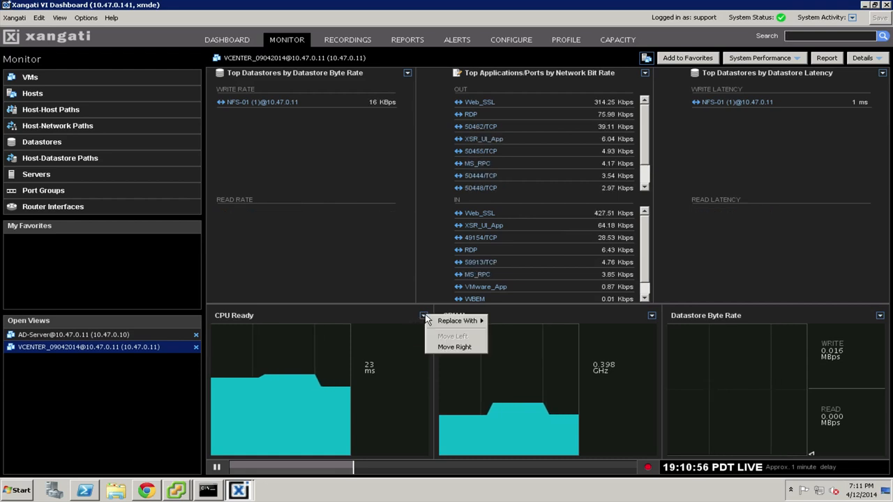
left_click(457, 319)
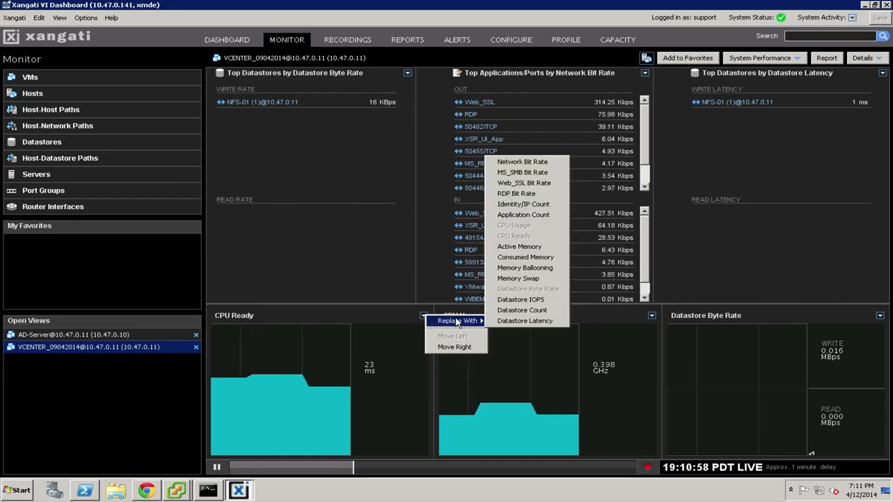
mouse_move(519, 246)
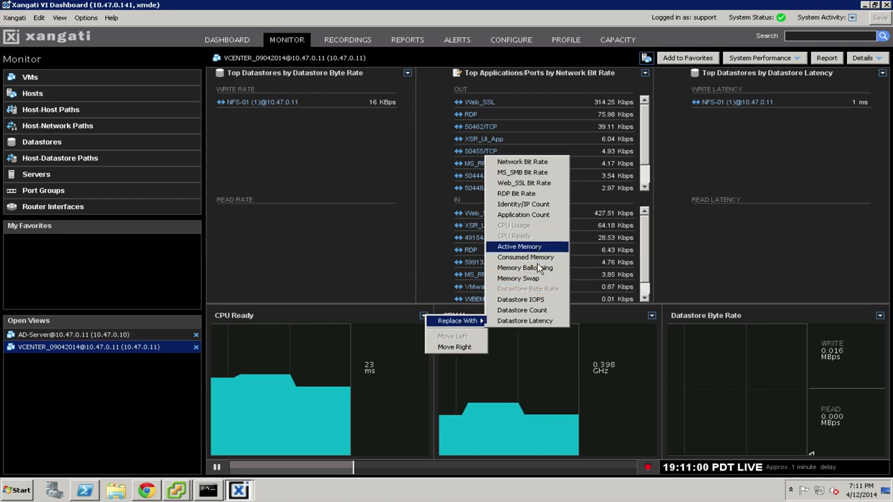
mouse_move(524, 182)
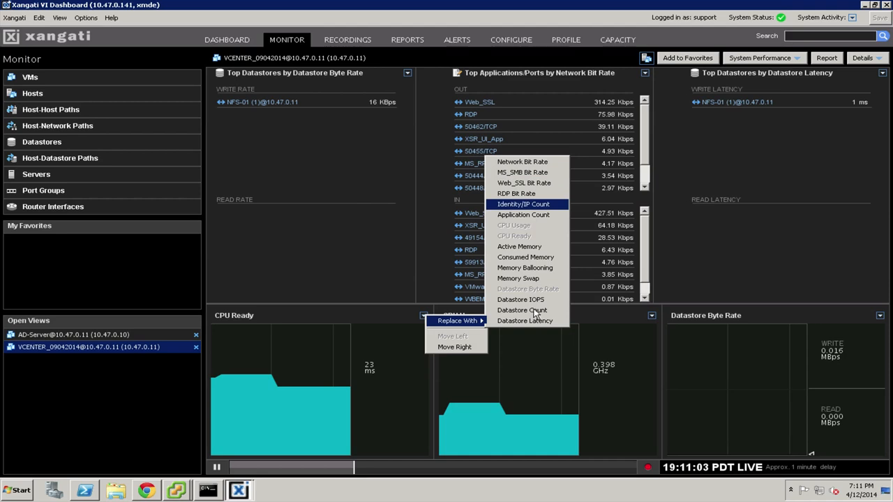
mouse_move(425, 165)
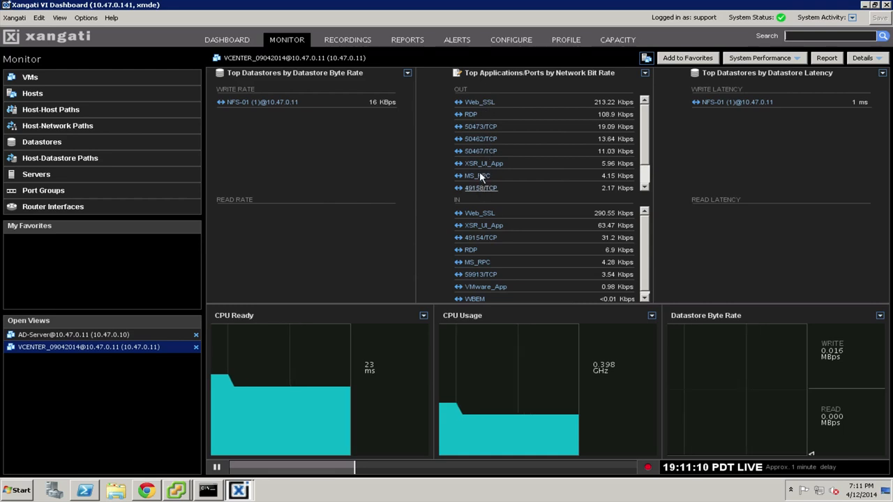
mouse_move(296, 126)
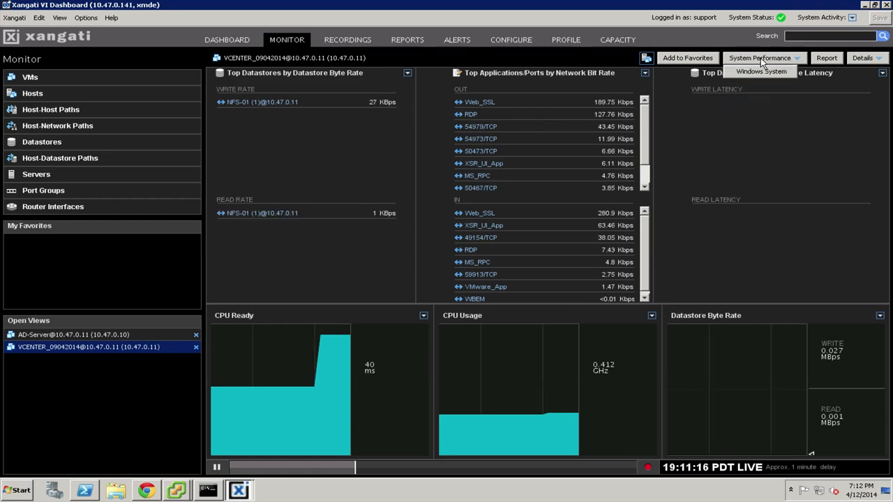
mouse_move(761, 73)
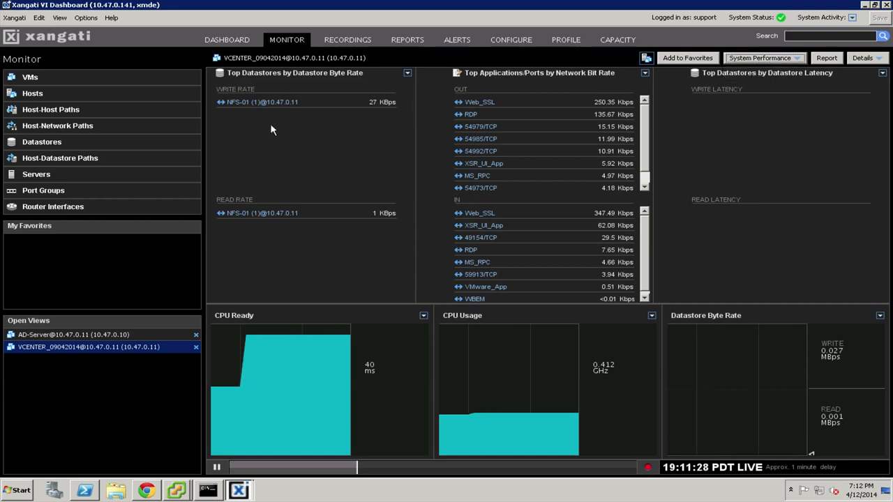
mouse_move(263, 102)
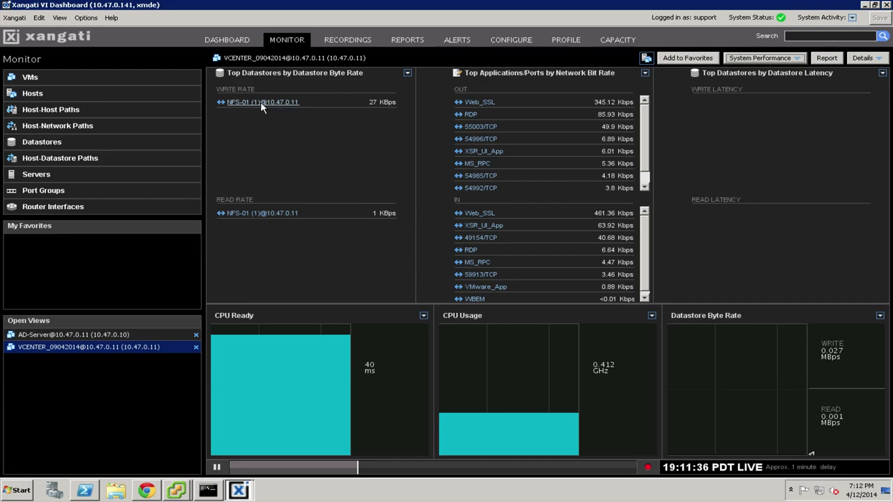
Open datastore NFS-01's monitor view showing top VMs by datastore byte rate.
left_click(262, 102)
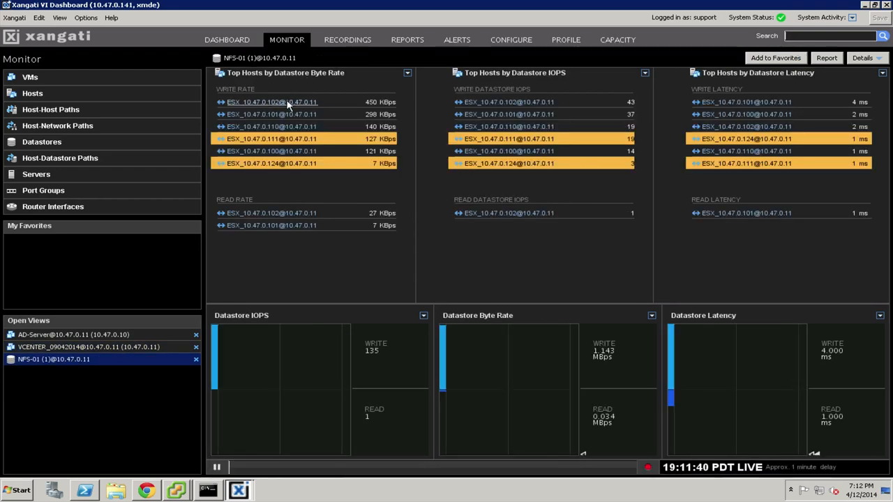
mouse_move(271, 102)
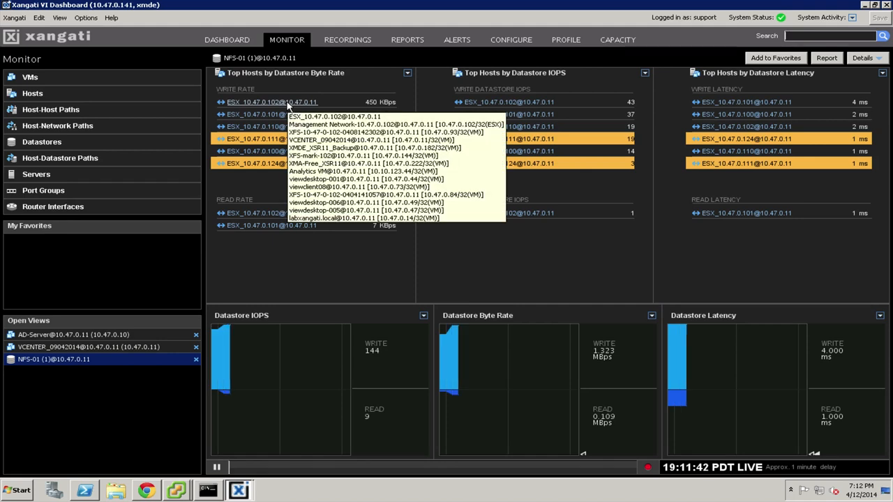
mouse_move(254, 270)
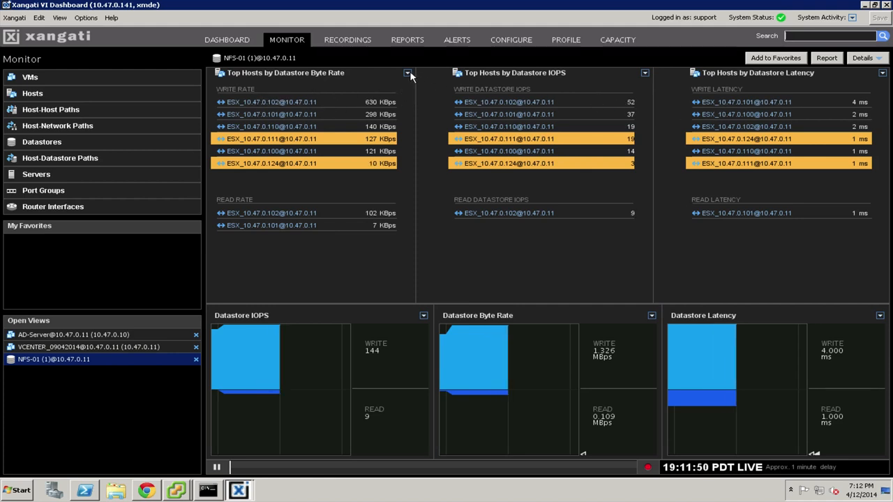
left_click(407, 72)
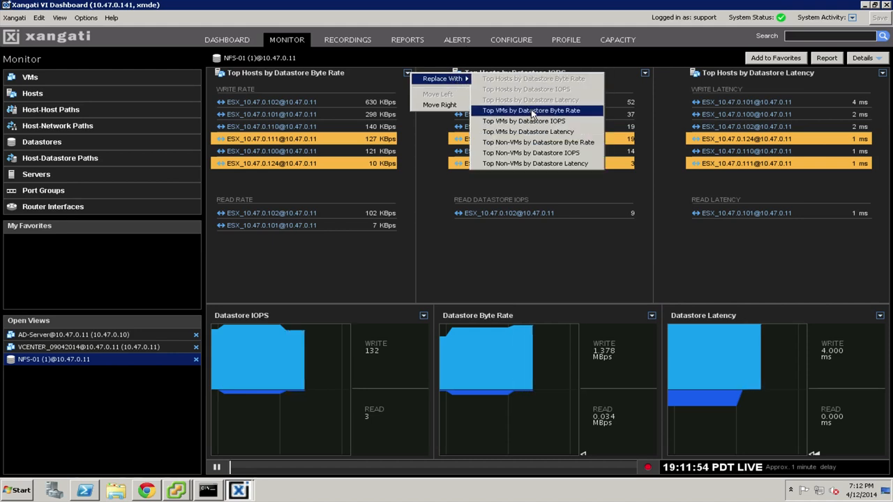
left_click(531, 110)
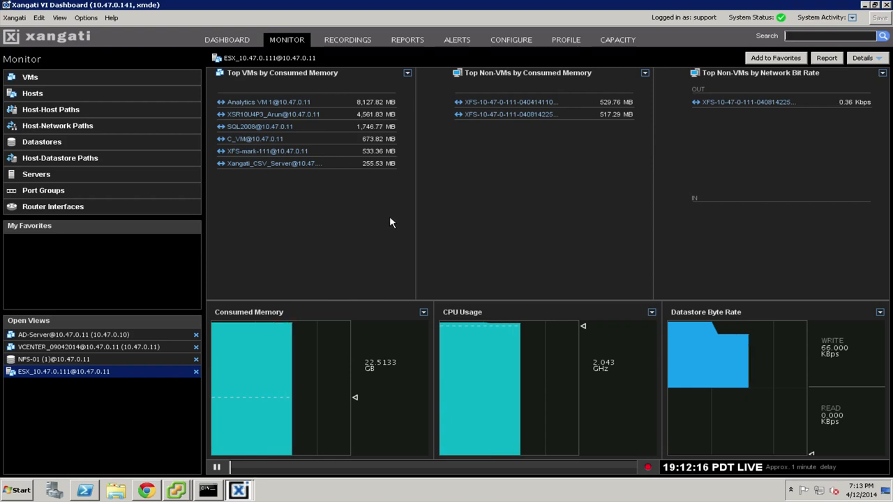
mouse_move(417, 226)
type("d")
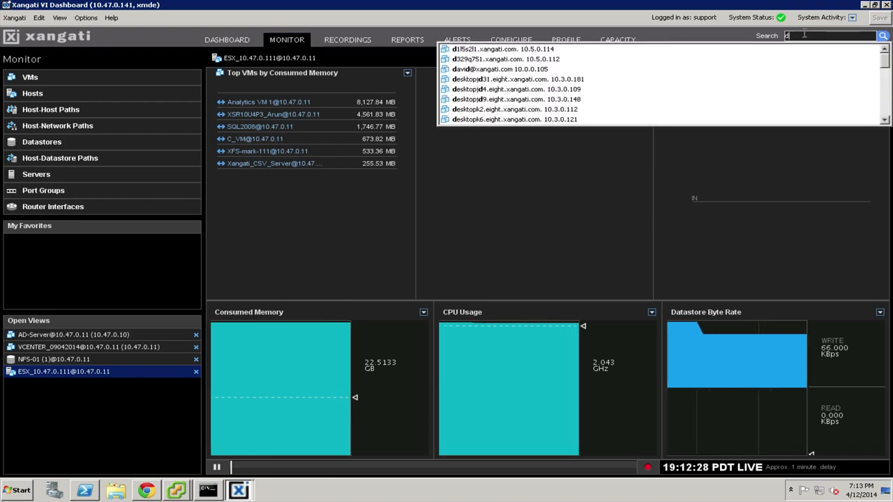
Search for '10' and open the ESX host's live monitor view from the results.
type("10")
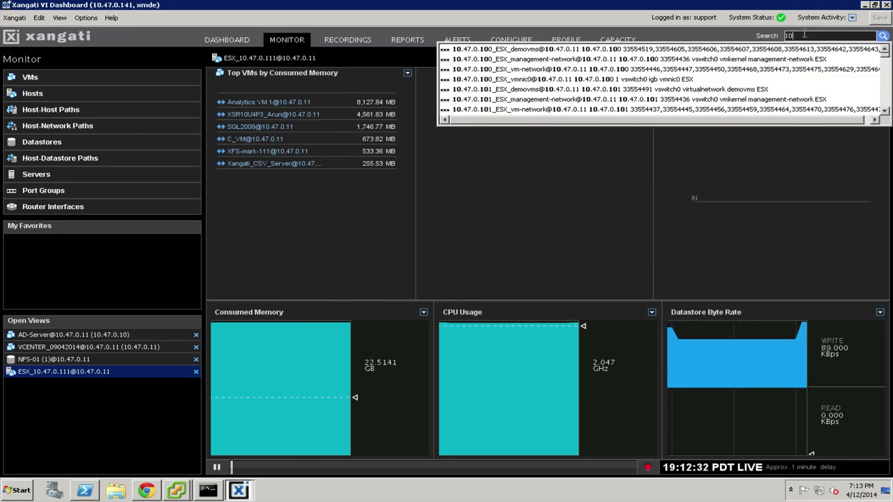
left_click(493, 181)
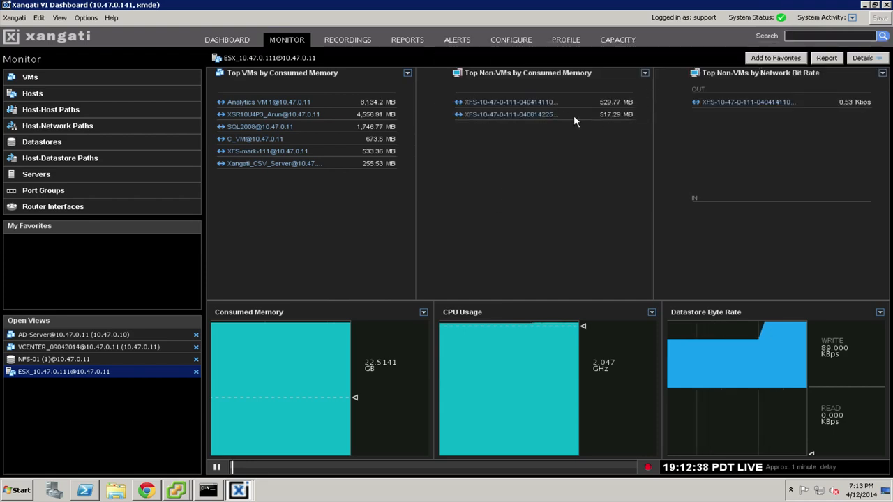
mouse_move(459, 54)
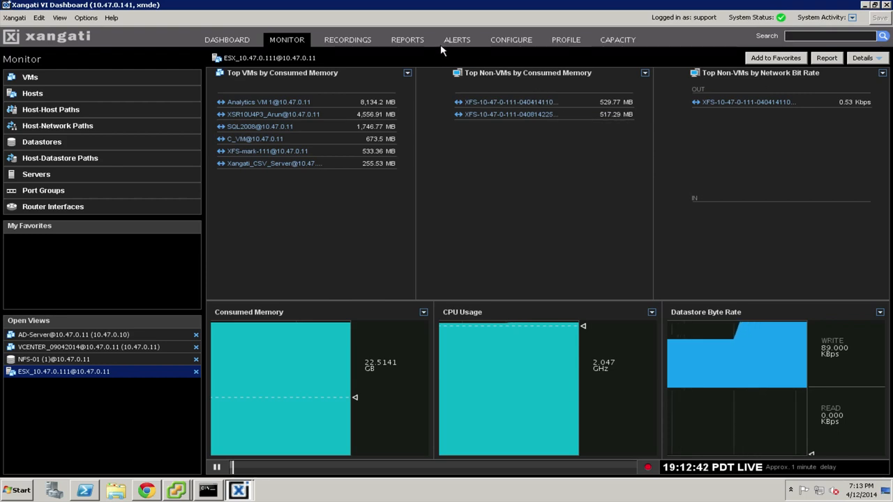
mouse_move(407, 39)
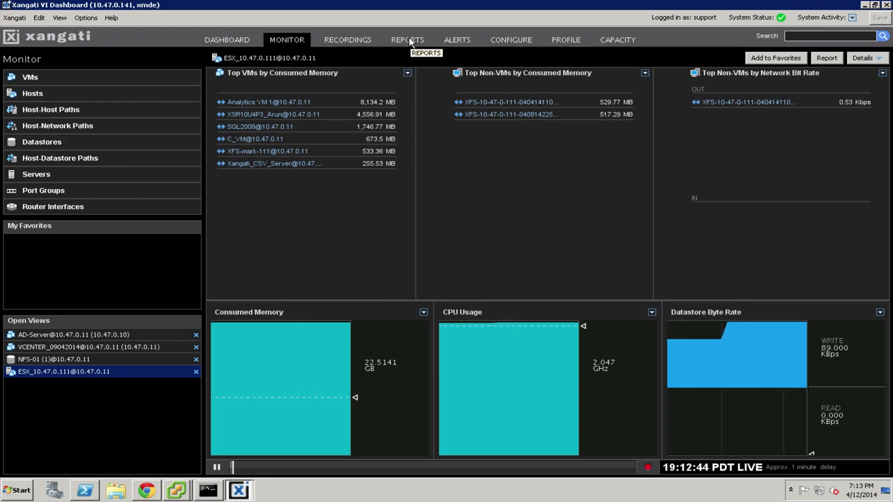
Bring up the recent Alert Report listing the ten most recent alerts.
left_click(407, 39)
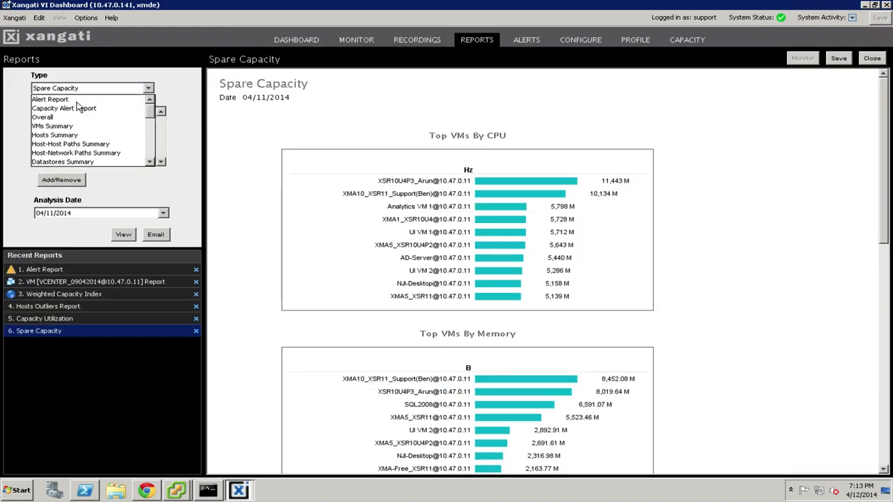
left_click(51, 98)
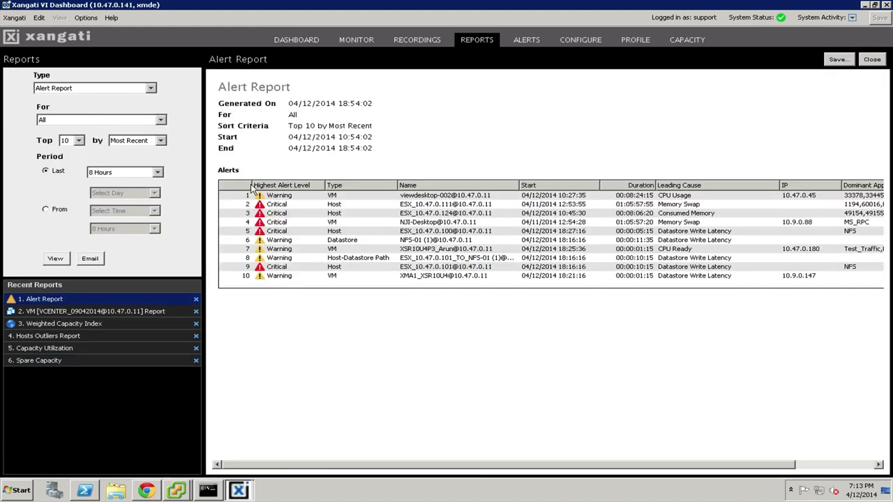
mouse_move(361, 198)
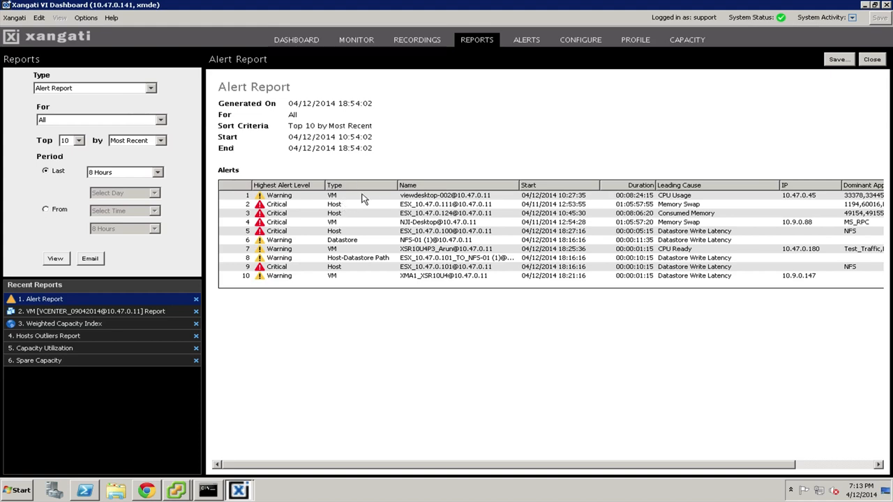
mouse_move(438, 204)
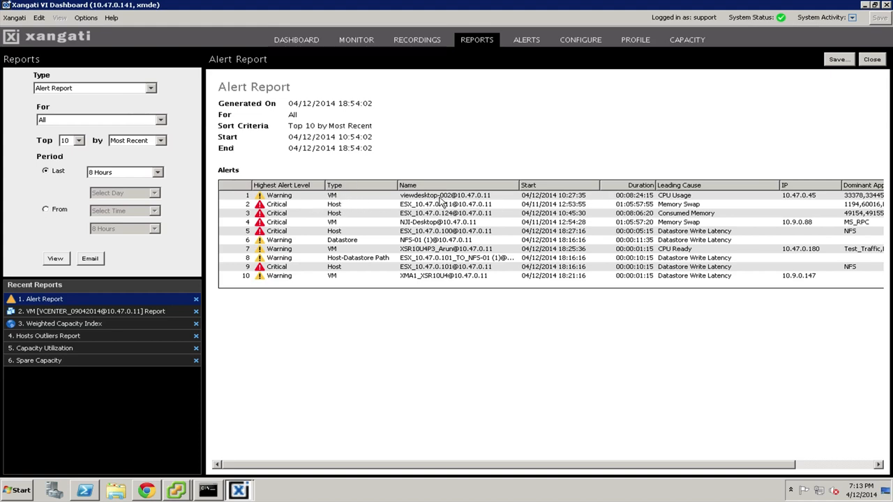
mouse_move(871, 229)
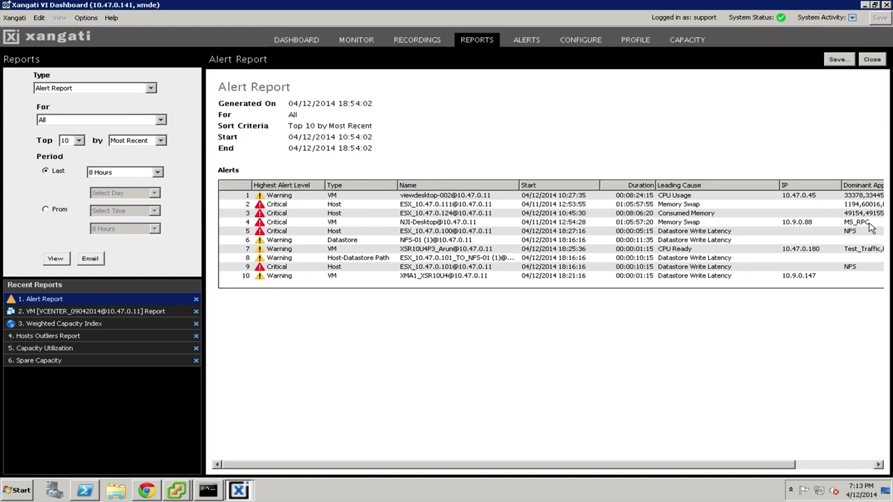
mouse_move(653, 215)
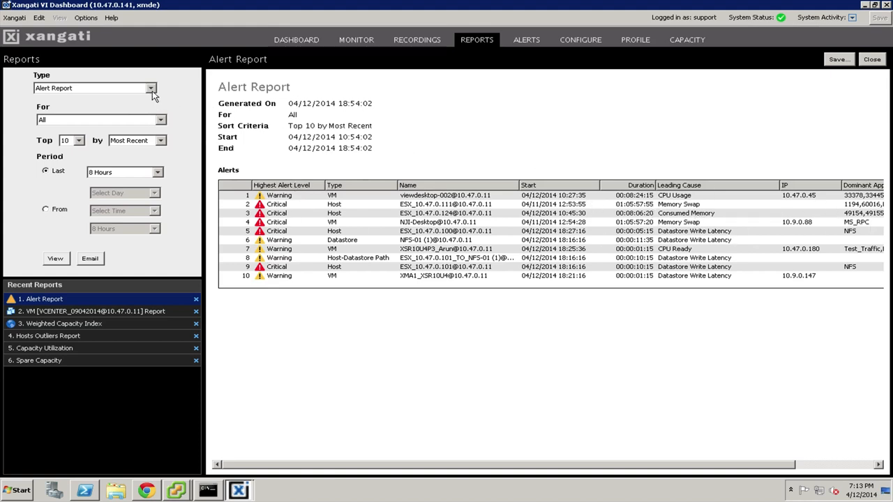
left_click(151, 88)
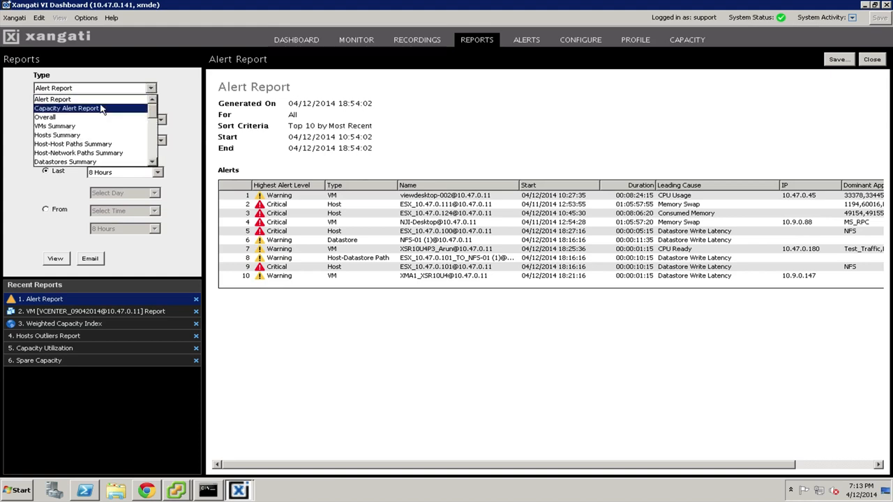
mouse_move(95, 120)
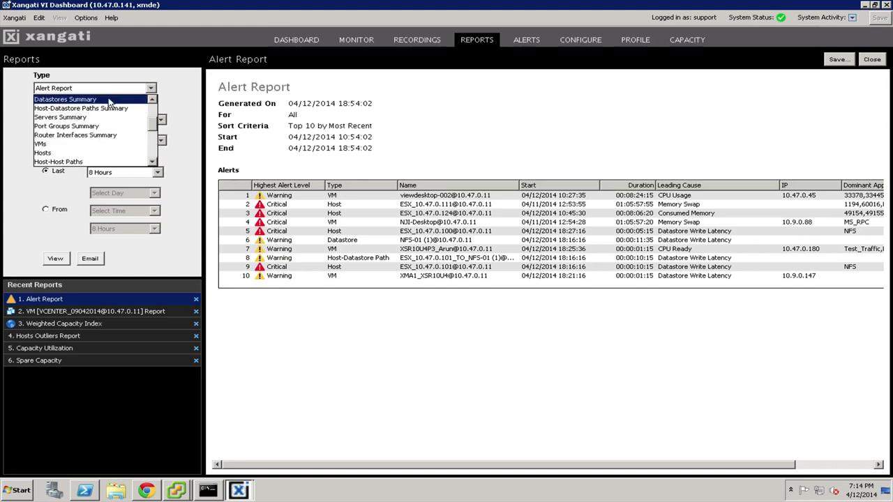
mouse_move(89, 125)
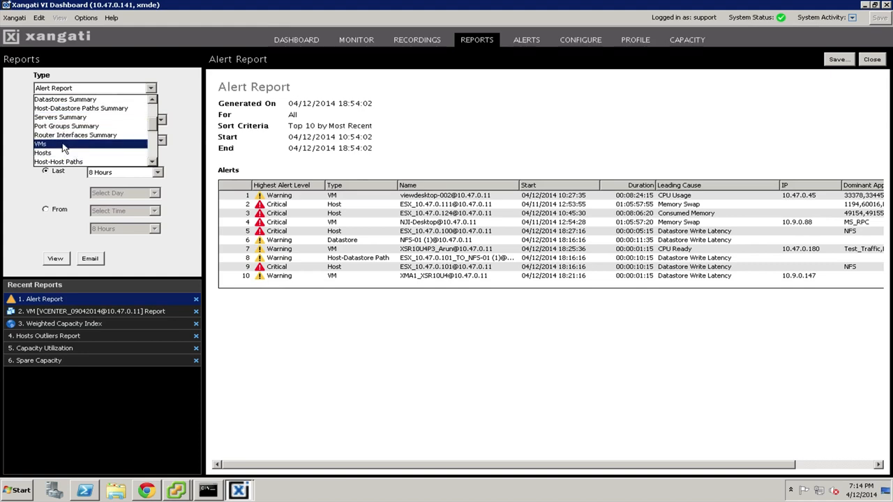
Open the VMs-type report for the vCenter VM and review its bit rate, CPU and datastore graphs.
left_click(39, 144)
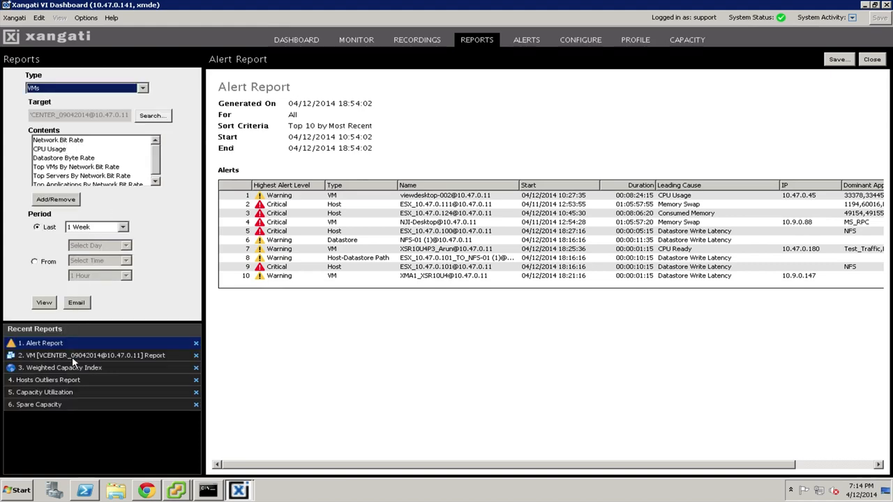
left_click(95, 356)
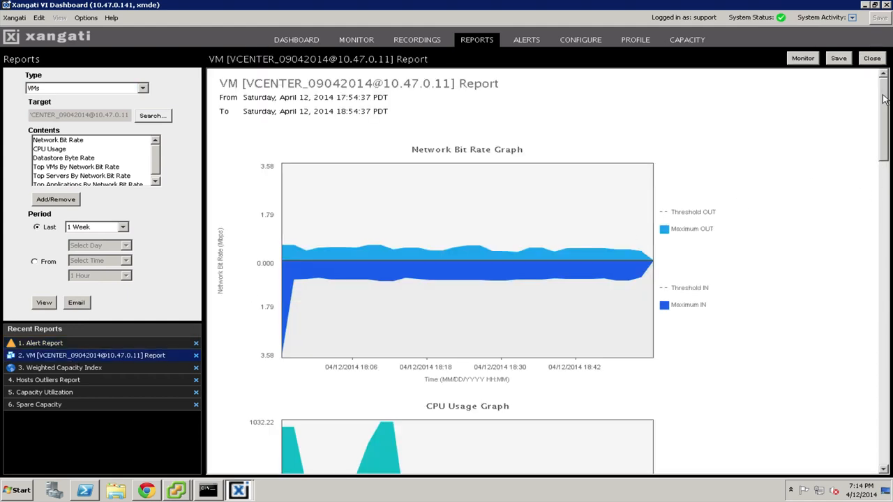
scroll("down", 3)
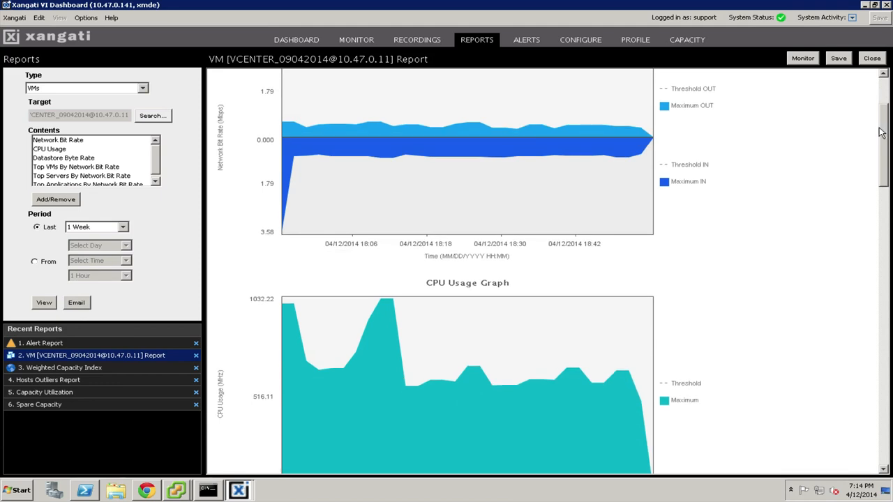
scroll("down", 3)
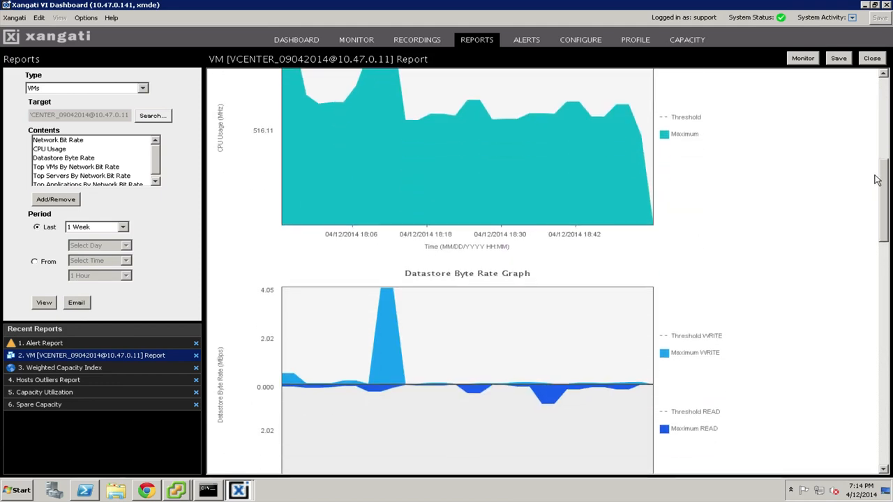
mouse_move(109, 346)
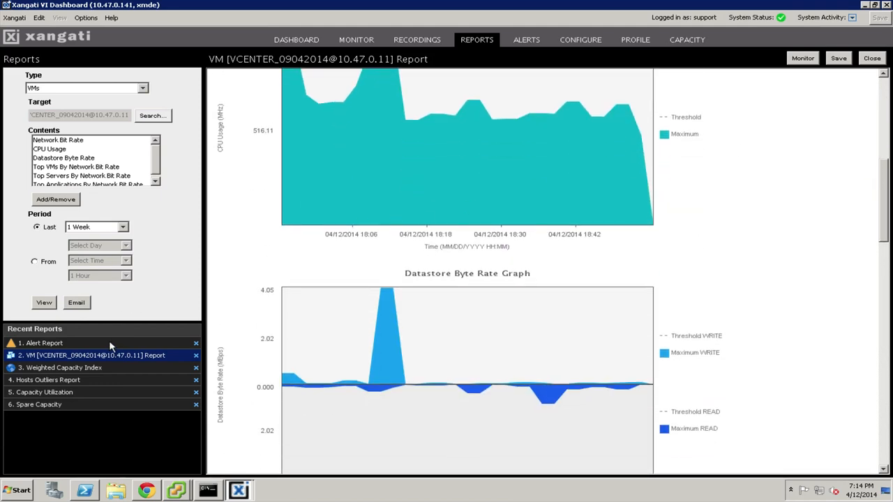
mouse_move(86, 360)
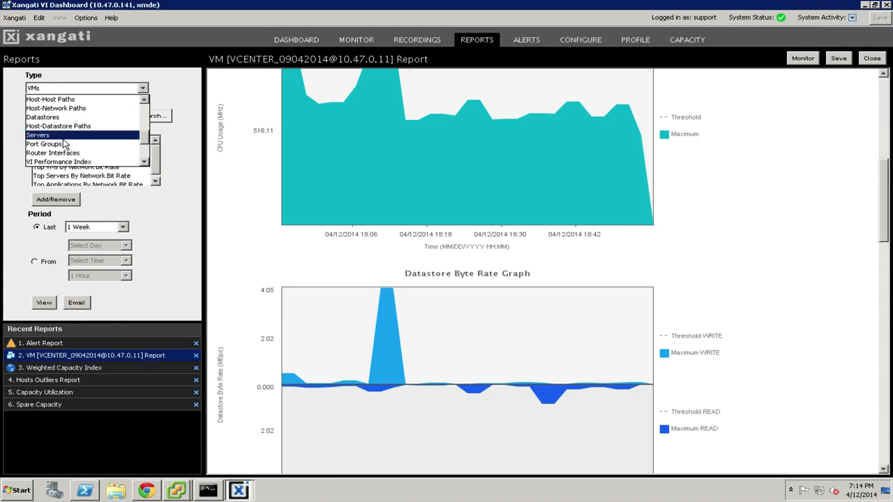
mouse_move(44, 143)
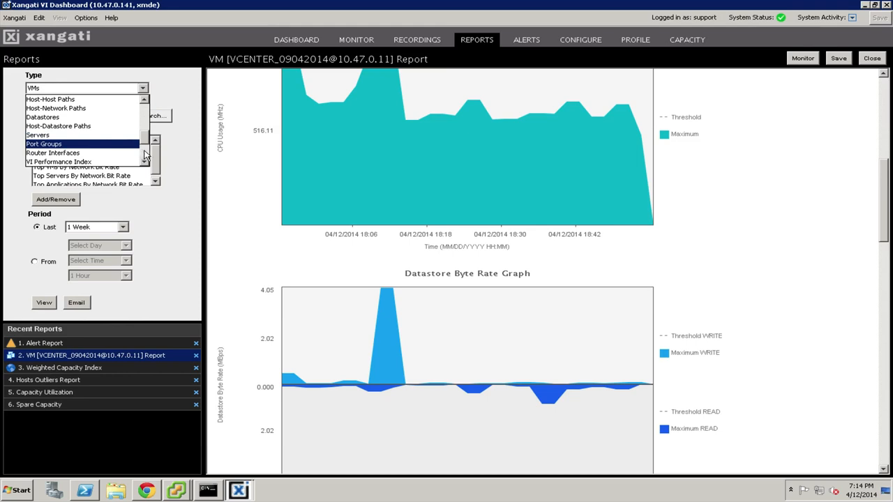
left_click(79, 117)
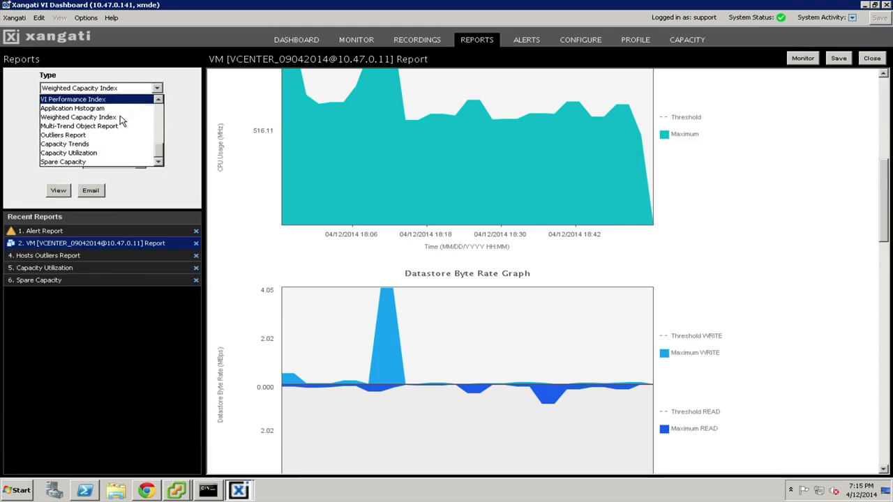
Open the Hosts Outliers Report and review its trend graphs.
left_click(63, 134)
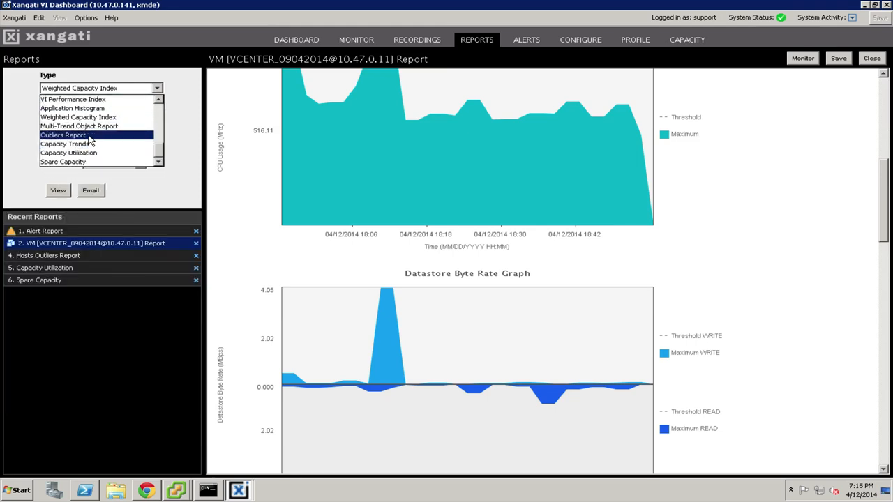
left_click(63, 134)
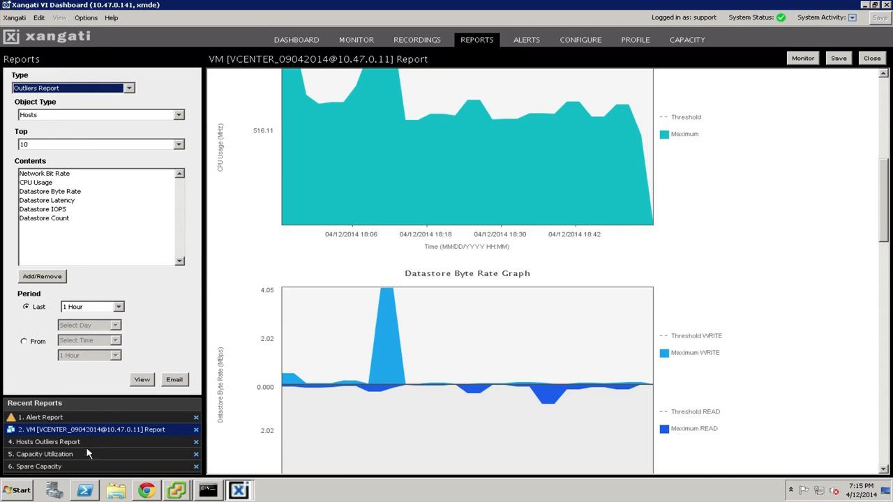
left_click(48, 441)
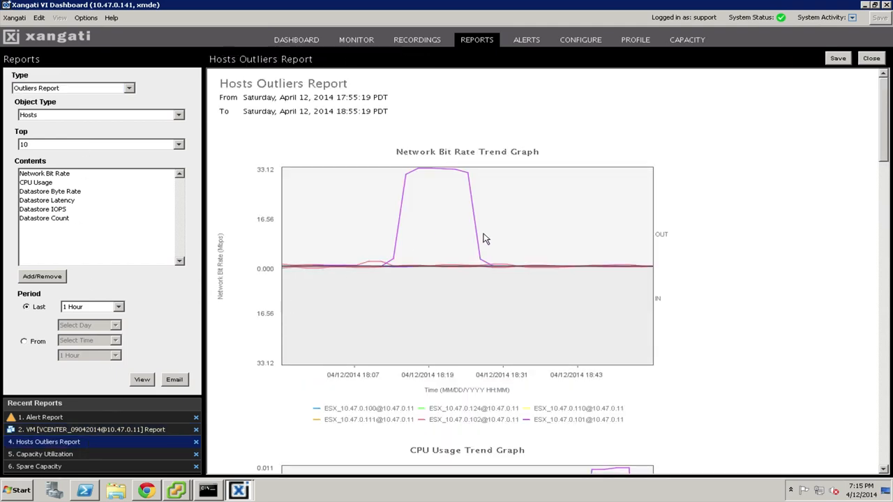
mouse_move(429, 187)
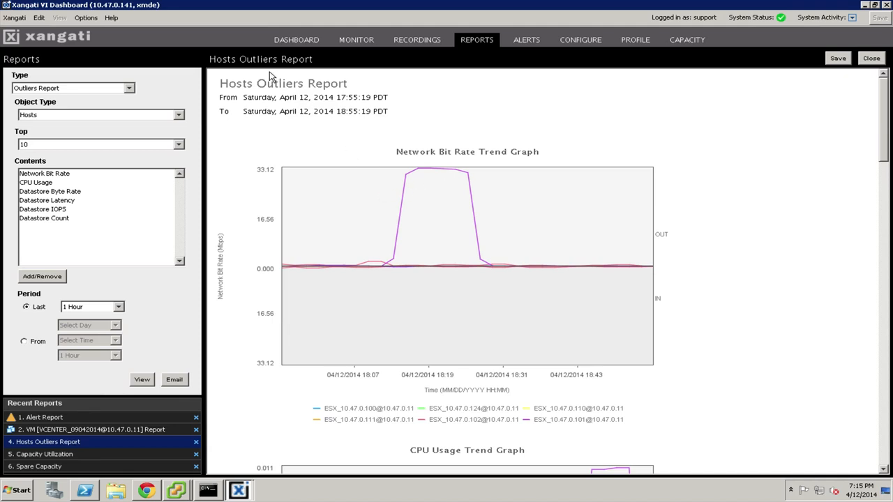
mouse_move(570, 270)
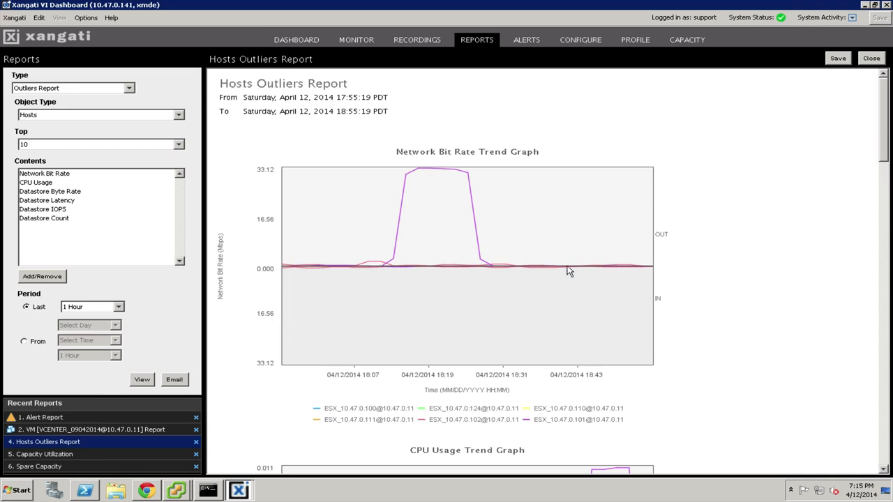
mouse_move(397, 200)
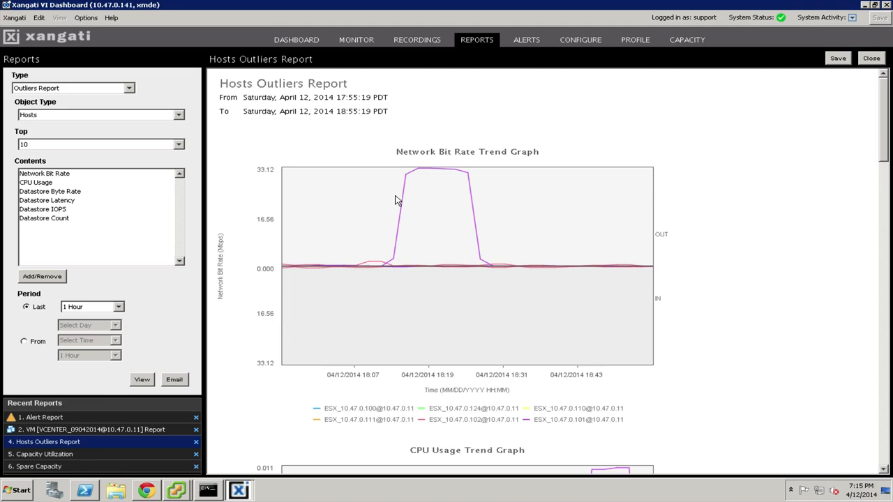
mouse_move(472, 215)
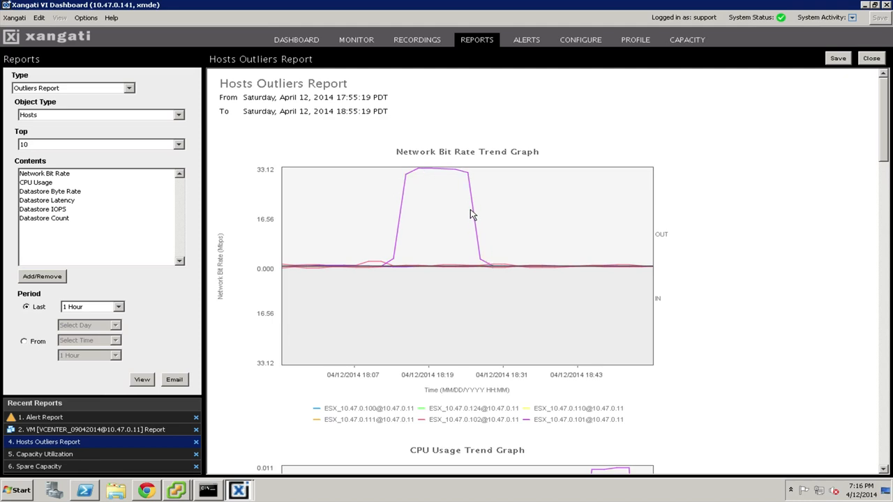
mouse_move(405, 254)
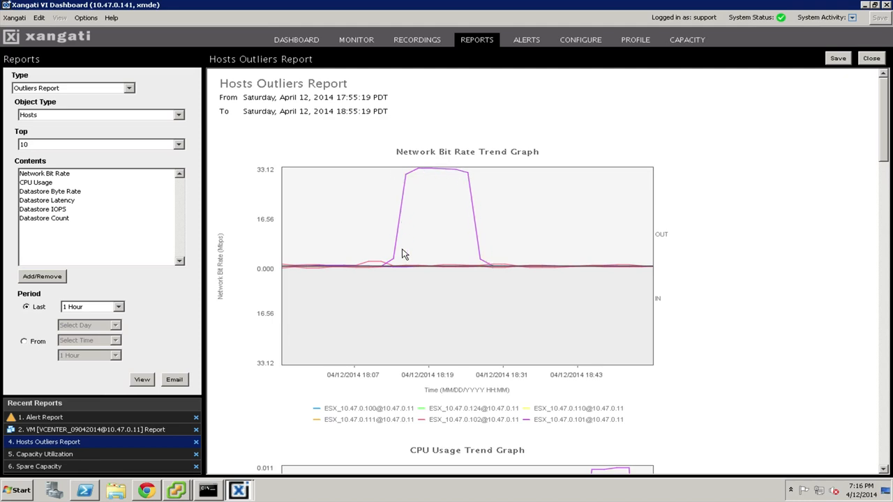
mouse_move(379, 261)
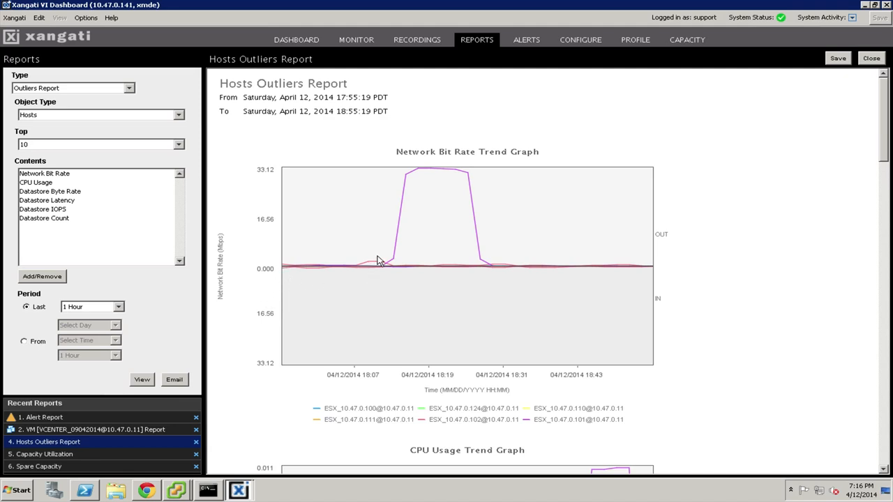
mouse_move(477, 173)
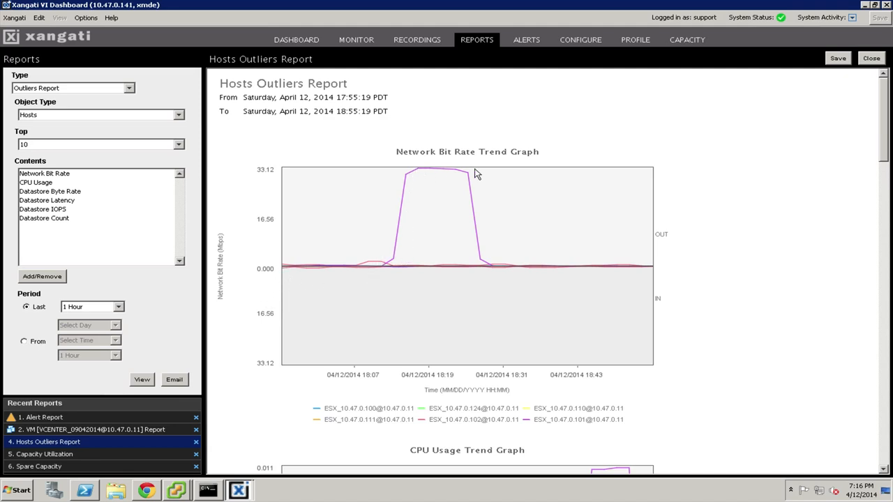
mouse_move(392, 203)
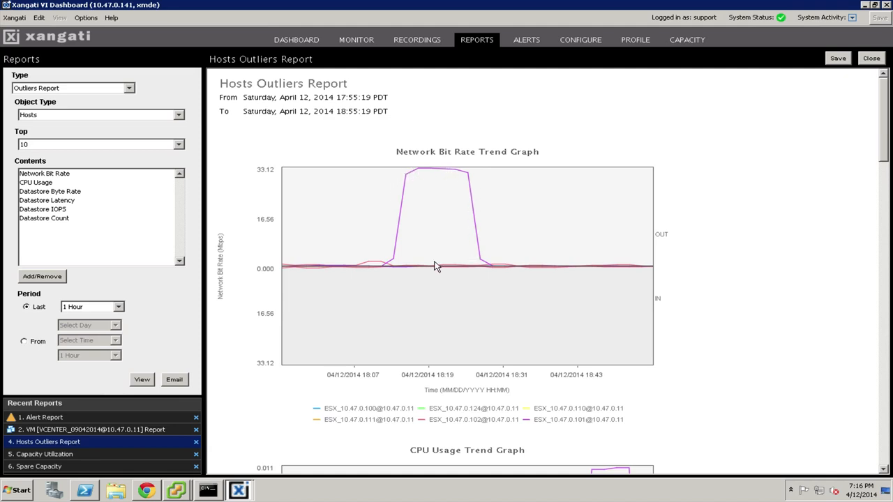
mouse_move(887, 118)
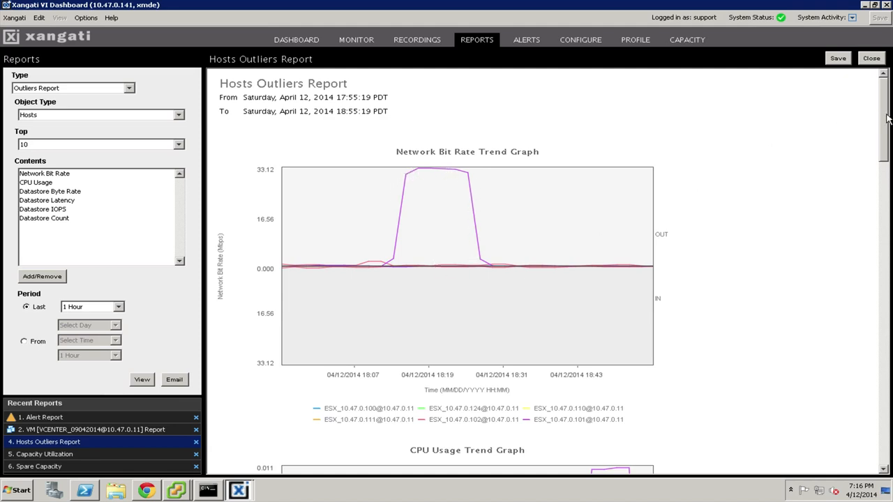
scroll("down", 3)
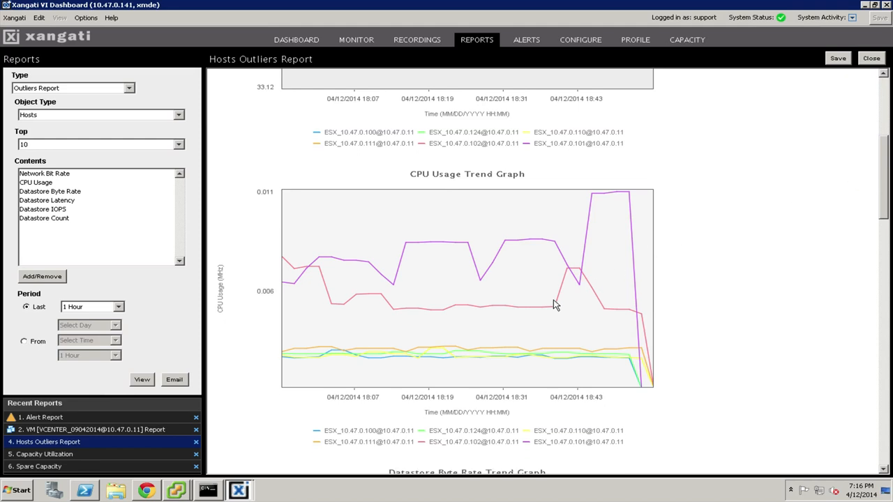
mouse_move(483, 255)
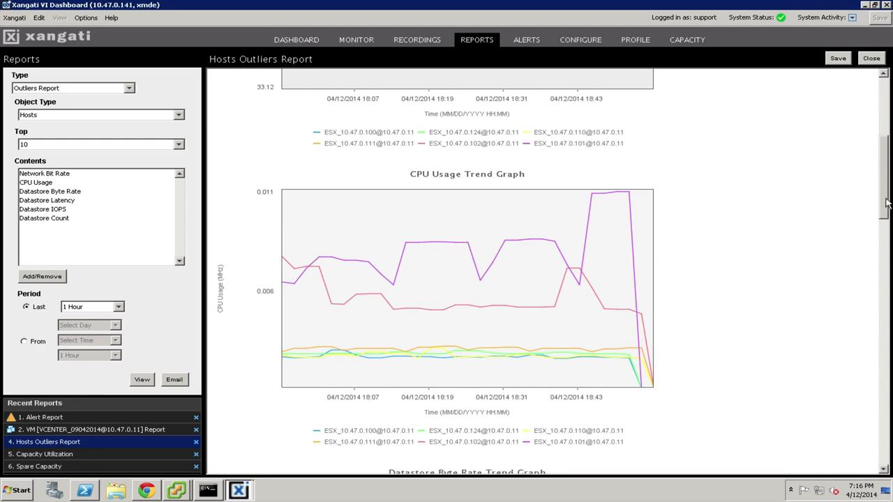
scroll("down", 3)
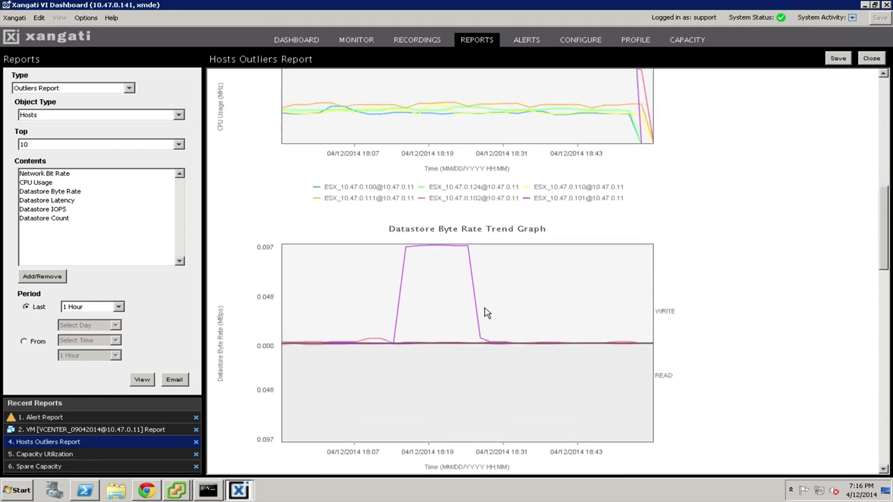
mouse_move(474, 304)
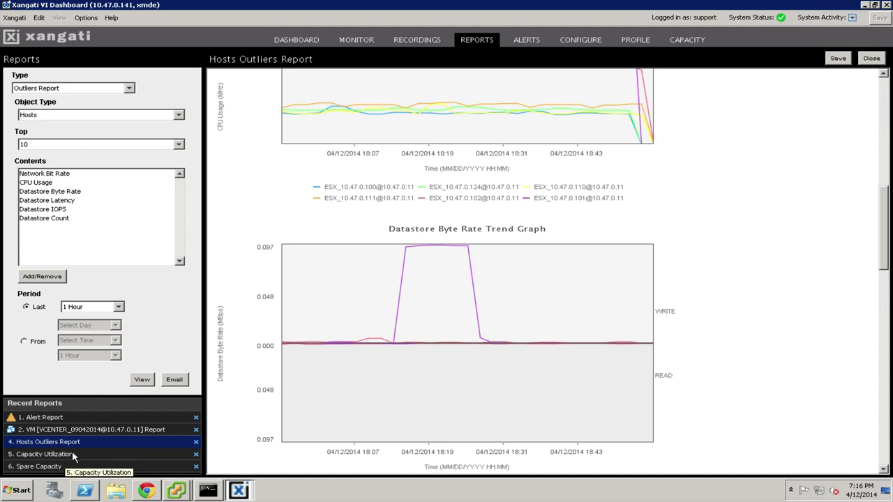
mouse_move(368, 159)
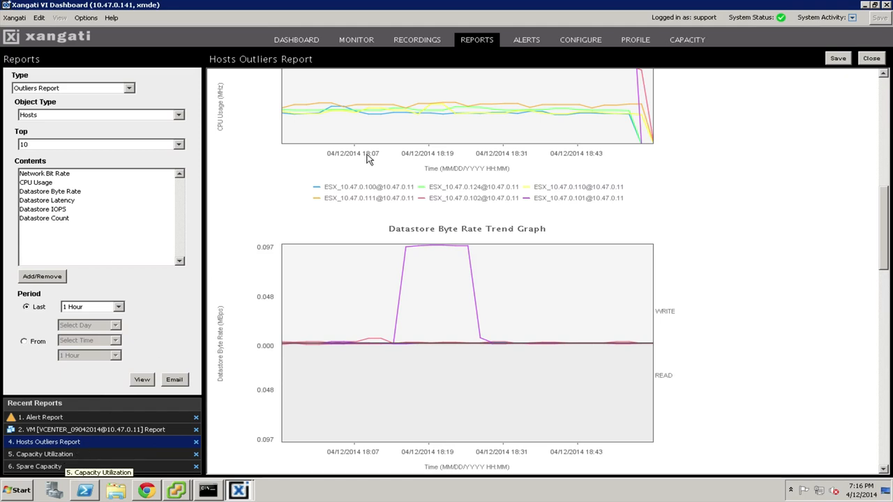
Switch to the Capacity alerts page from the top navigation bar.
left_click(686, 39)
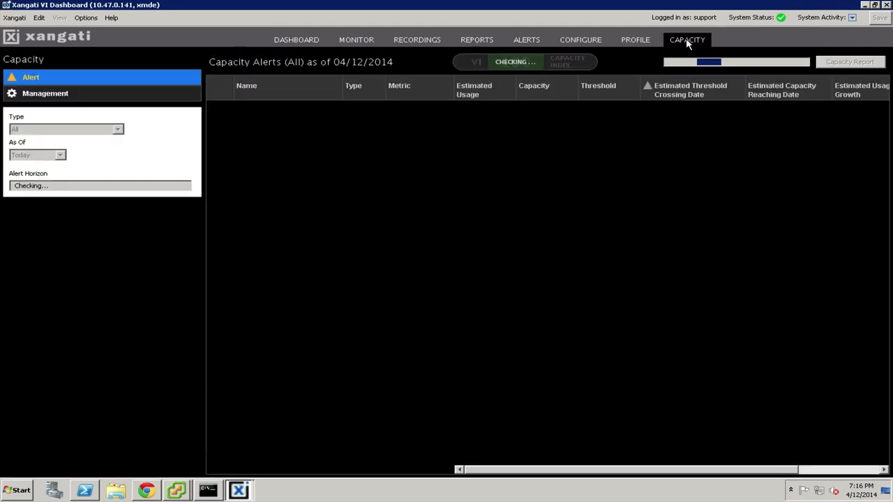
Review the Capacity Alerts table with index 86, then return to the Reports area.
left_click(686, 39)
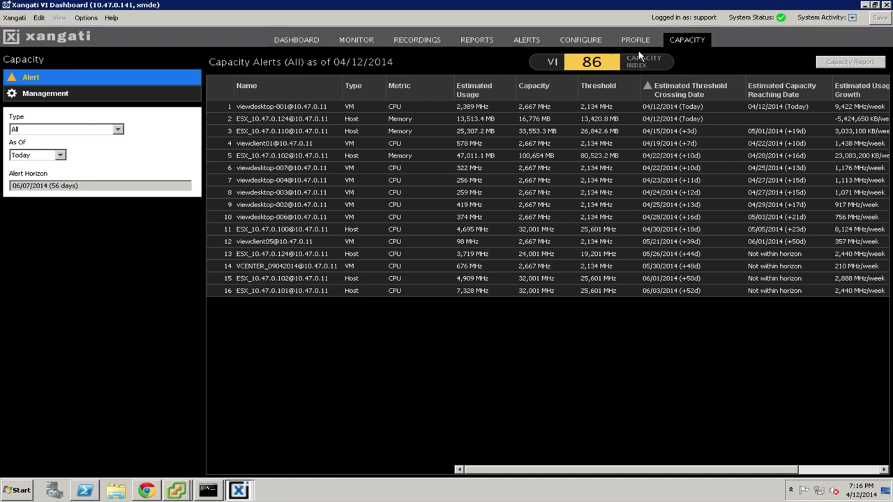
mouse_move(640, 58)
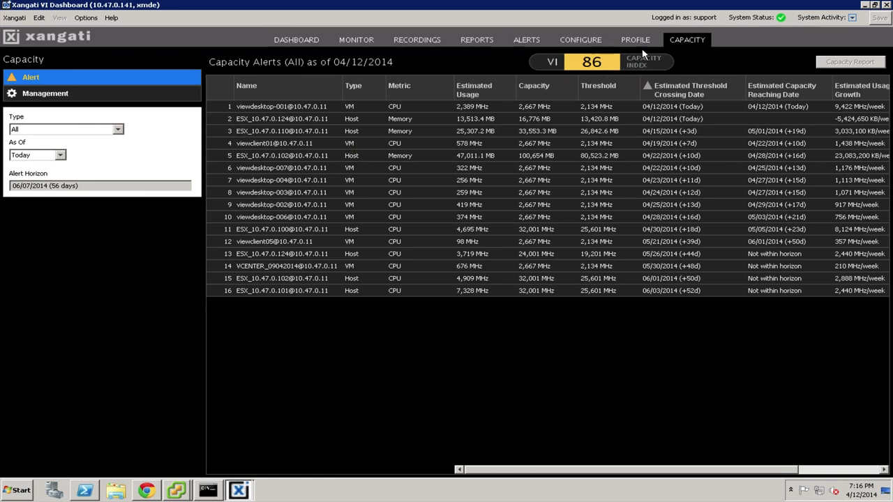
mouse_move(529, 95)
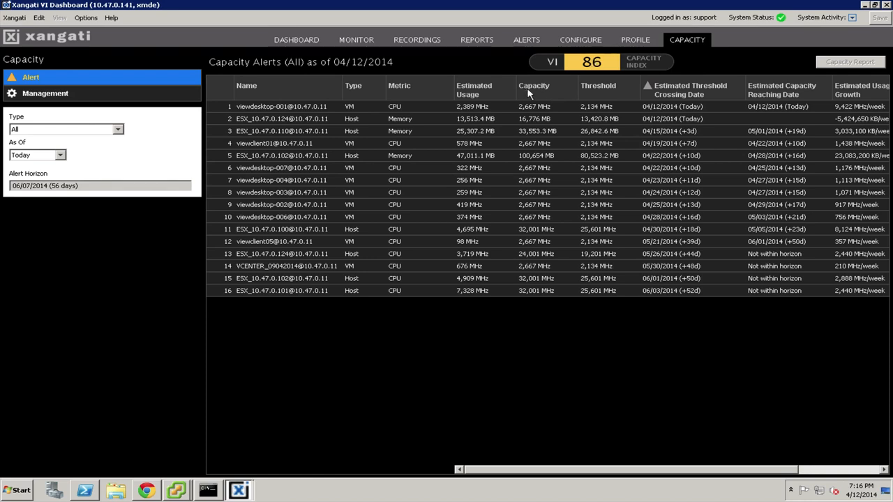
mouse_move(295, 101)
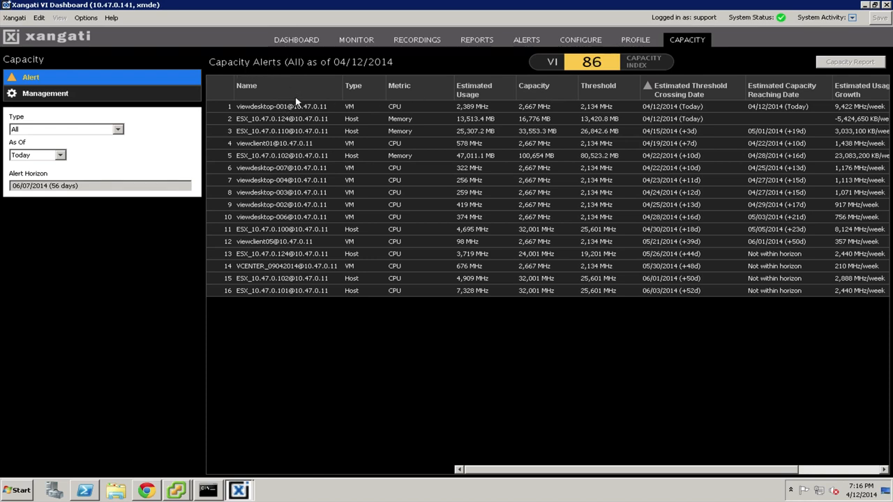
mouse_move(272, 167)
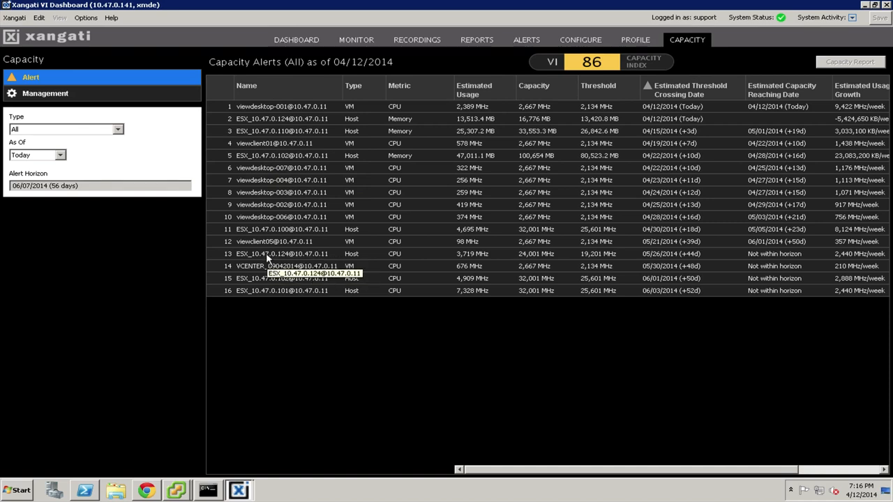
mouse_move(292, 133)
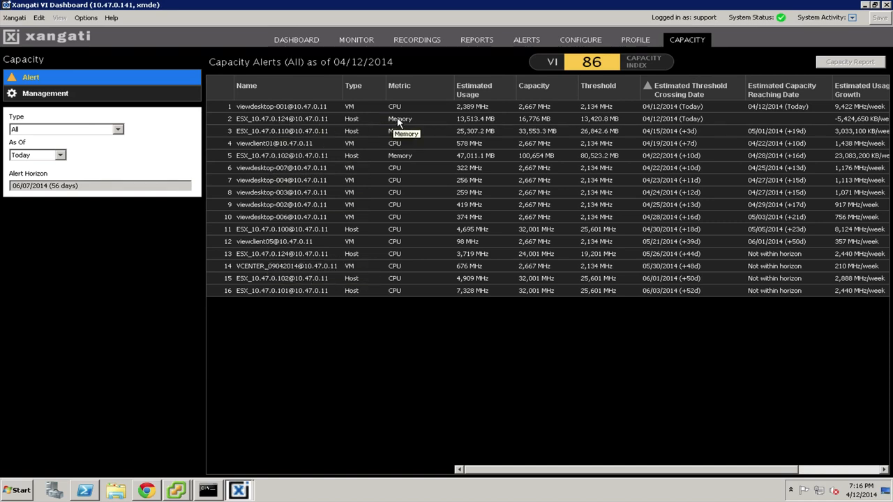
mouse_move(477, 112)
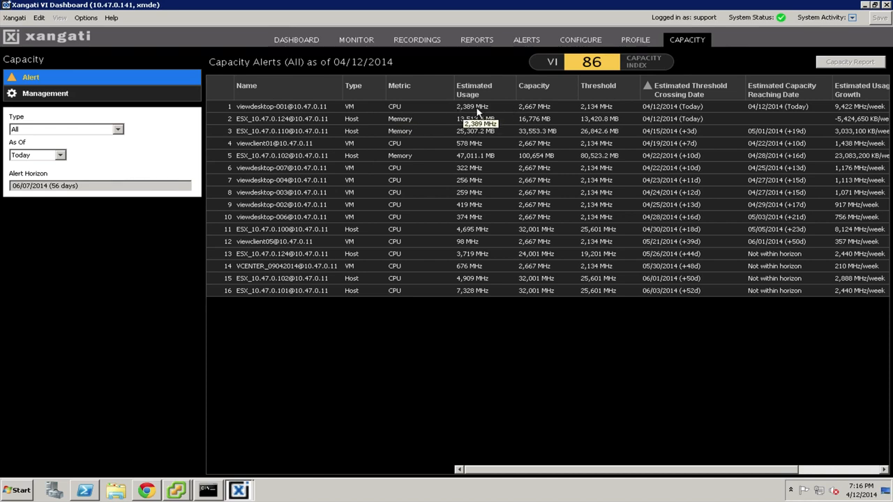
mouse_move(599, 110)
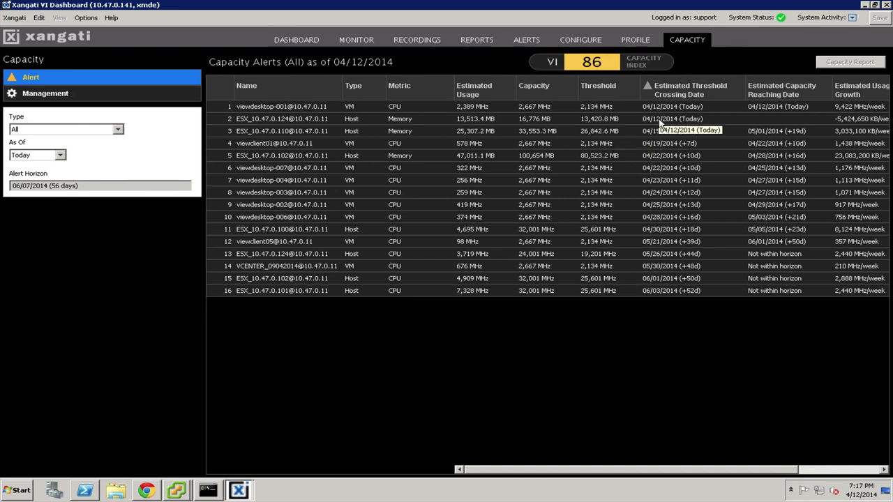
mouse_move(774, 146)
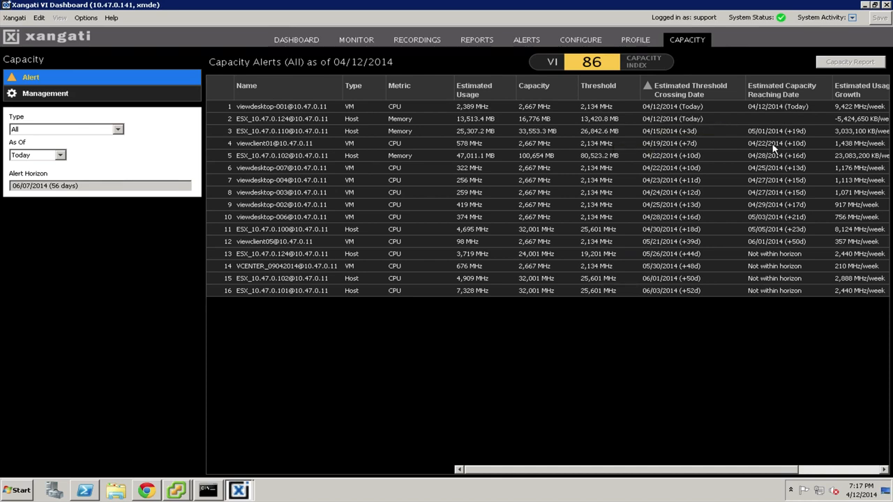
mouse_move(438, 43)
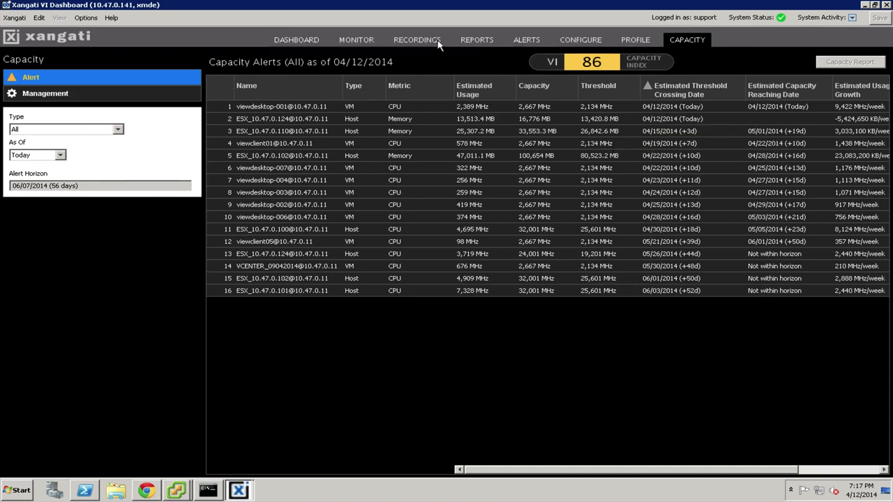
mouse_move(477, 42)
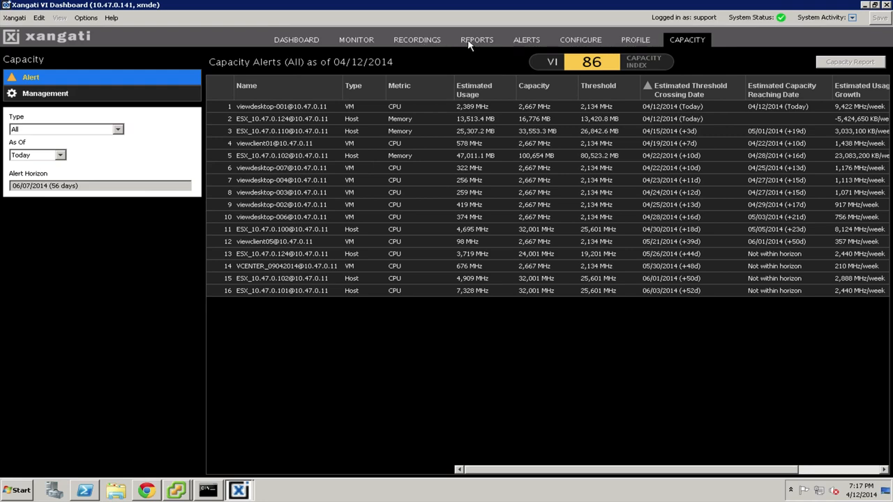
left_click(477, 39)
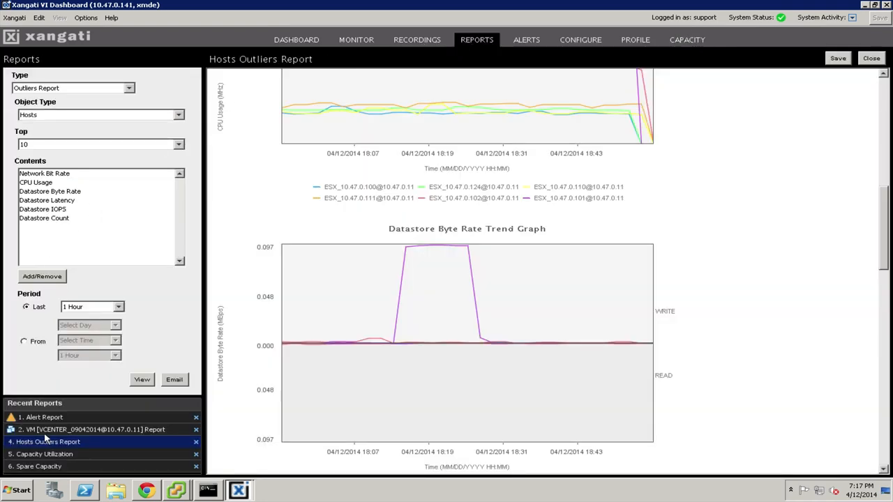
Open '5. Capacity Utilization' from Recent Reports showing top VMs by CPU and memory.
left_click(44, 453)
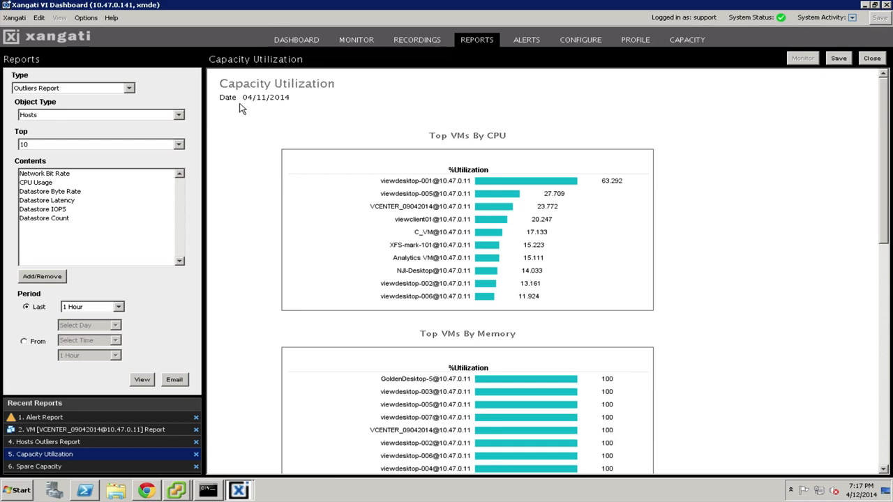
mouse_move(402, 185)
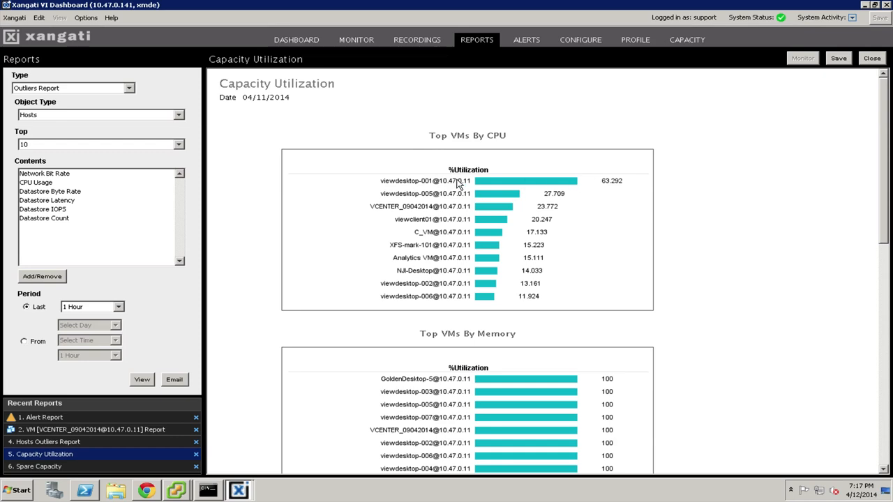
mouse_move(538, 198)
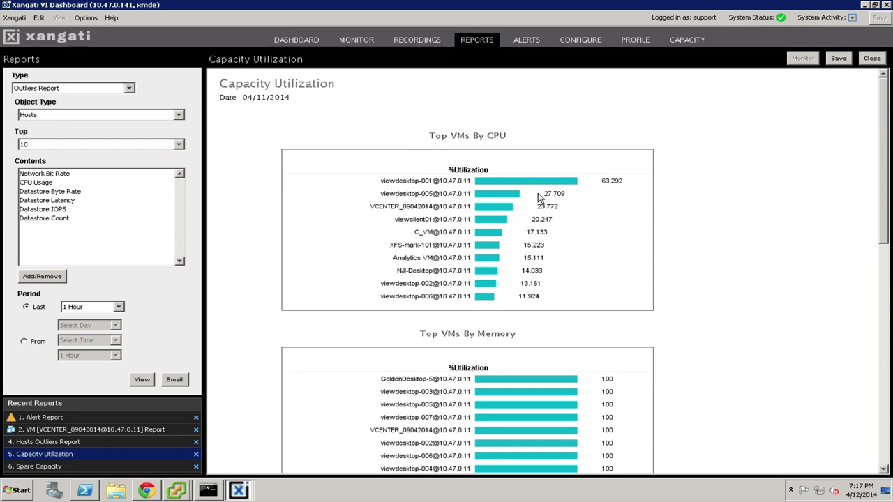
mouse_move(427, 391)
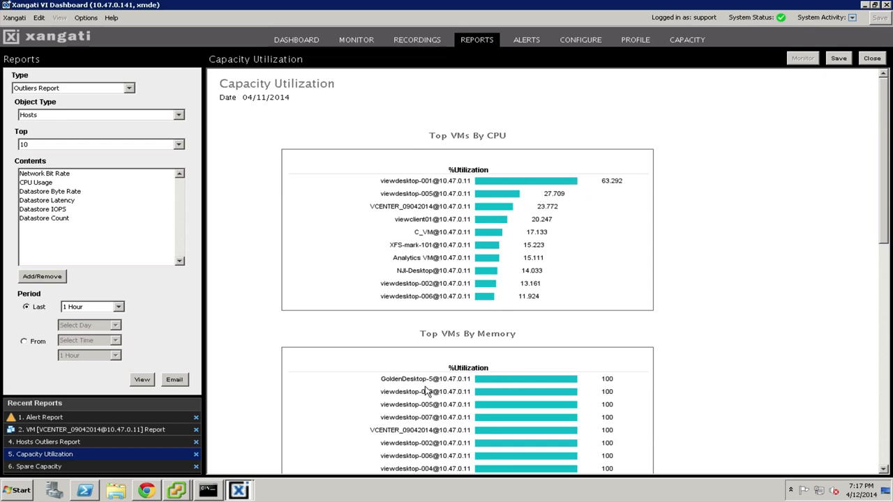
mouse_move(572, 417)
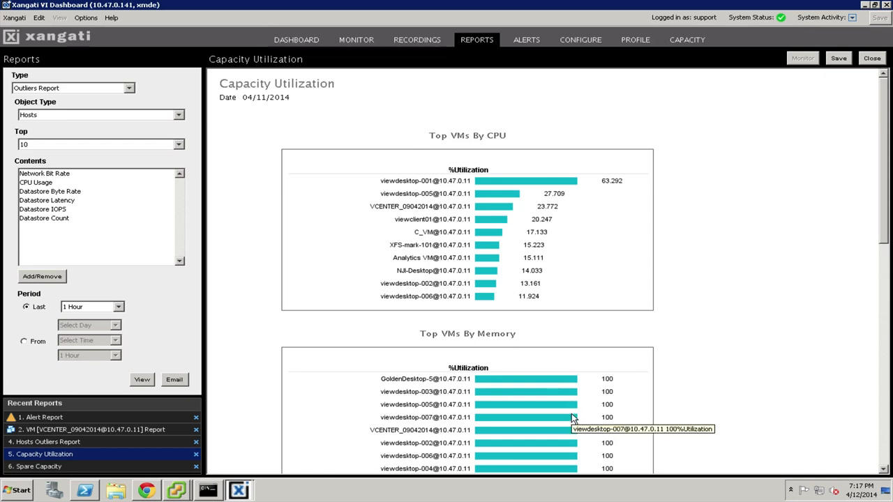
mouse_move(235, 389)
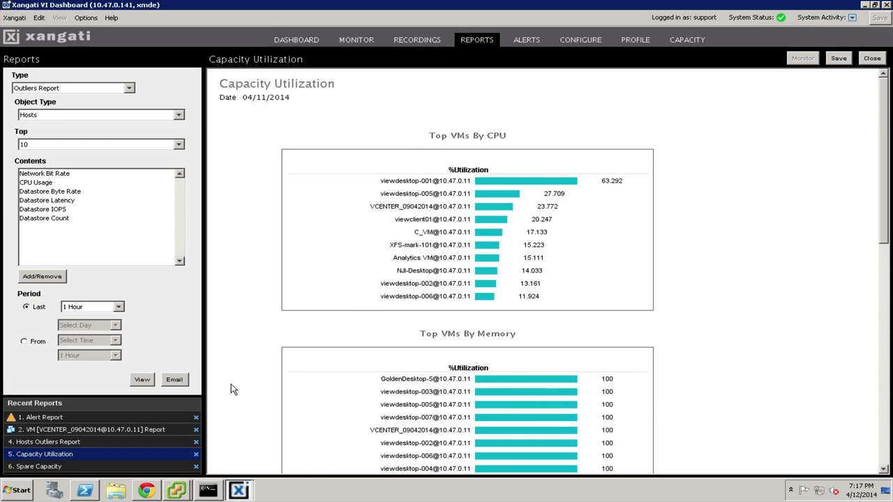
mouse_move(316, 169)
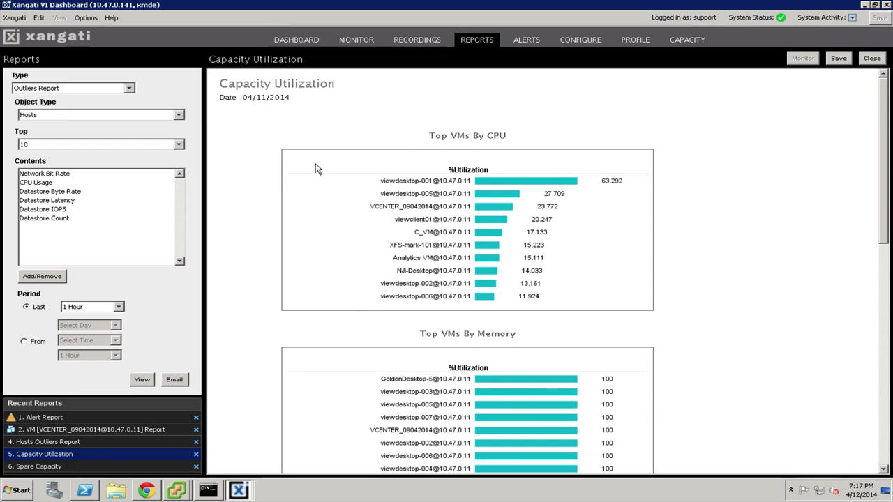
mouse_move(109, 408)
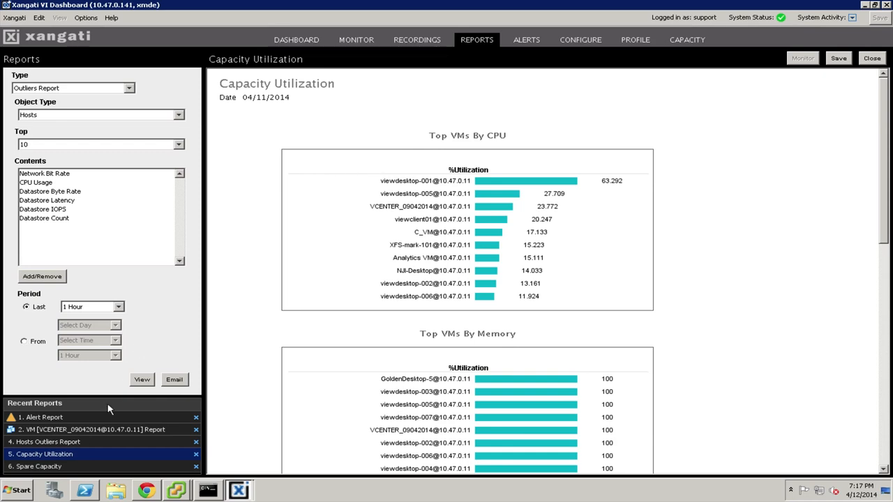
left_click(45, 466)
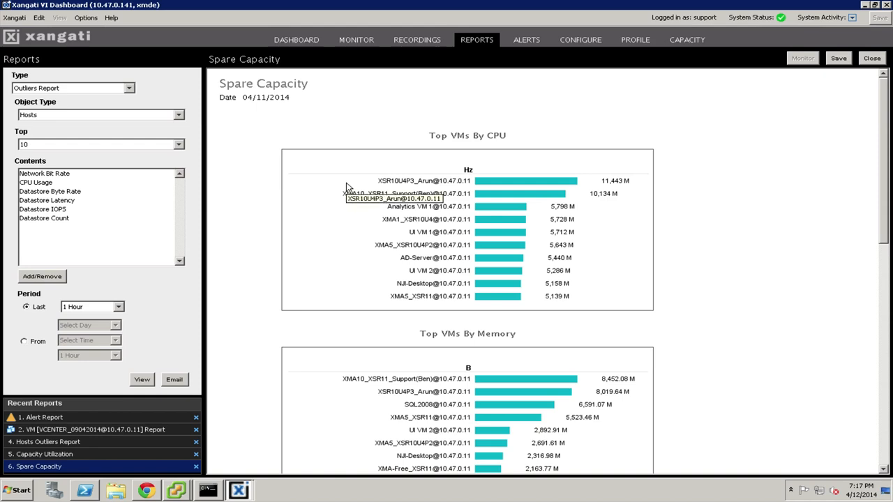
mouse_move(376, 184)
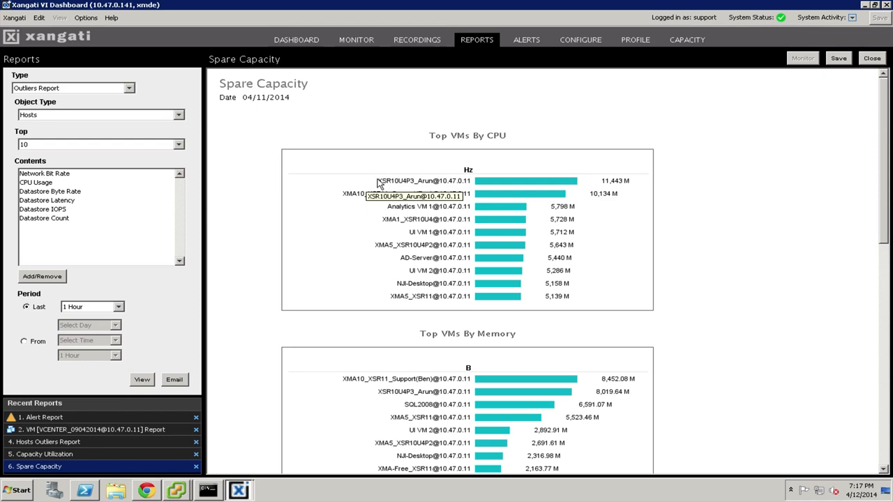
mouse_move(528, 179)
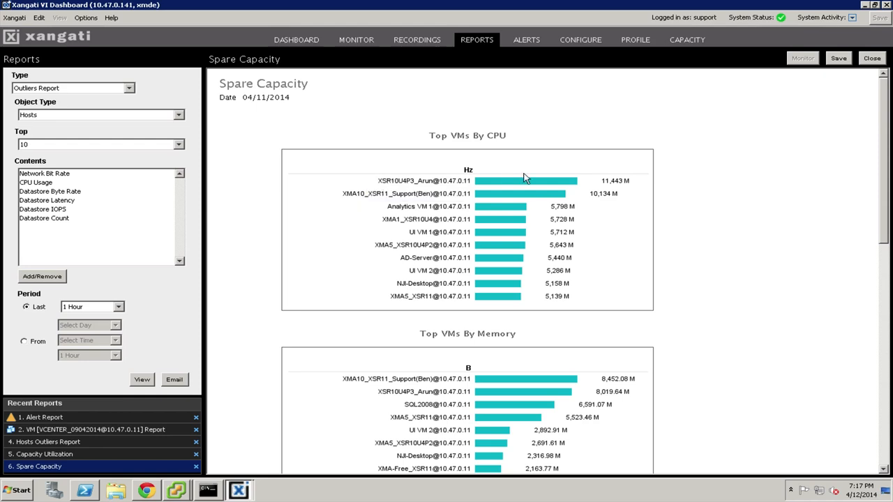
mouse_move(649, 180)
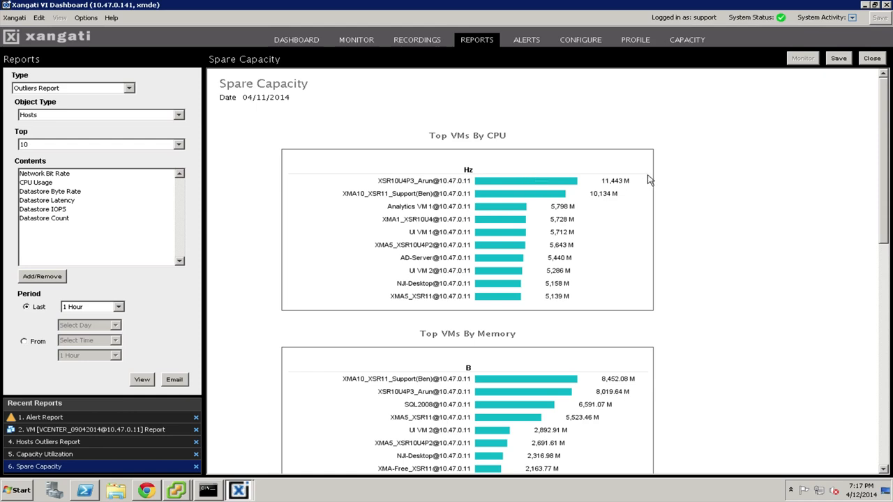
mouse_move(602, 204)
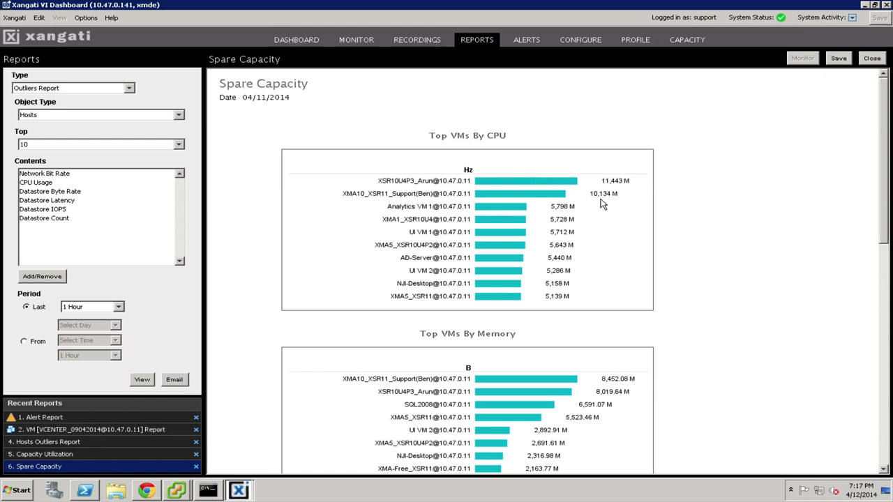
mouse_move(555, 233)
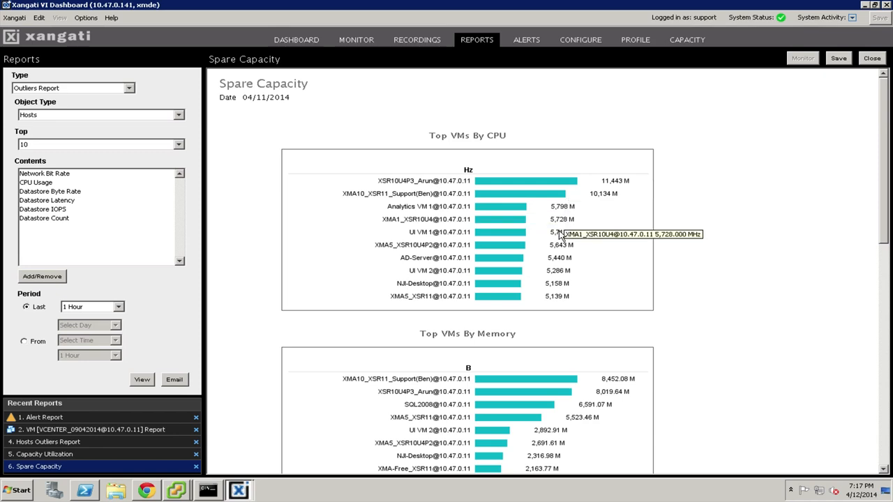
mouse_move(491, 143)
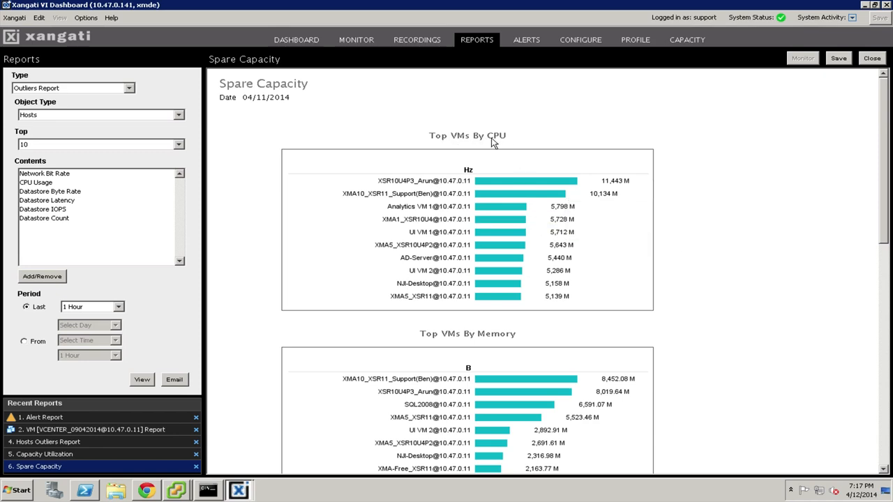
mouse_move(513, 142)
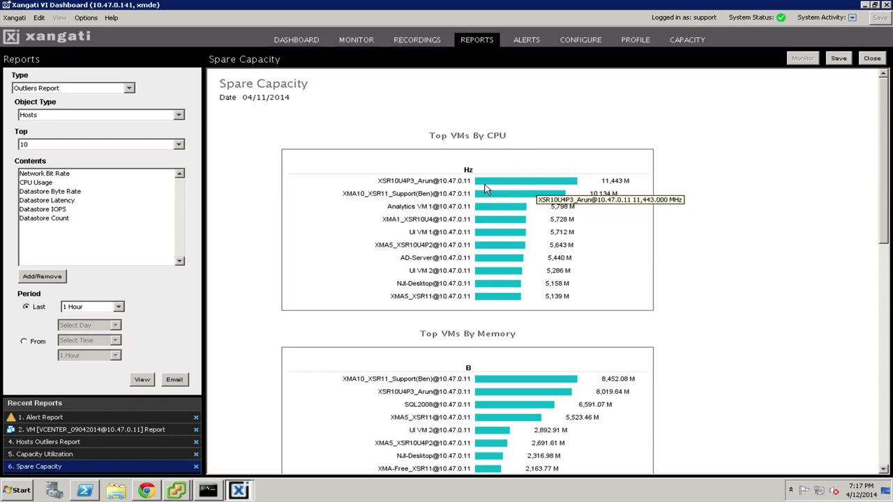
mouse_move(461, 188)
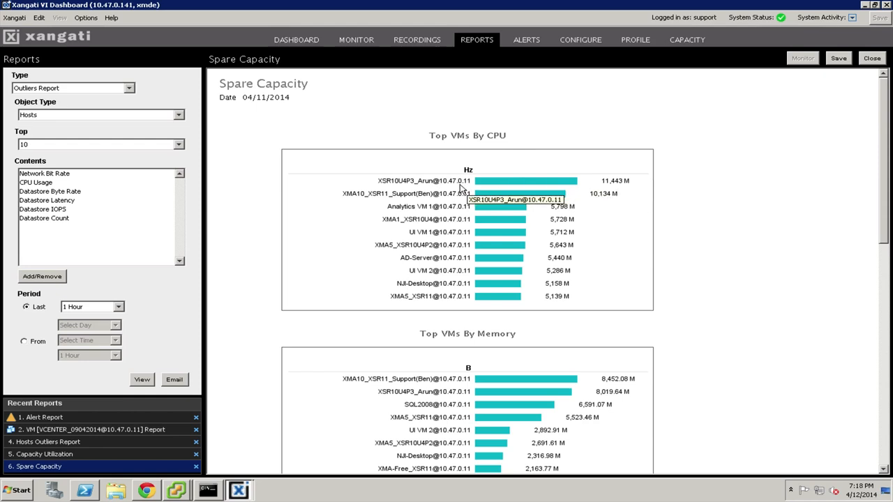
mouse_move(457, 188)
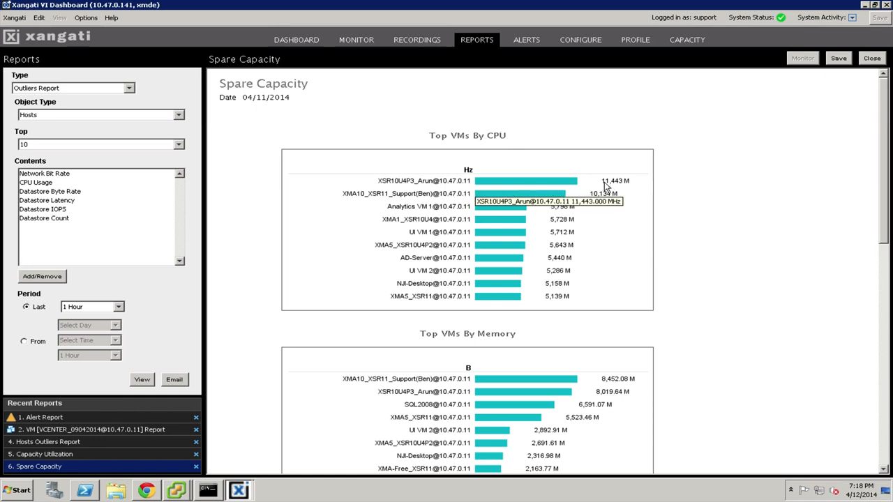
mouse_move(561, 218)
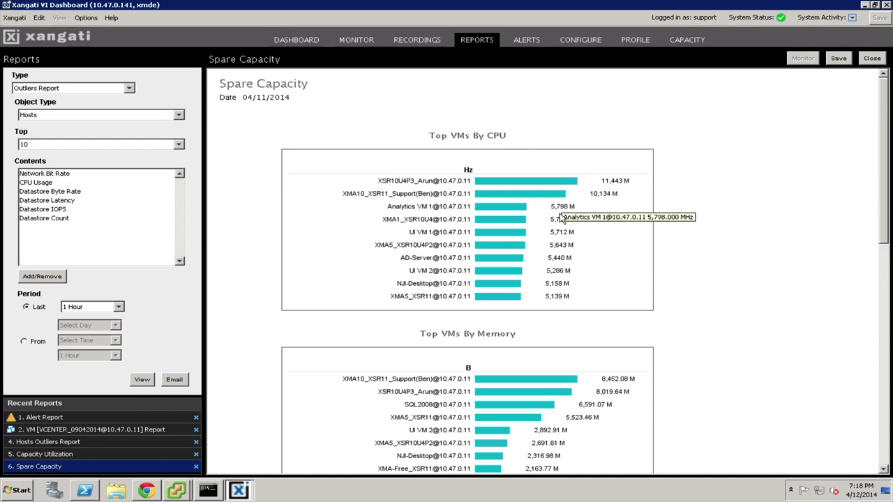
mouse_move(561, 212)
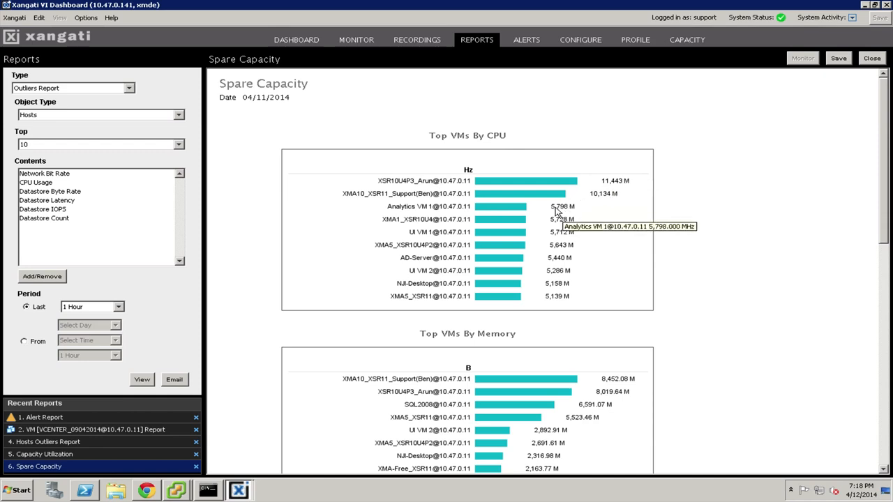
mouse_move(564, 212)
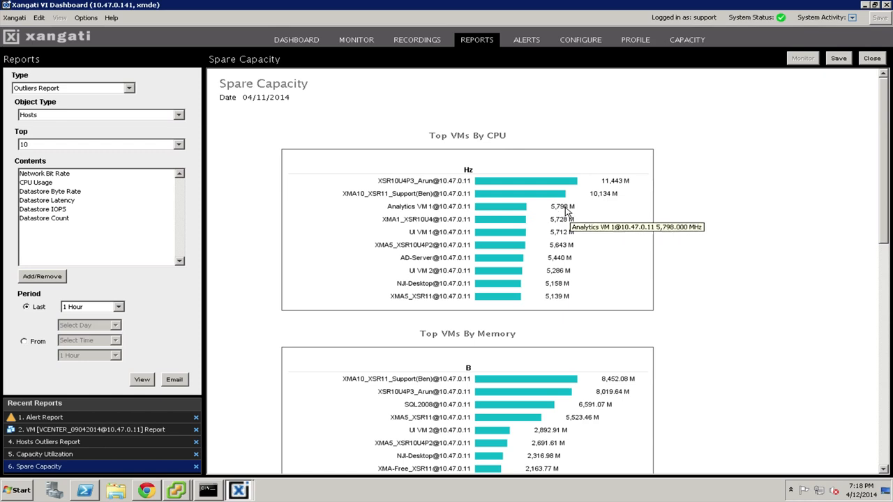
mouse_move(591, 212)
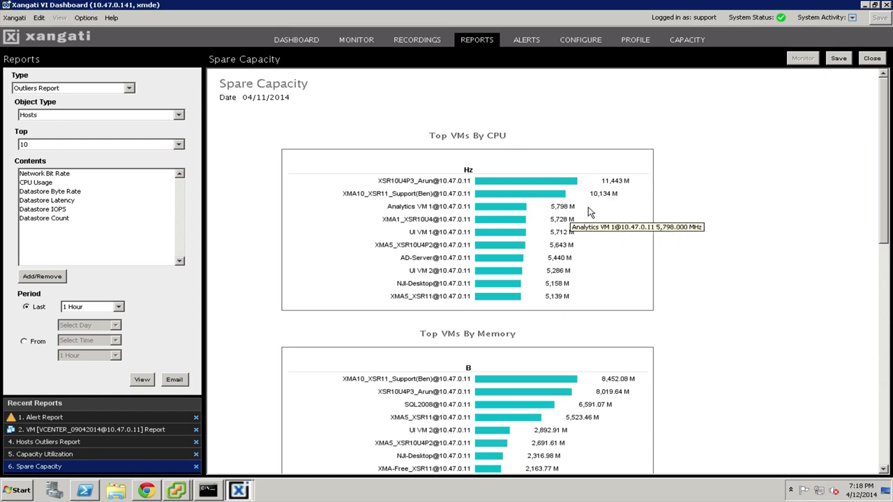
mouse_move(469, 232)
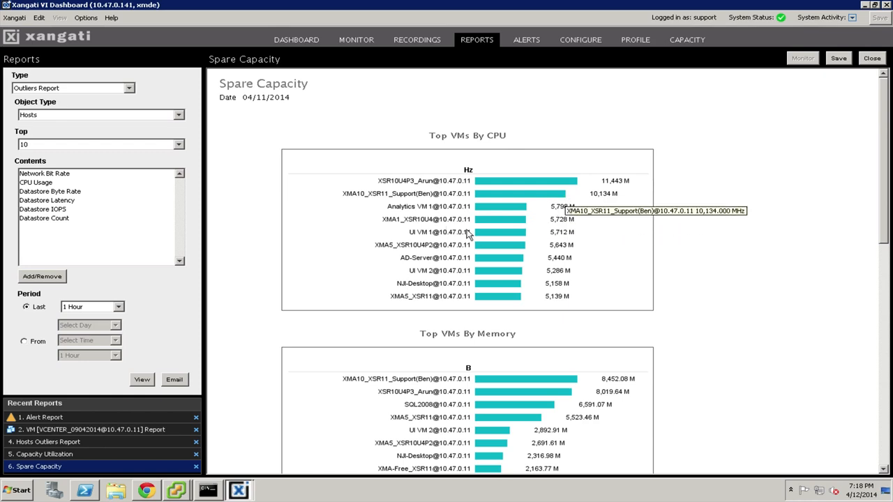
mouse_move(547, 194)
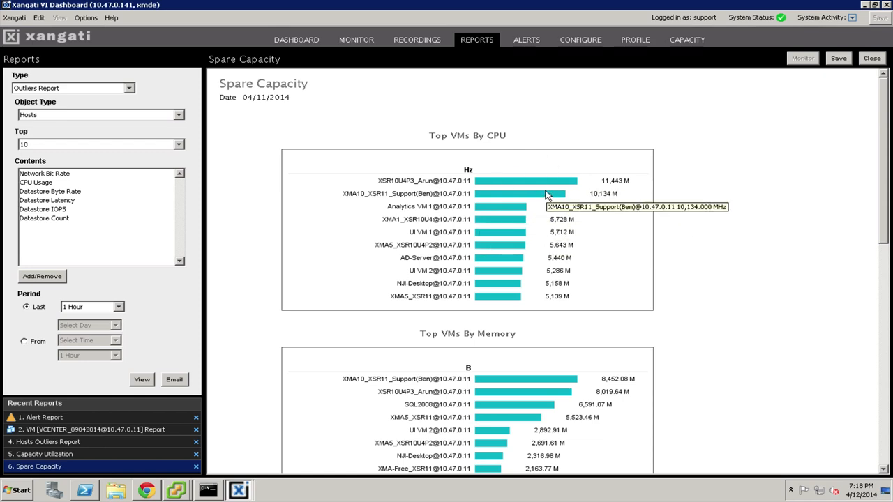
mouse_move(605, 254)
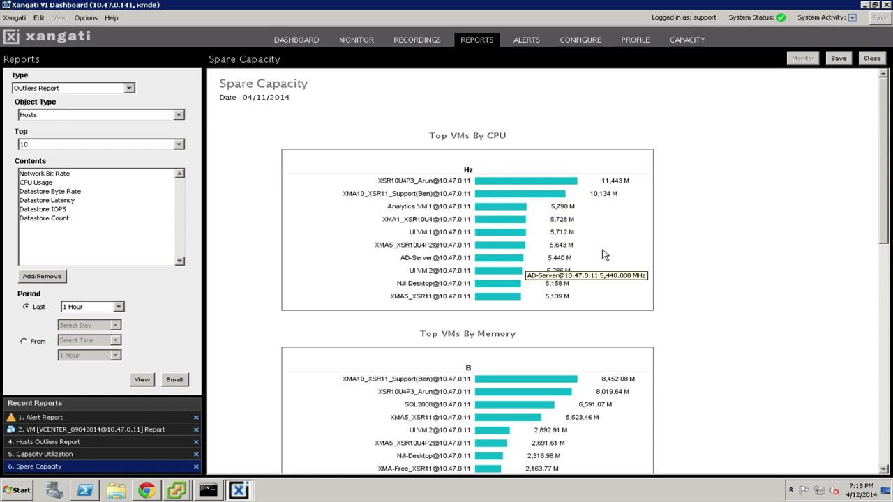
mouse_move(415, 388)
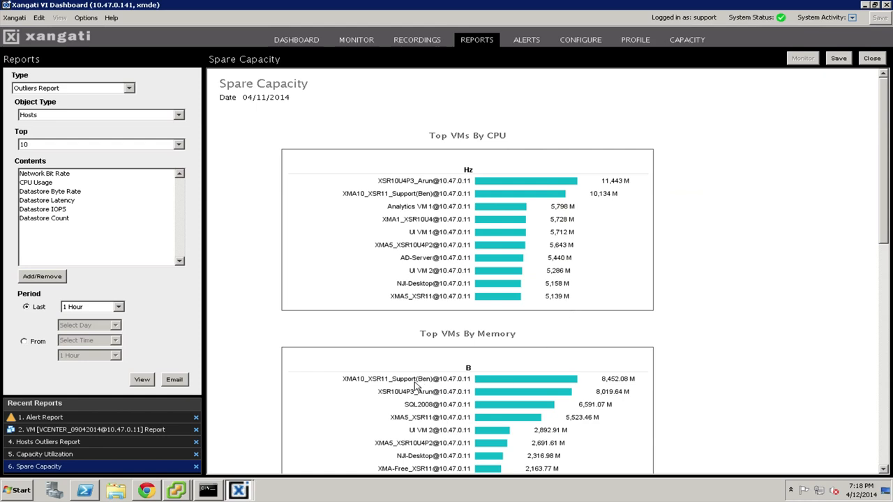
mouse_move(601, 405)
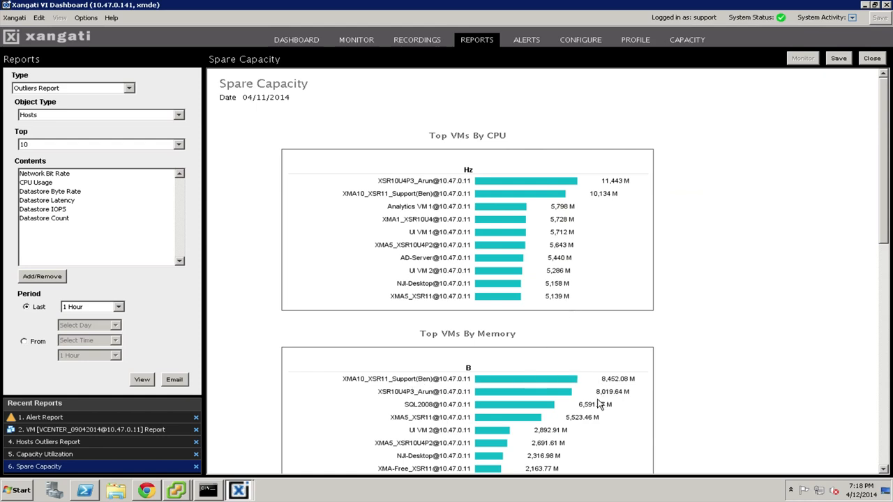
mouse_move(519, 390)
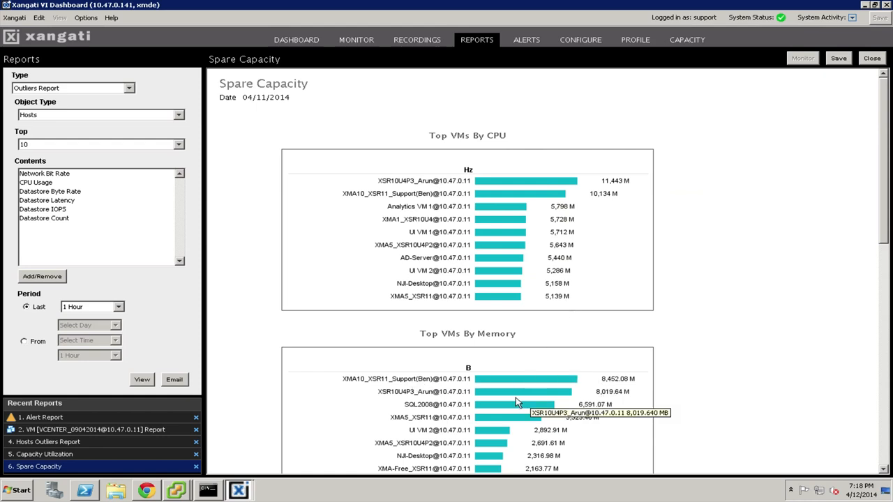
mouse_move(461, 321)
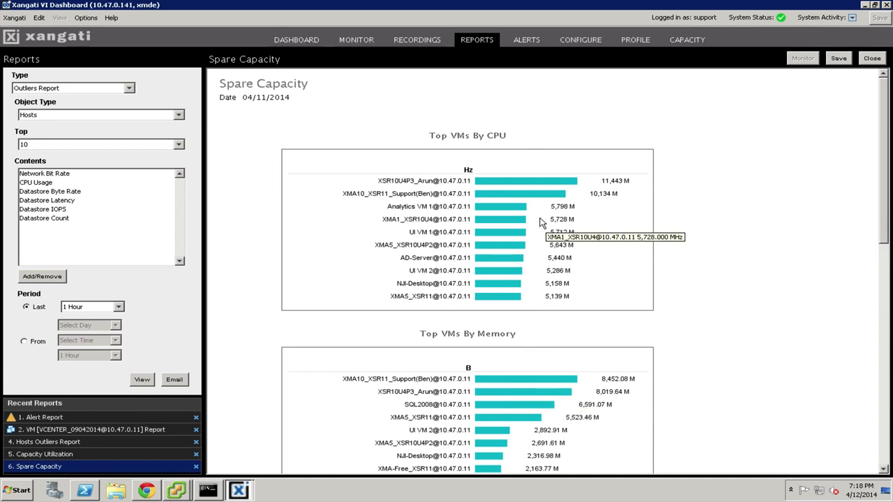
mouse_move(480, 47)
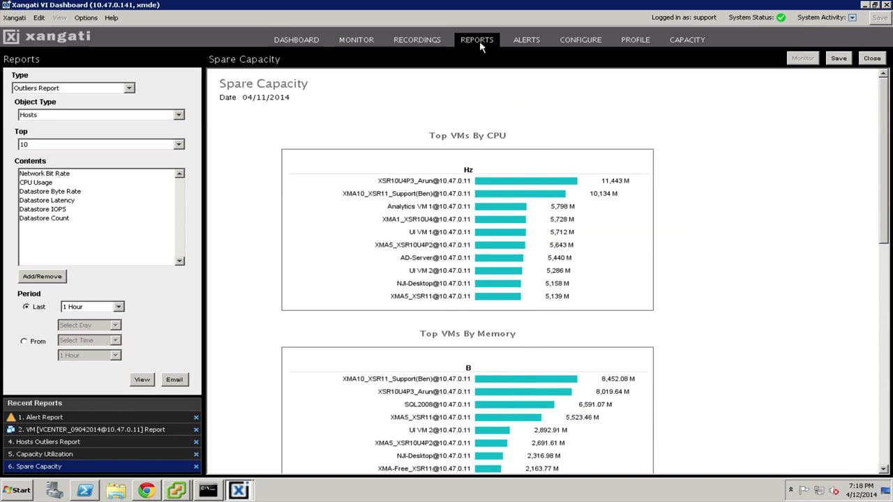
mouse_move(477, 39)
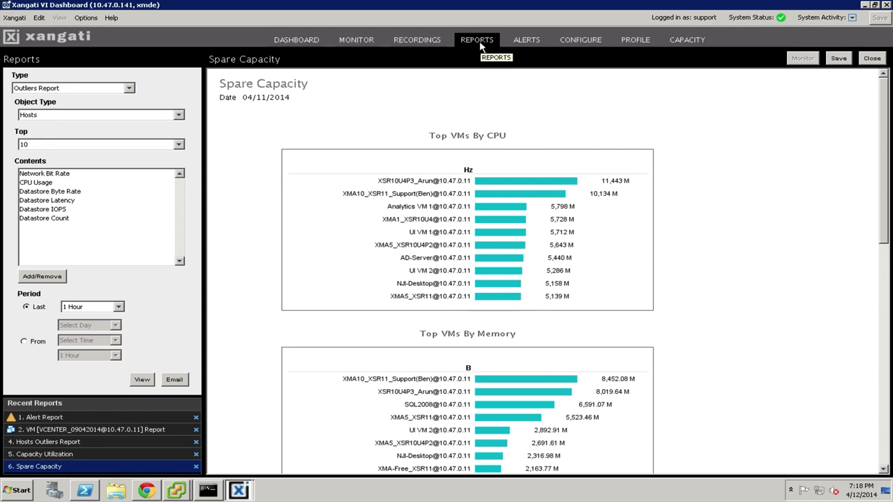
Return from the Spare Capacity report to the full detailed dashboard.
left_click(226, 40)
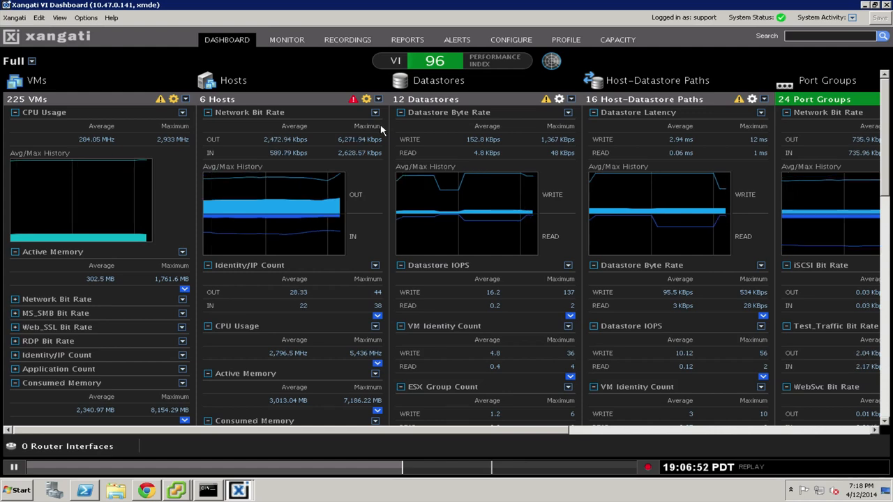
mouse_move(236, 431)
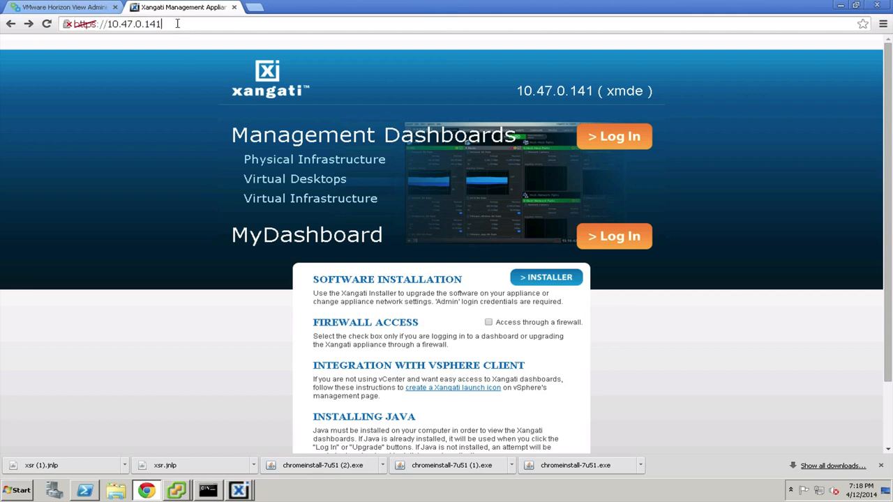
Load the appliance's /trouble.jsp Visual Trouble Ticket form, then switch back to the dashboard window.
type("/tr")
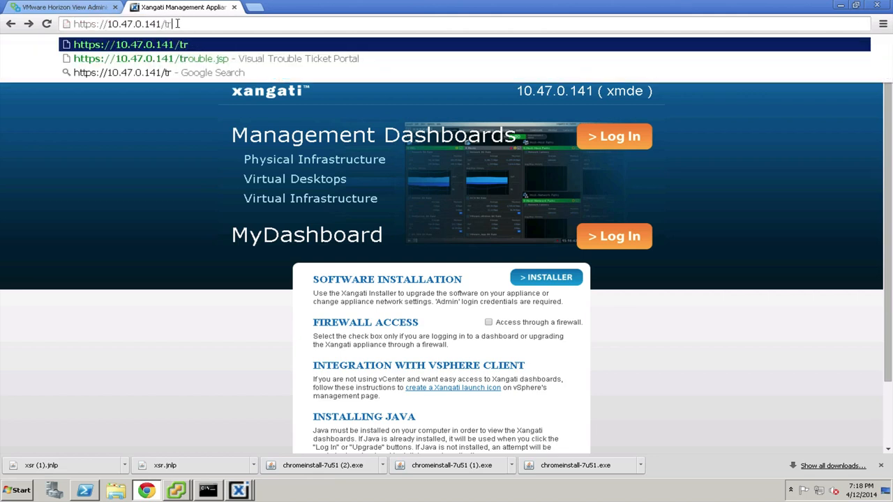
type("ouble.s")
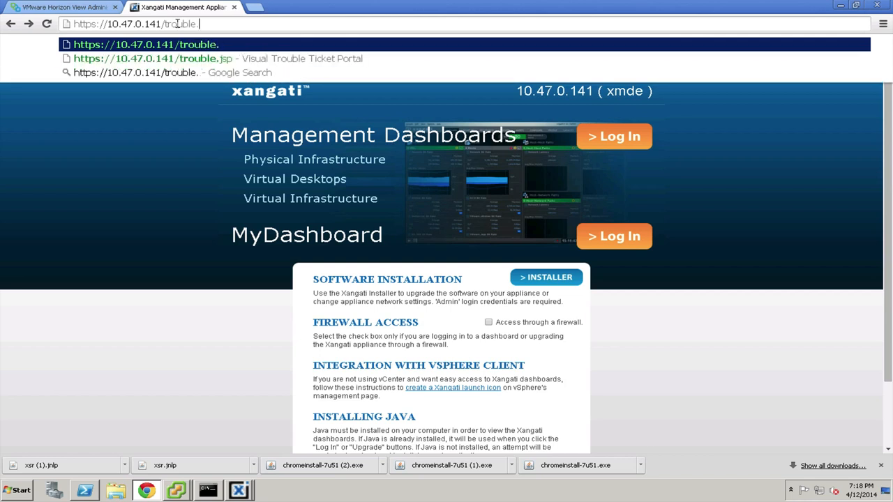
type("jsp")
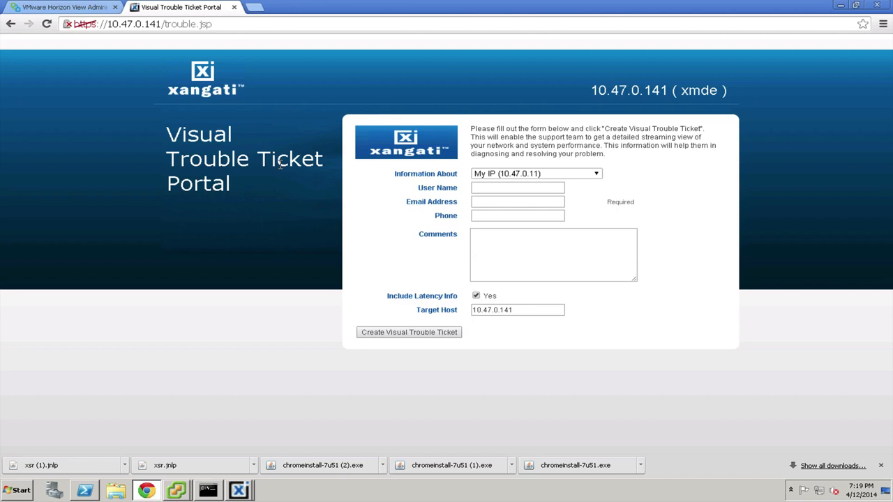
mouse_move(432, 165)
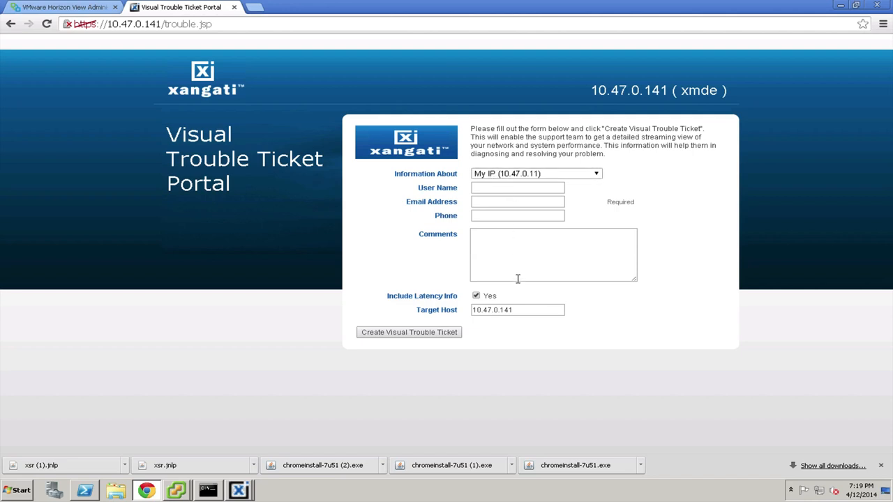
mouse_move(508, 248)
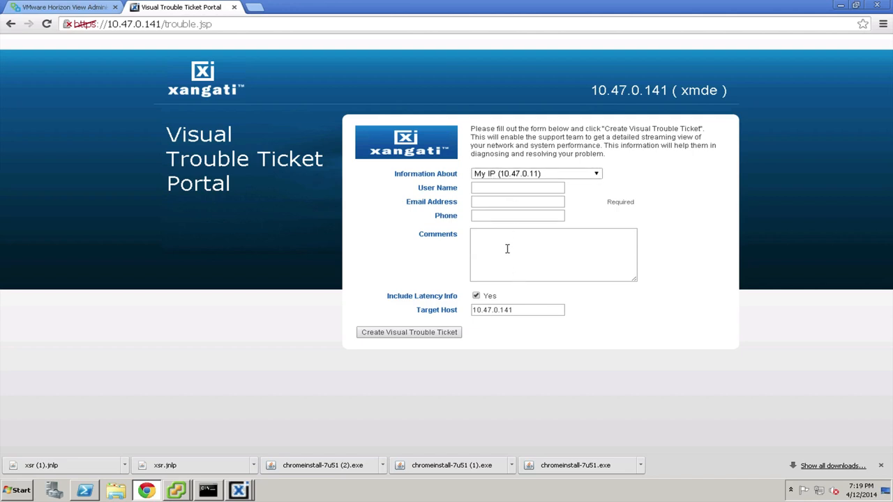
mouse_move(505, 244)
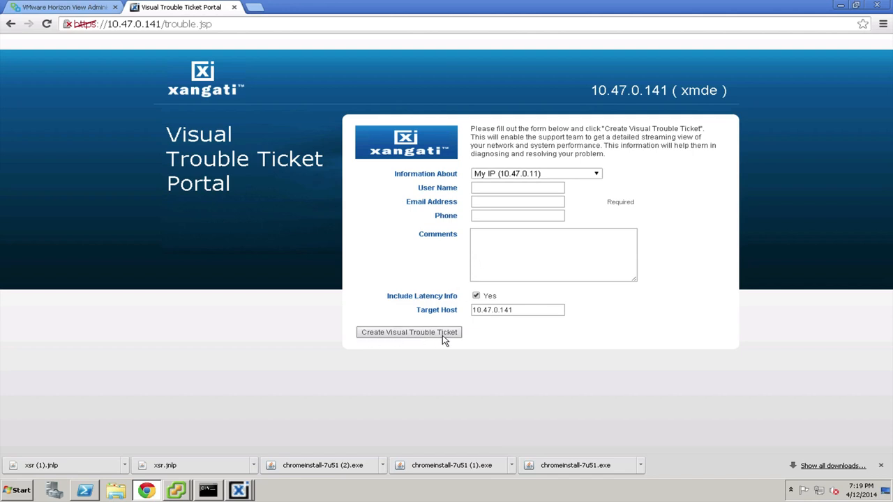
mouse_move(296, 449)
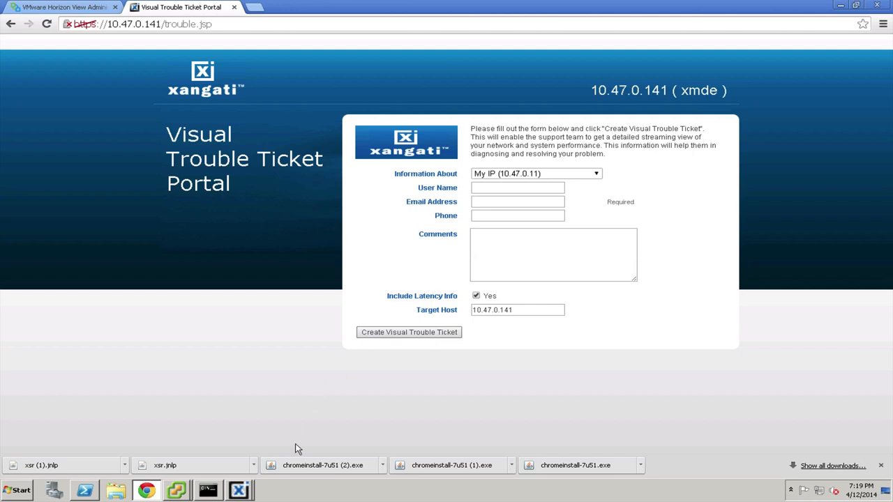
left_click(240, 491)
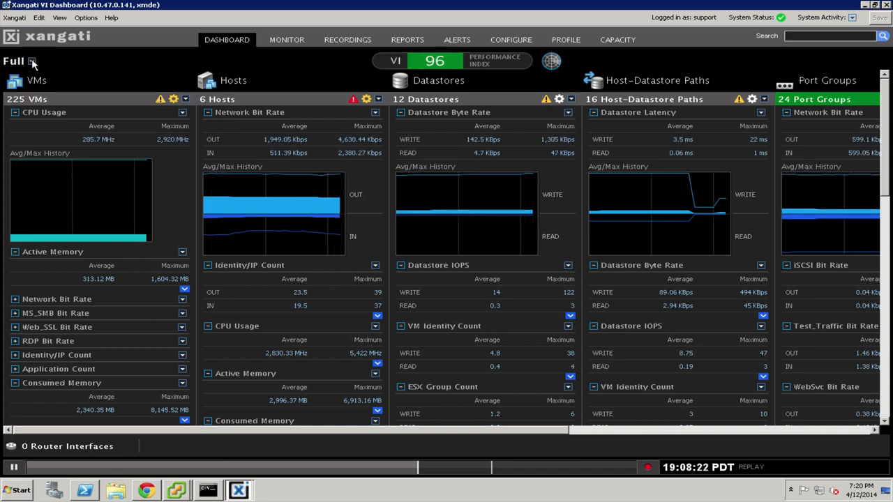
mouse_move(110, 119)
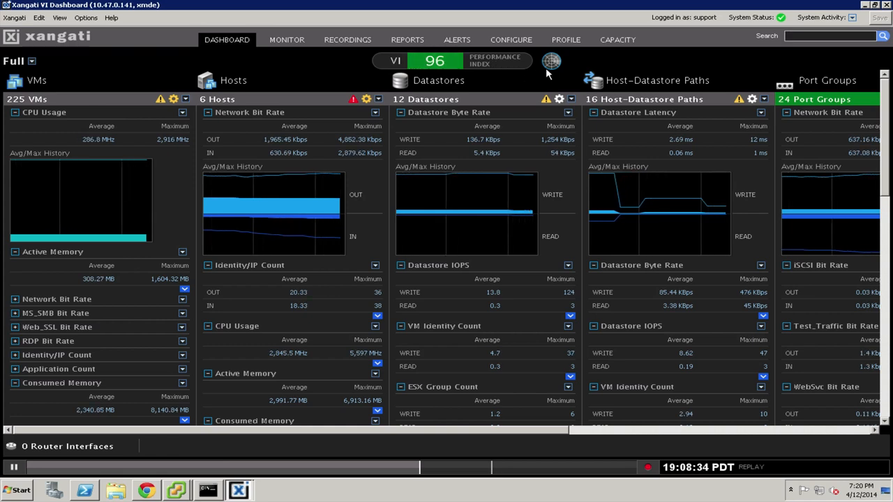
mouse_move(551, 62)
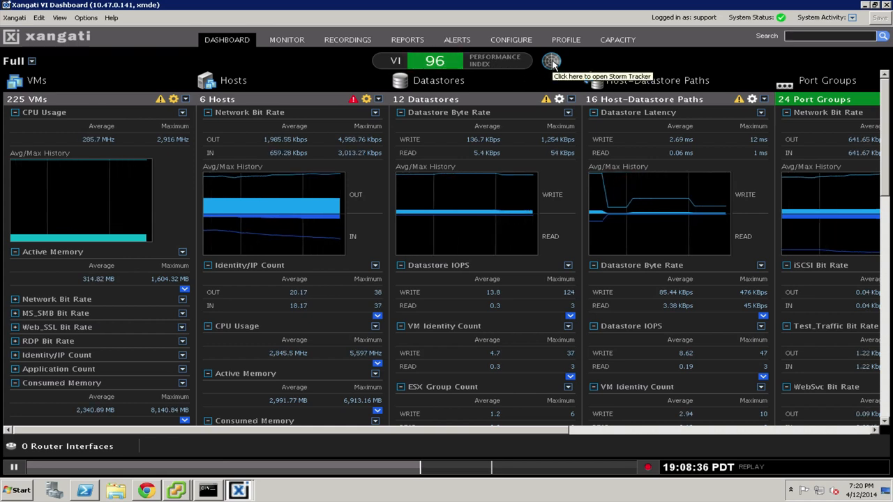